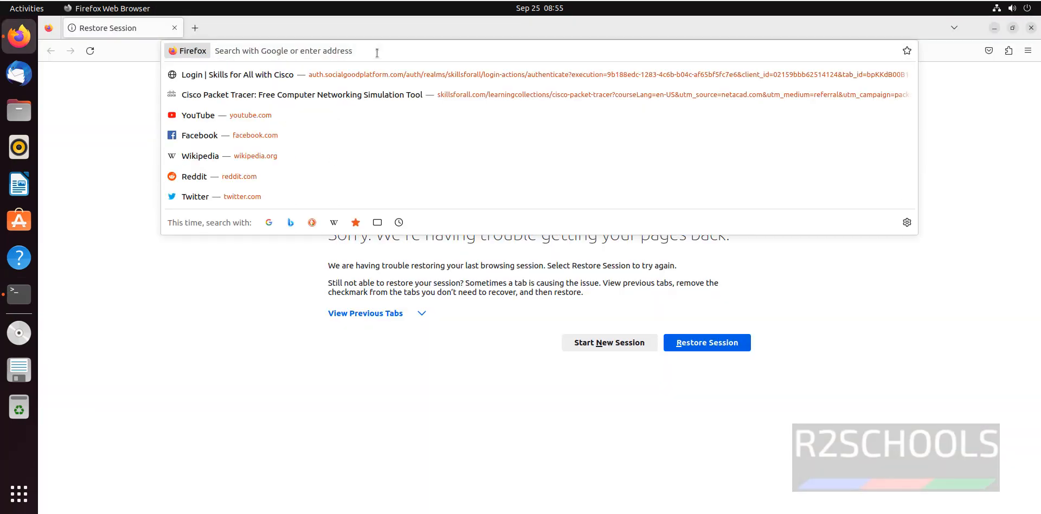
- Go from postgresql.org to the Download page and pick the Ubuntu distribution
{"action": "type", "text": "https://www.postgresql.org"}
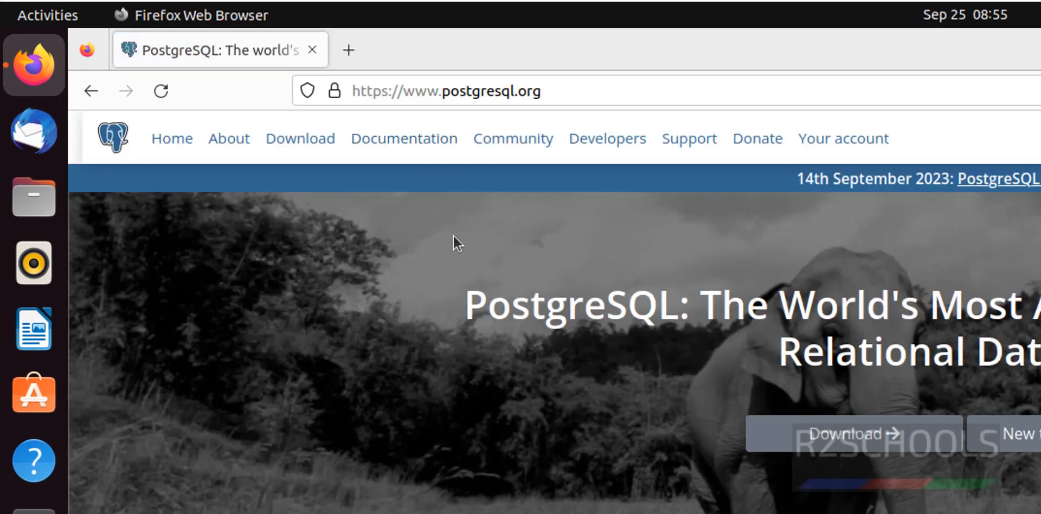
{"action": "mouse_move", "coordinate": [857, 437]}
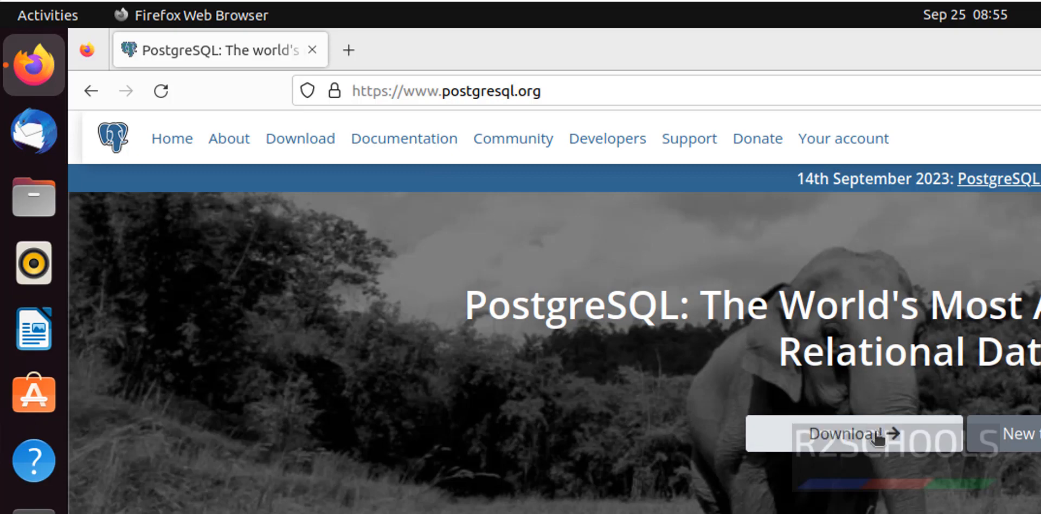
{"action": "mouse_move", "coordinate": [286, 195]}
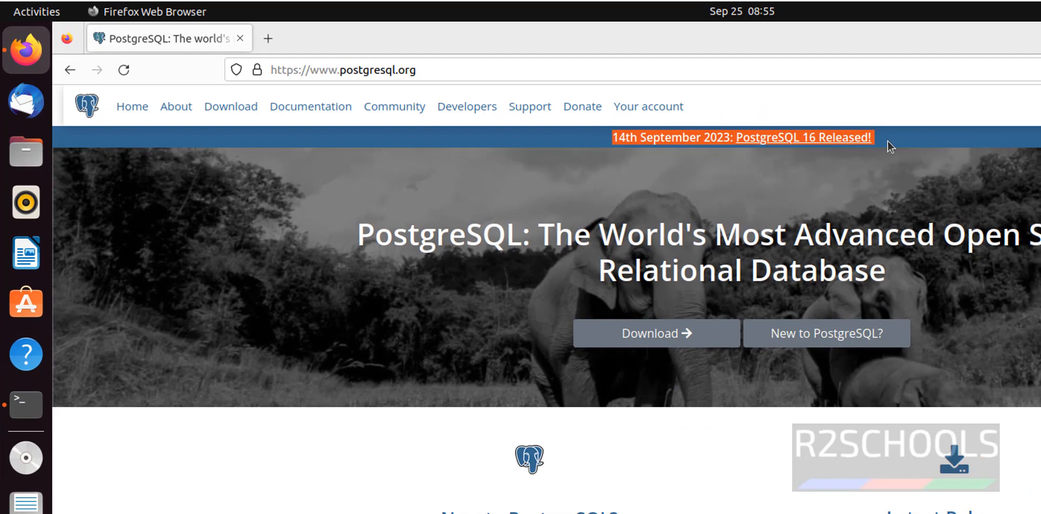
{"action": "mouse_move", "coordinate": [567, 158]}
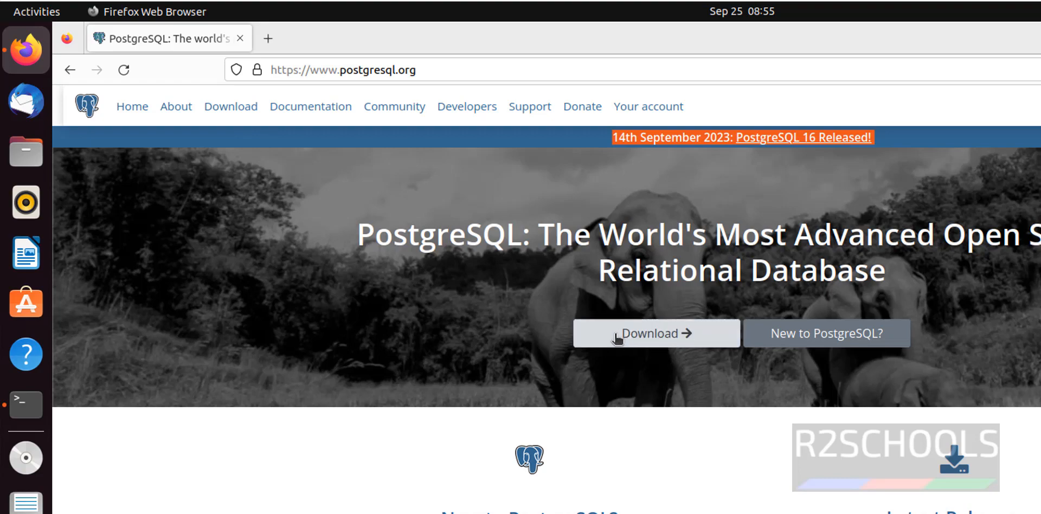
{"action": "left_click", "coordinate": [656, 333]}
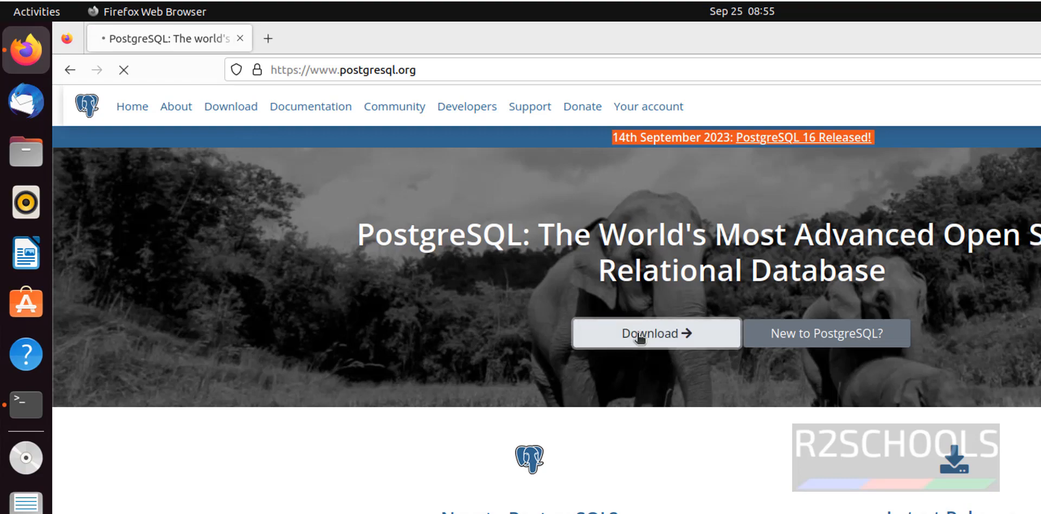
{"action": "left_click", "coordinate": [654, 333]}
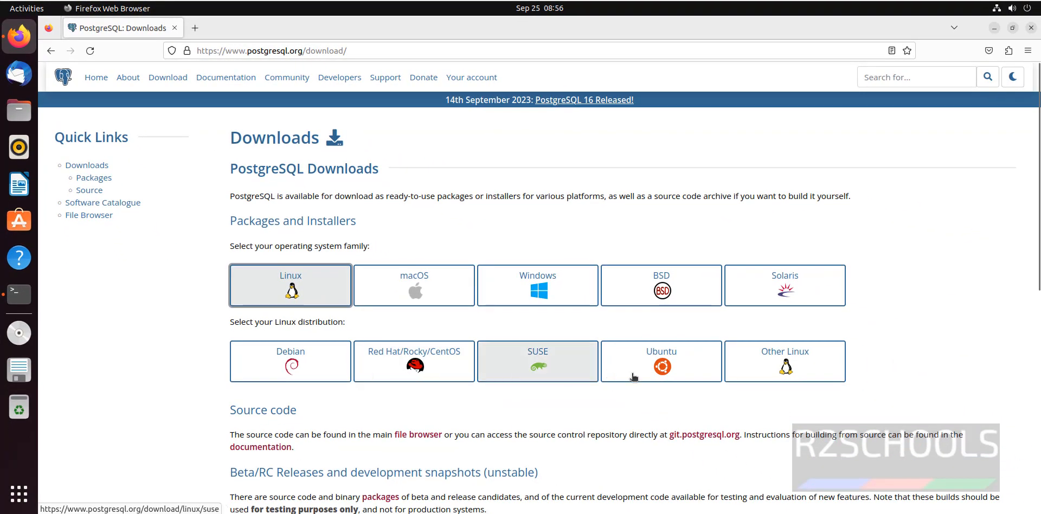
{"action": "left_click", "coordinate": [661, 360]}
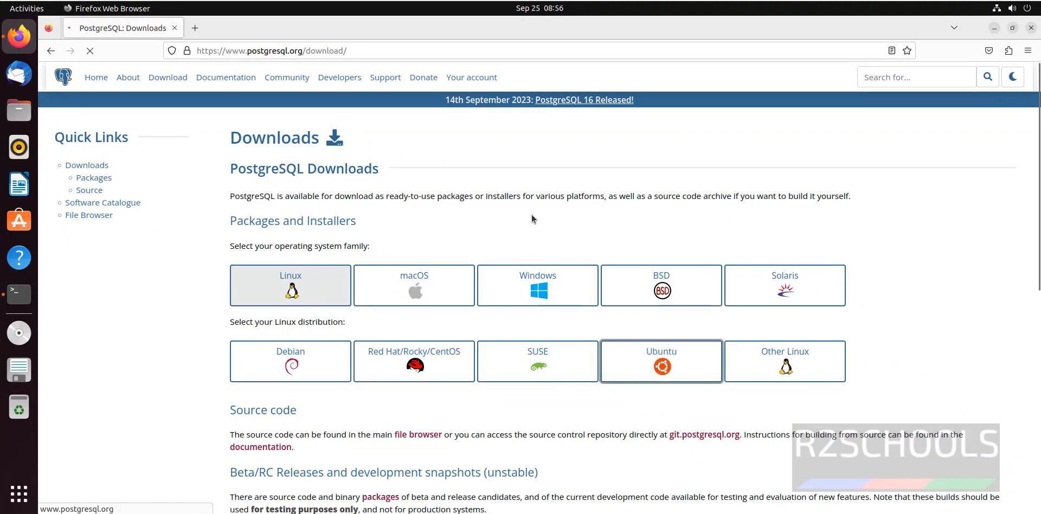
- On the Ubuntu instructions page, copy the wget signing-key import command
{"action": "left_click", "coordinate": [661, 360]}
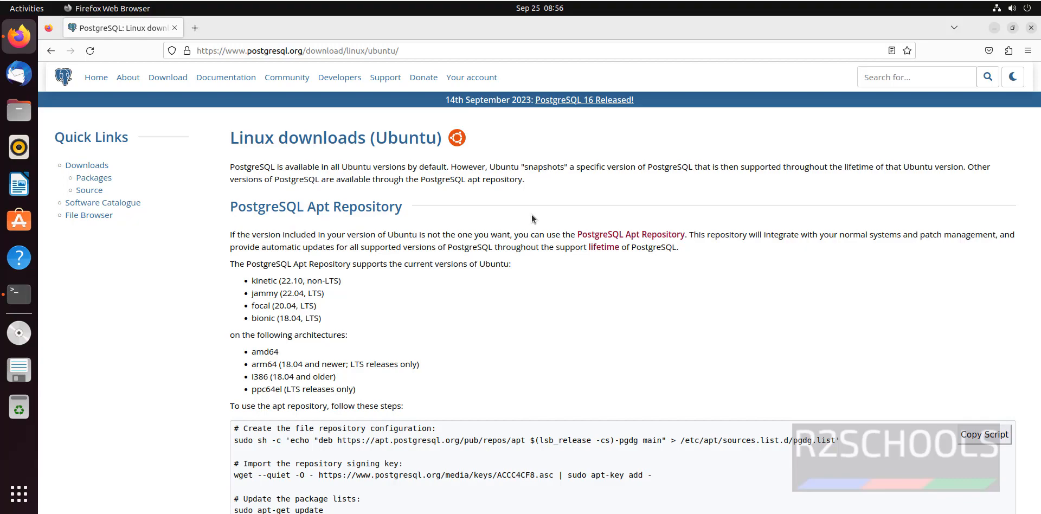
{"action": "mouse_move", "coordinate": [382, 344]}
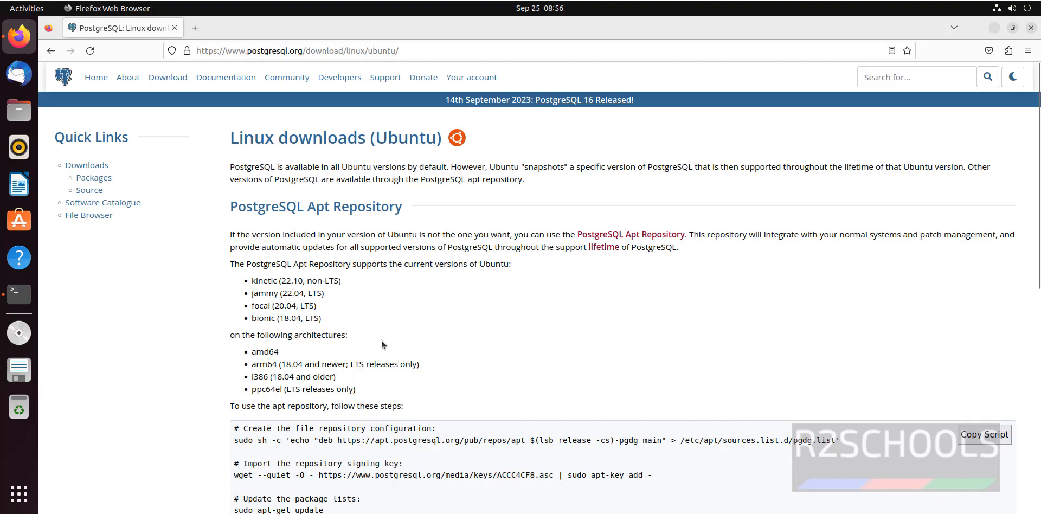
{"action": "left_click_drag", "start_coordinate": [252, 281], "coordinate": [322, 318]}
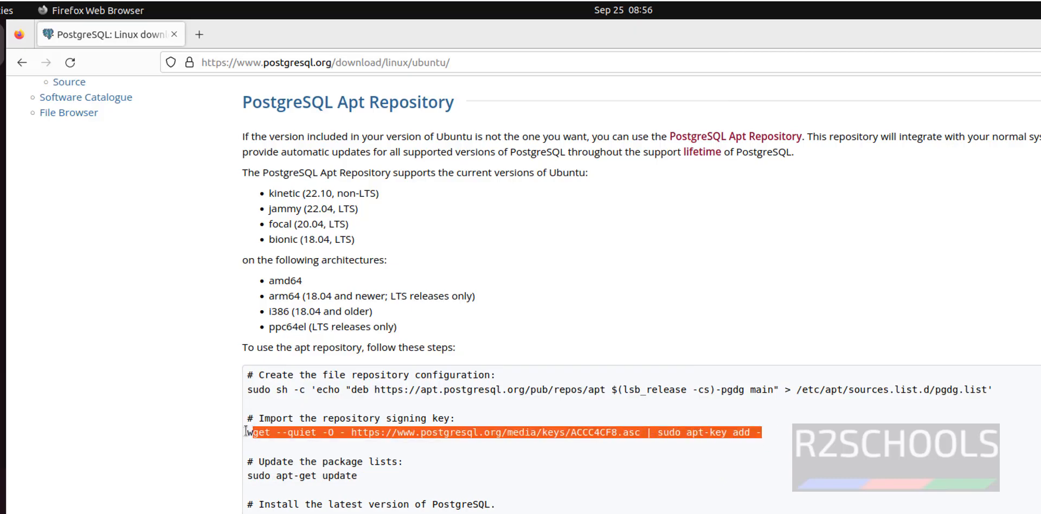
{"action": "right_click", "coordinate": [501, 432]}
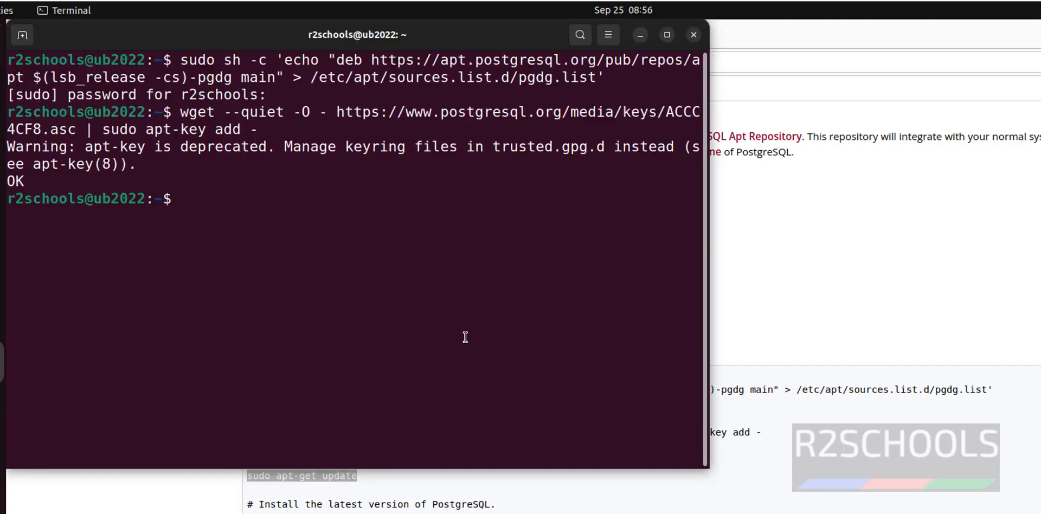
- Refresh the package lists with sudo apt-get update
{"action": "type", "text": "sudo apt"}
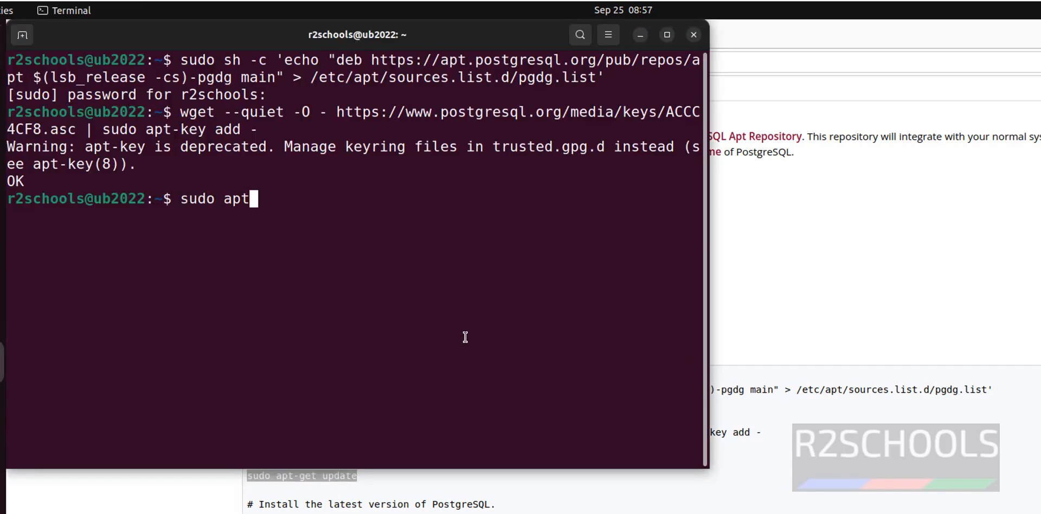
{"action": "type", "text": "-get update"}
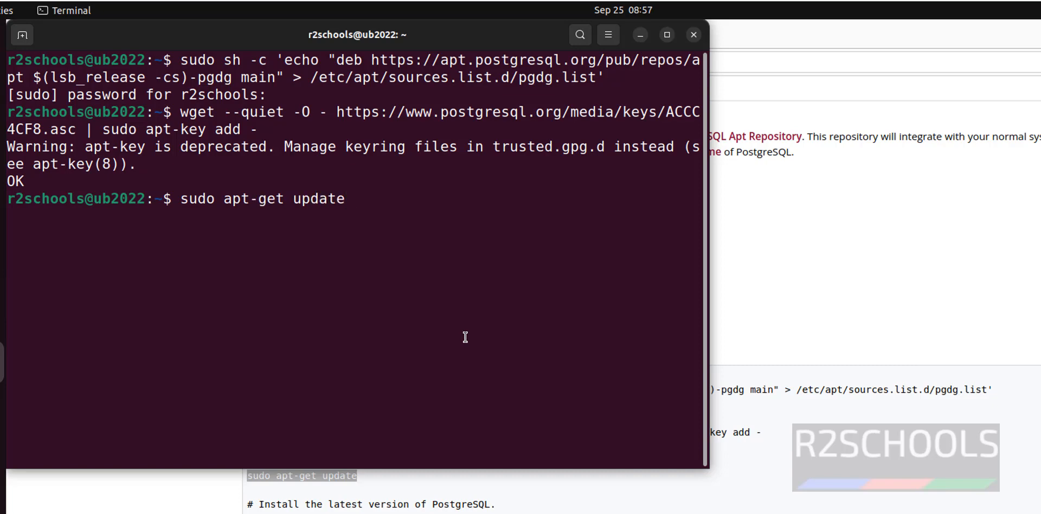
{"action": "key", "text": "Return"}
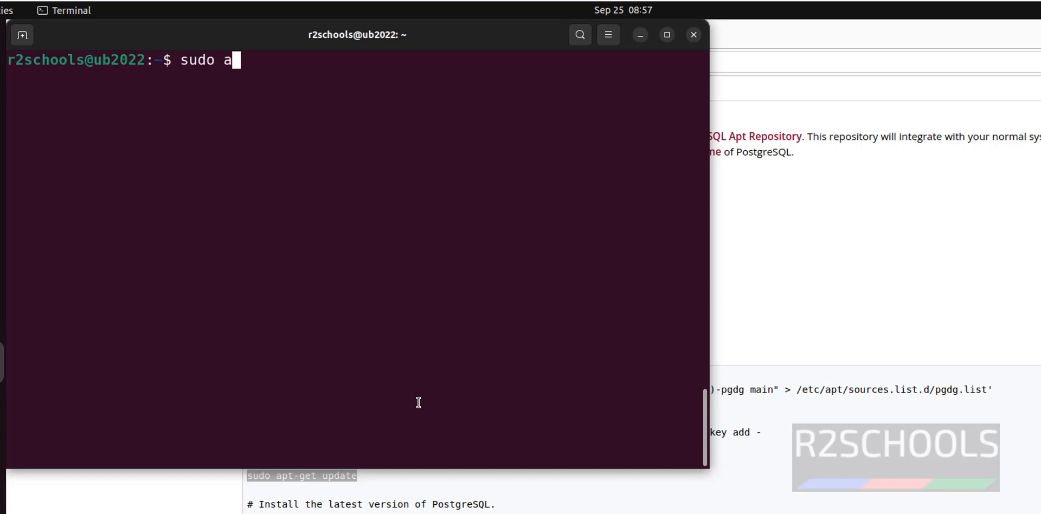
- Install postgresql-16 and postgresql-contrib-16 with apt-get install -y
{"action": "type", "text": "pt-ge"}
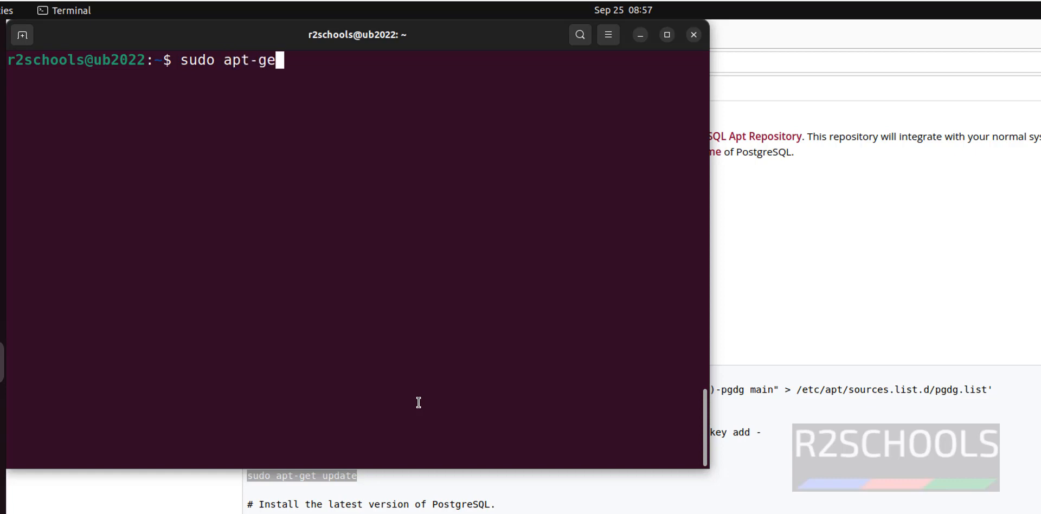
{"action": "type", "text": "t install"}
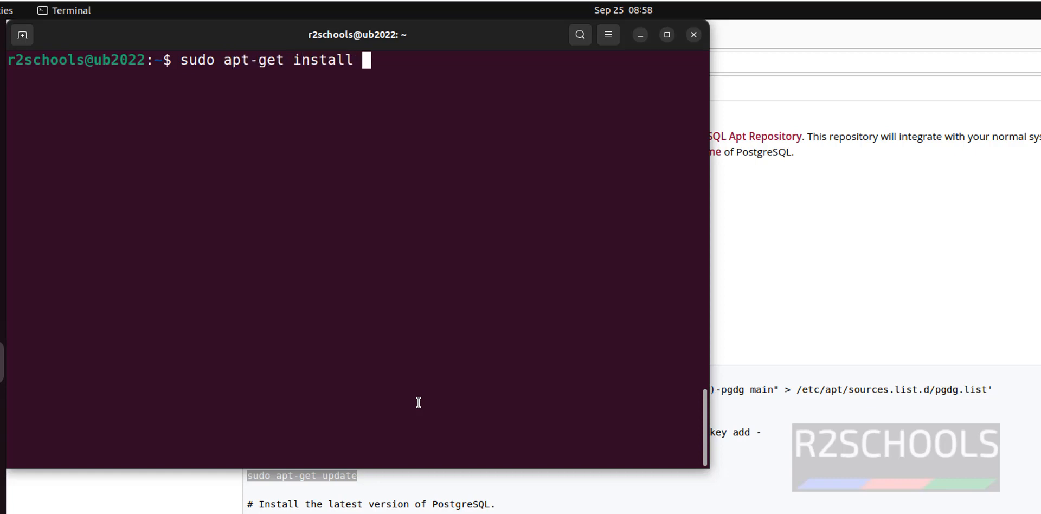
{"action": "type", "text": "-y pos"}
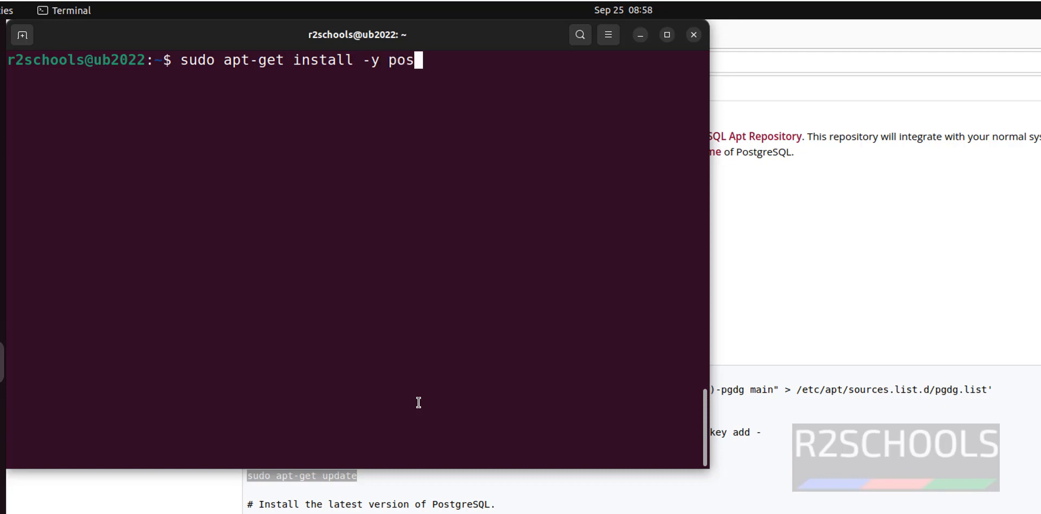
{"action": "type", "text": "tgresql-"}
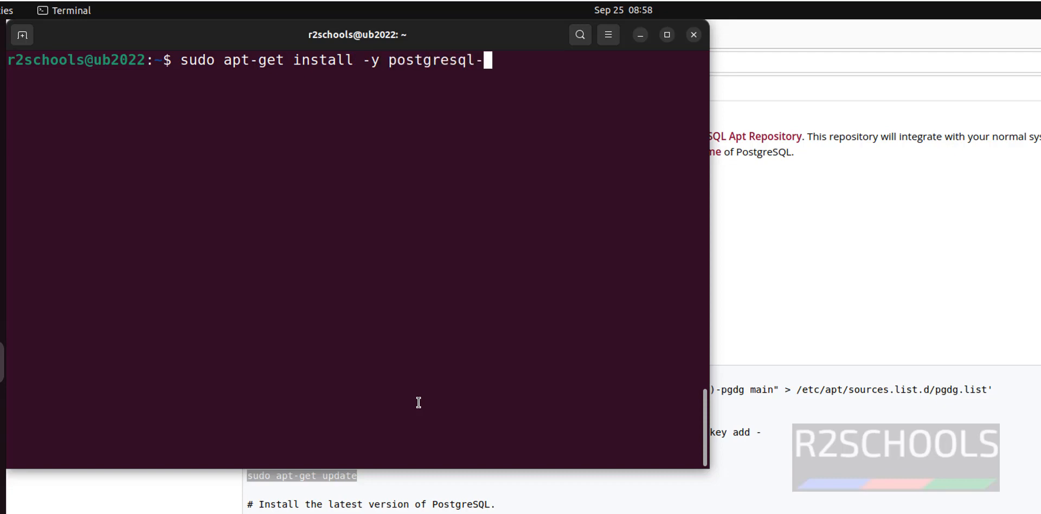
{"action": "type", "text": "16"}
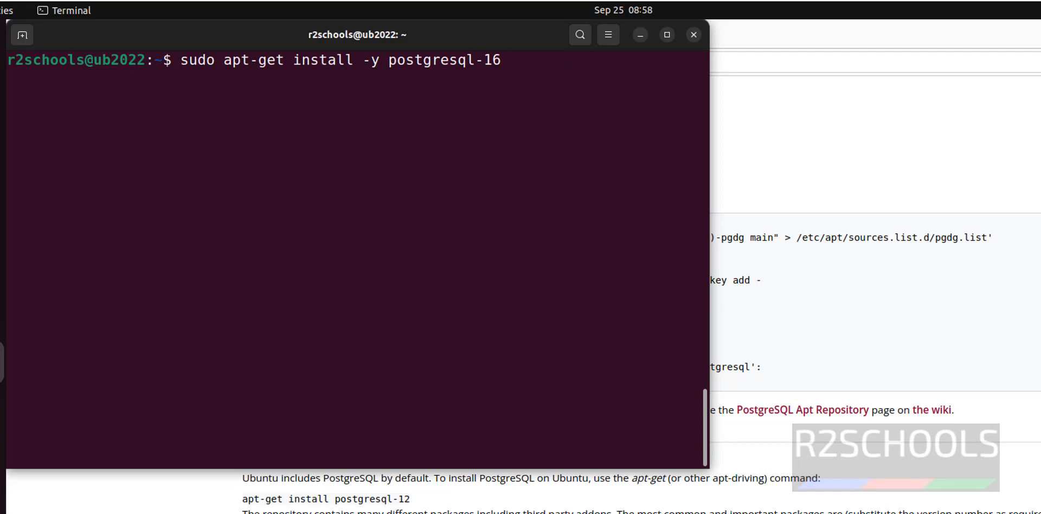
{"action": "type", "text": "postgre"}
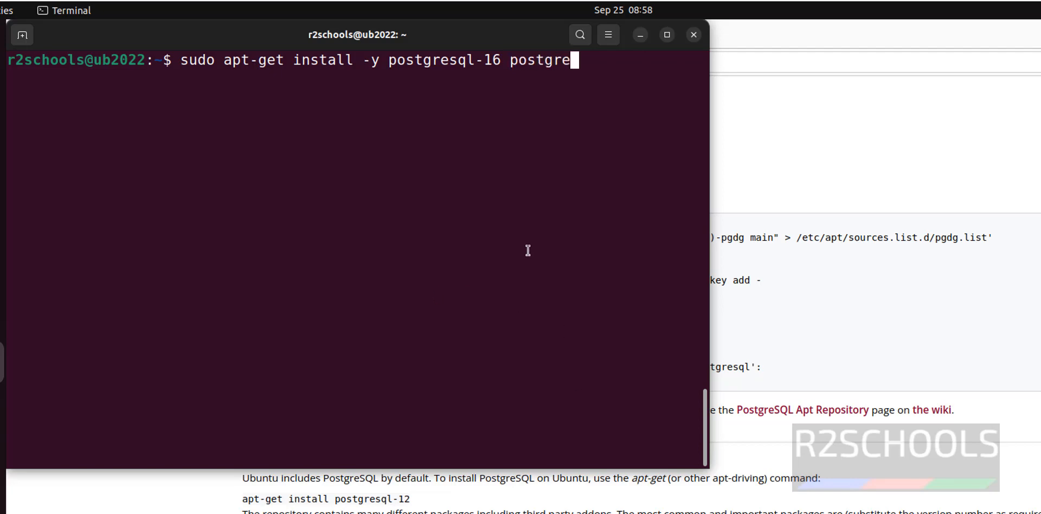
{"action": "type", "text": "sql-con"}
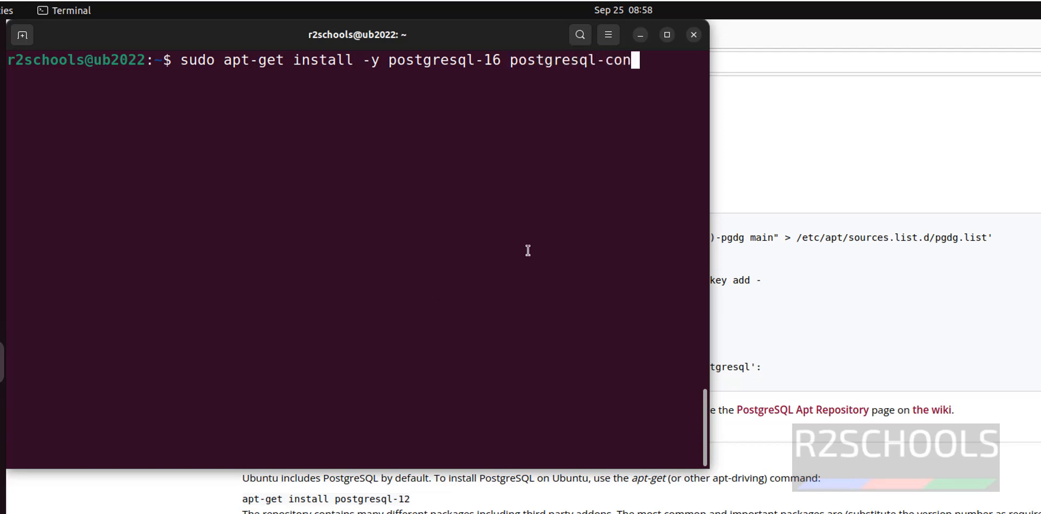
{"action": "type", "text": "trib-16"}
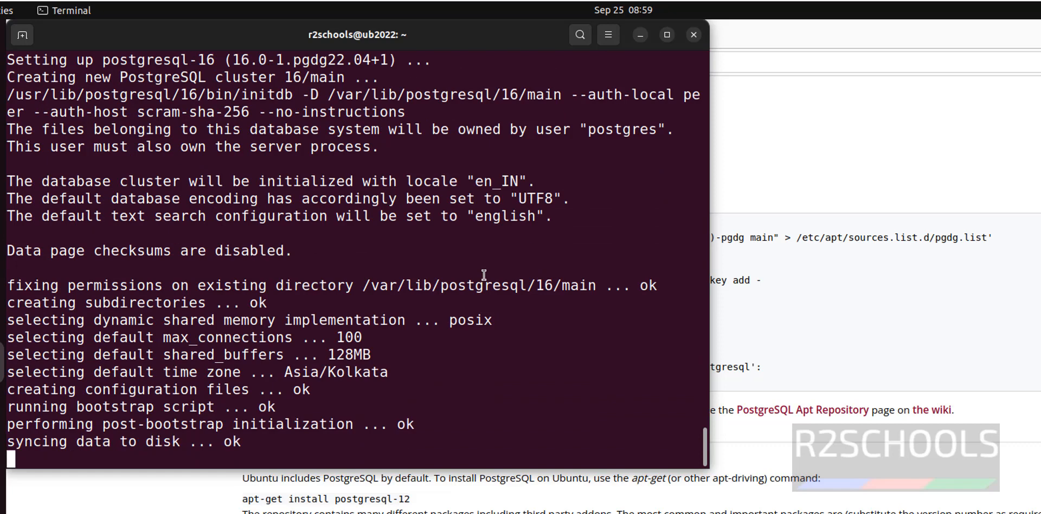
{"action": "scroll", "scroll_direction": "down", "scroll_amount": 3}
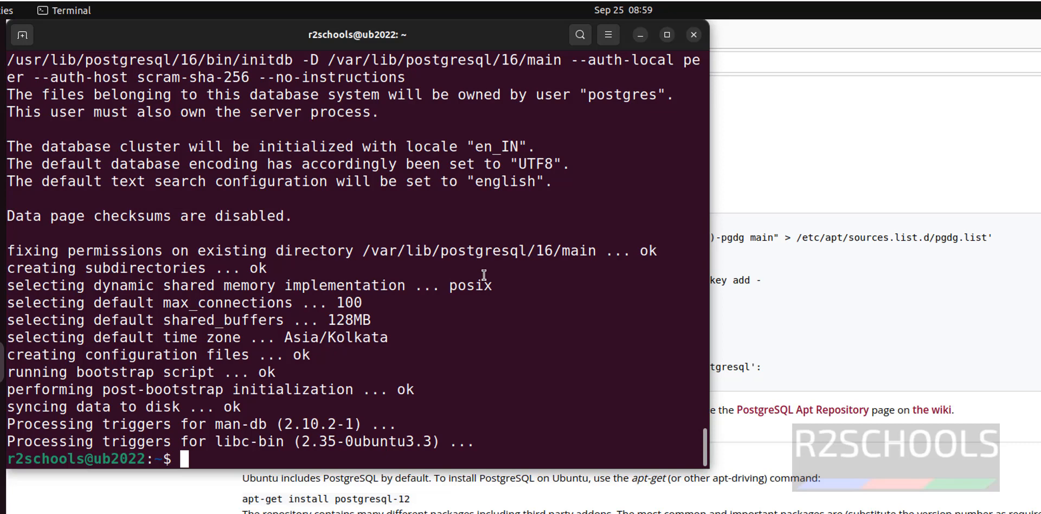
{"action": "mouse_move", "coordinate": [444, 299]}
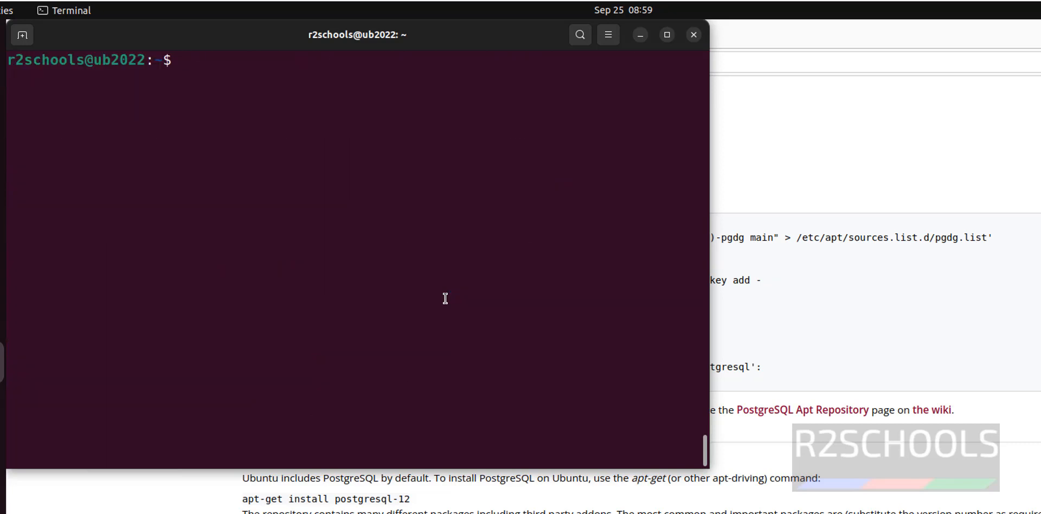
- Check sudo systemctl status postgresql shows active (exited), then exit the pager
{"action": "type", "text": "sudo systemctl s"}
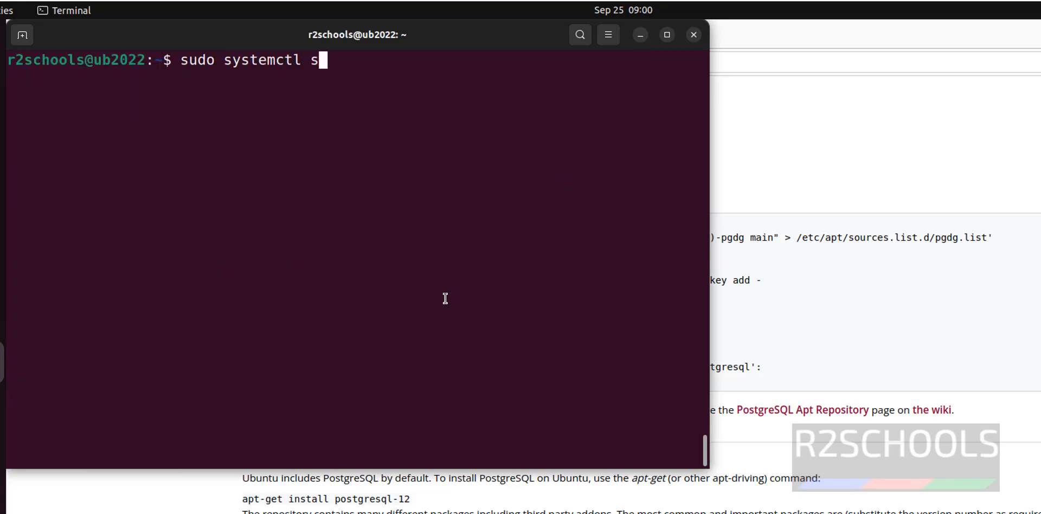
{"action": "type", "text": "tatus postgresql"}
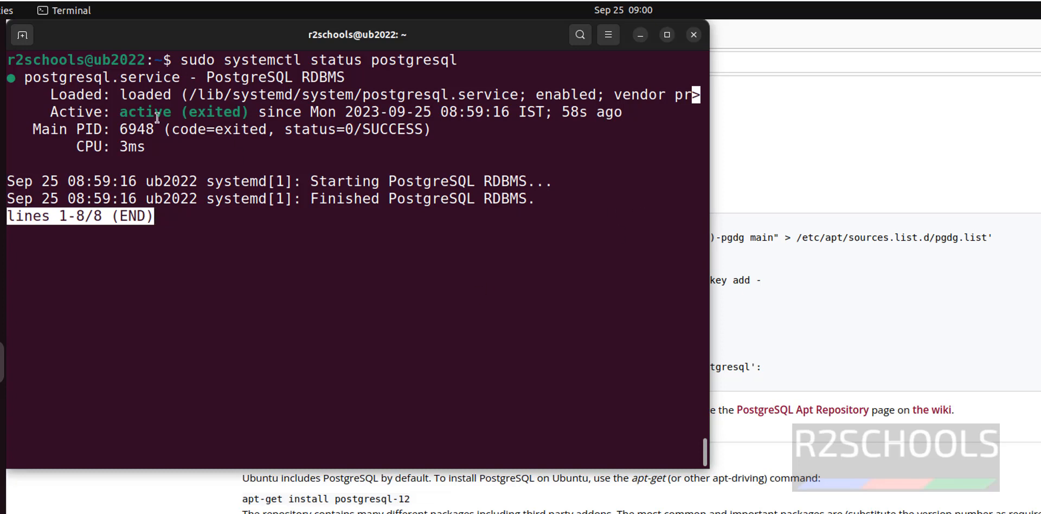
{"action": "double_click", "coordinate": [77, 112]}
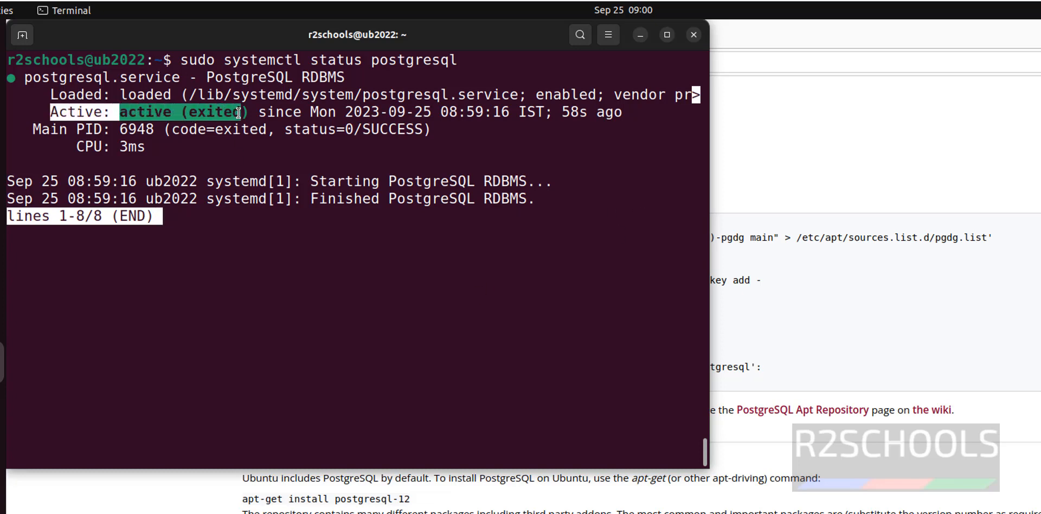
{"action": "key", "text": "q"}
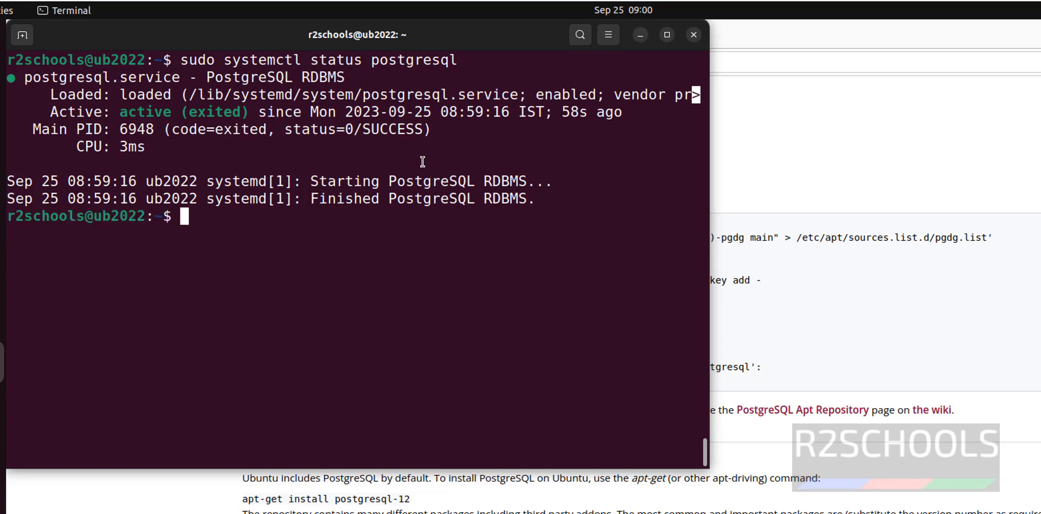
{"action": "type", "text": "sudo su -postgre"}
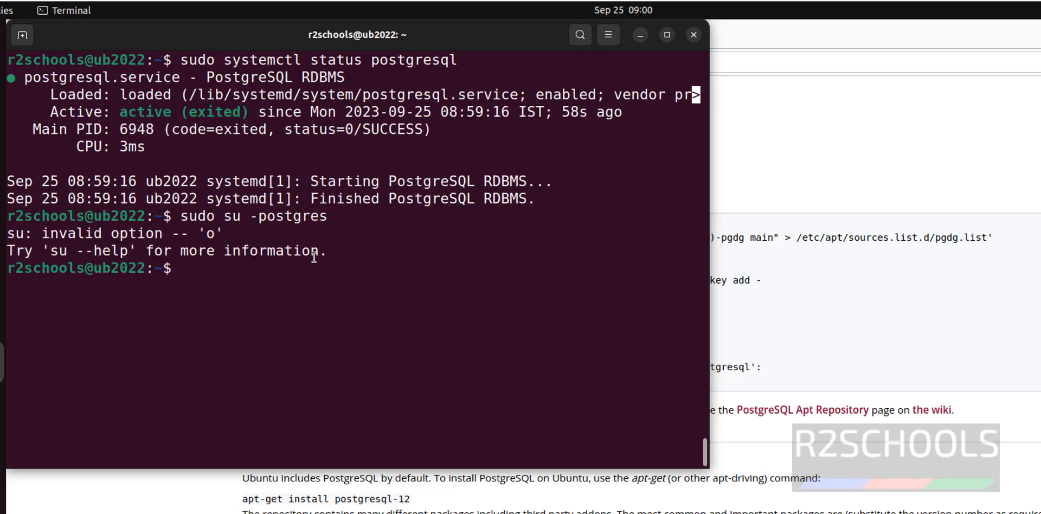
- Switch to the postgres user in psql and confirm SELECT version() reports PostgreSQL 16.0
{"action": "type", "text": "sudo su - postgres"}
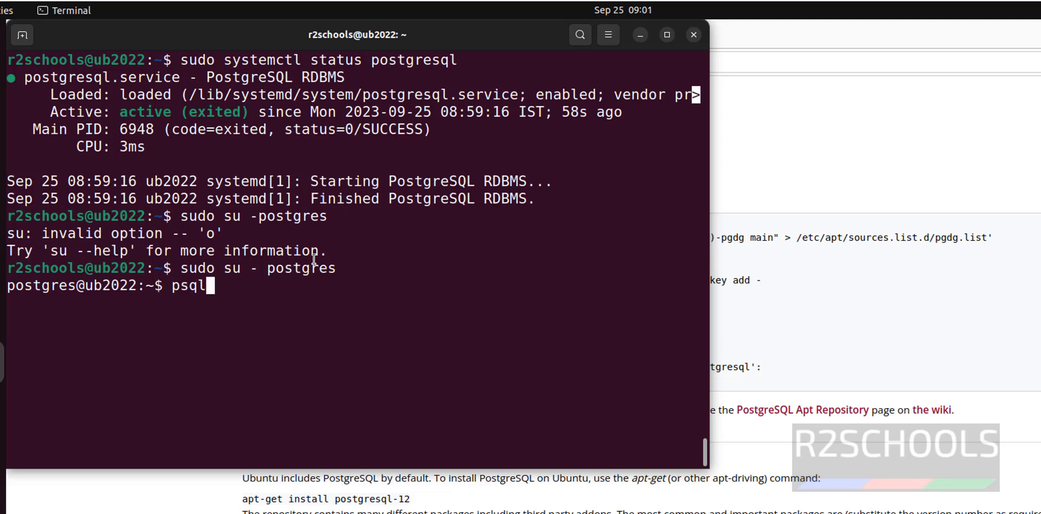
{"action": "type", "text": "sele"}
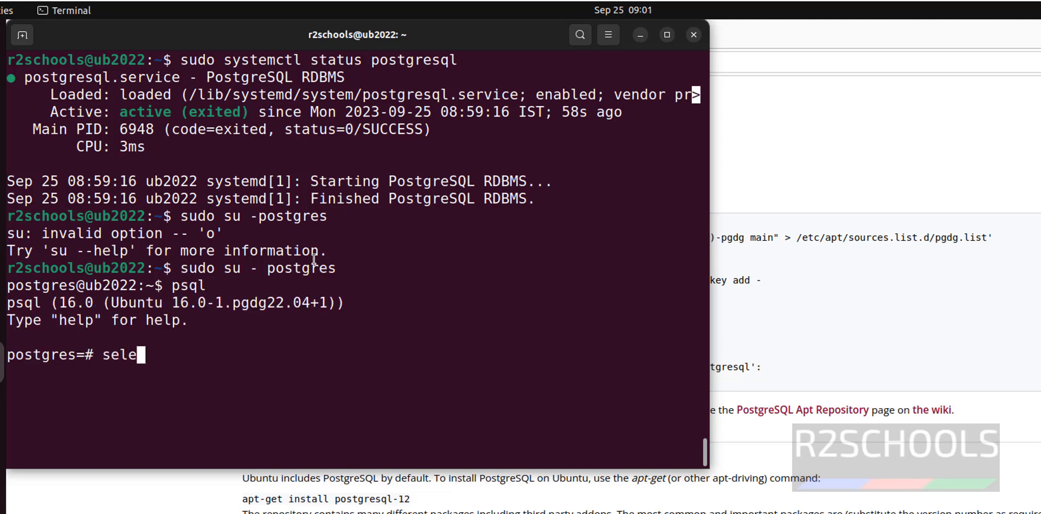
{"action": "type", "text": "ct version"}
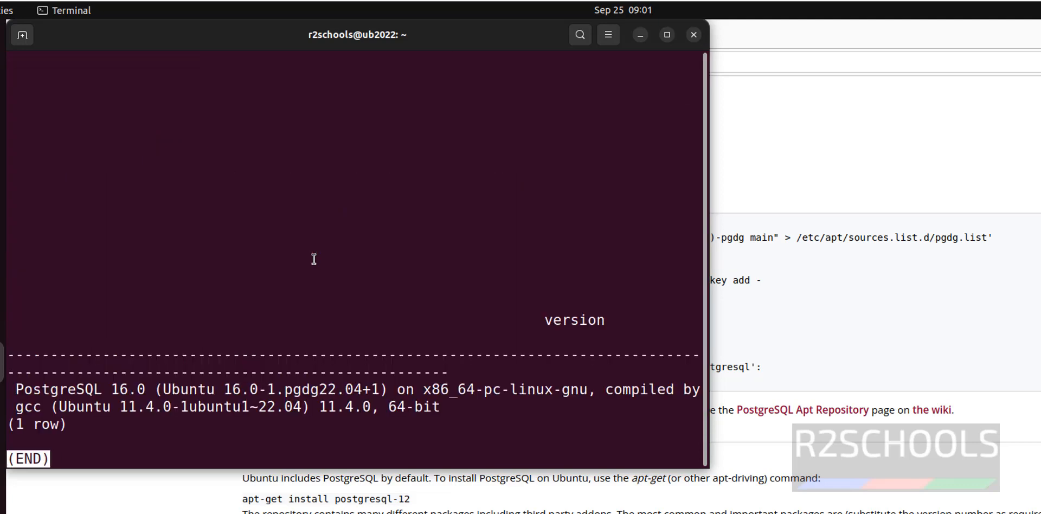
{"action": "mouse_move", "coordinate": [17, 393]}
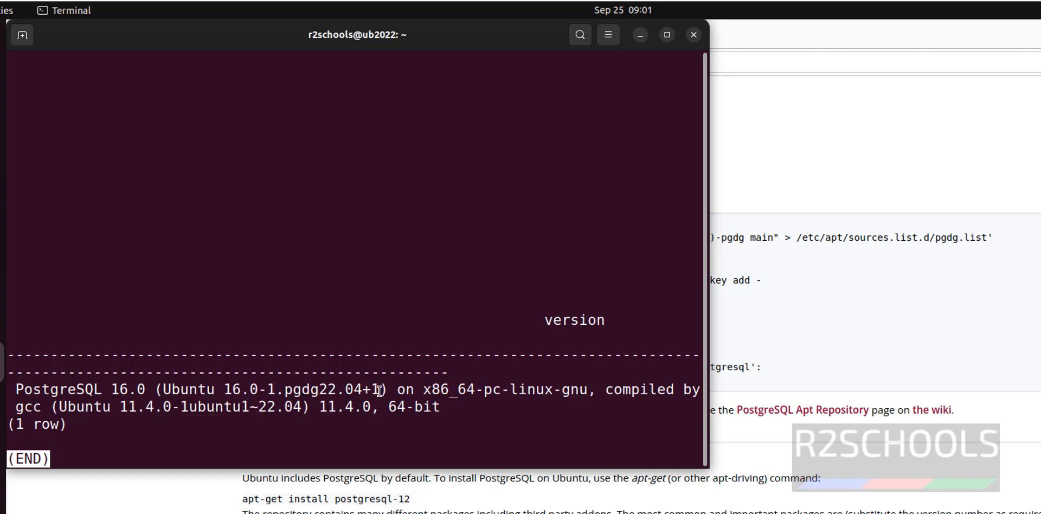
{"action": "key", "text": "q"}
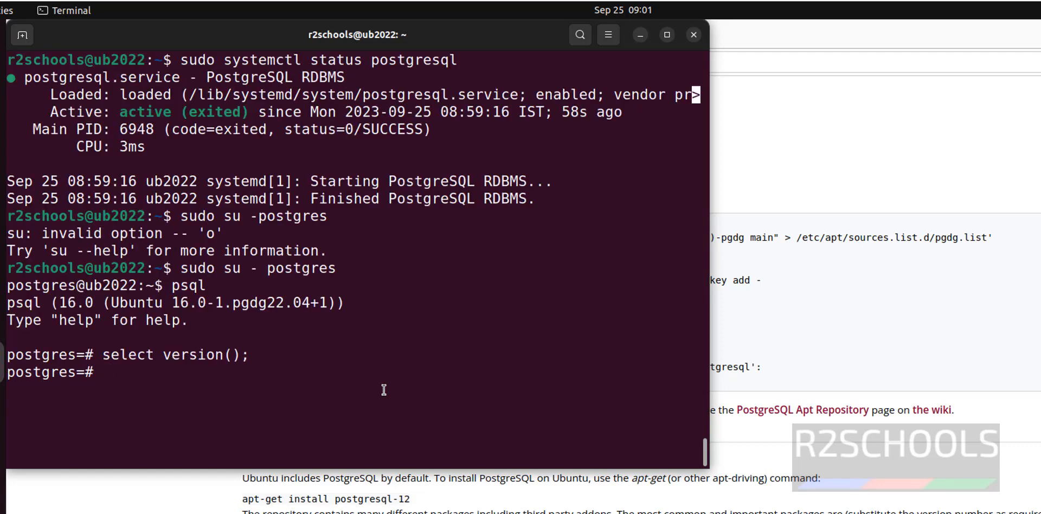
{"action": "mouse_move", "coordinate": [379, 388]}
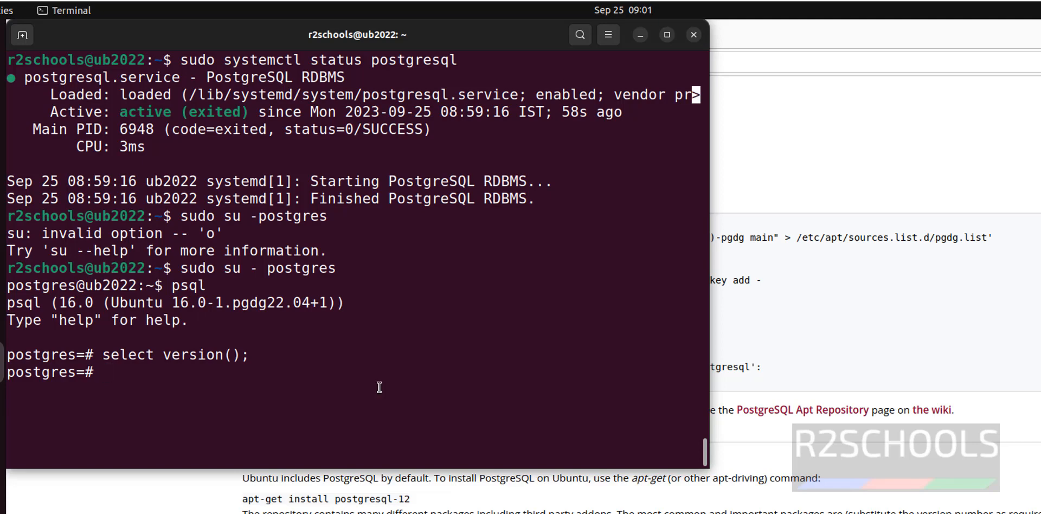
{"action": "type", "text": "\\"}
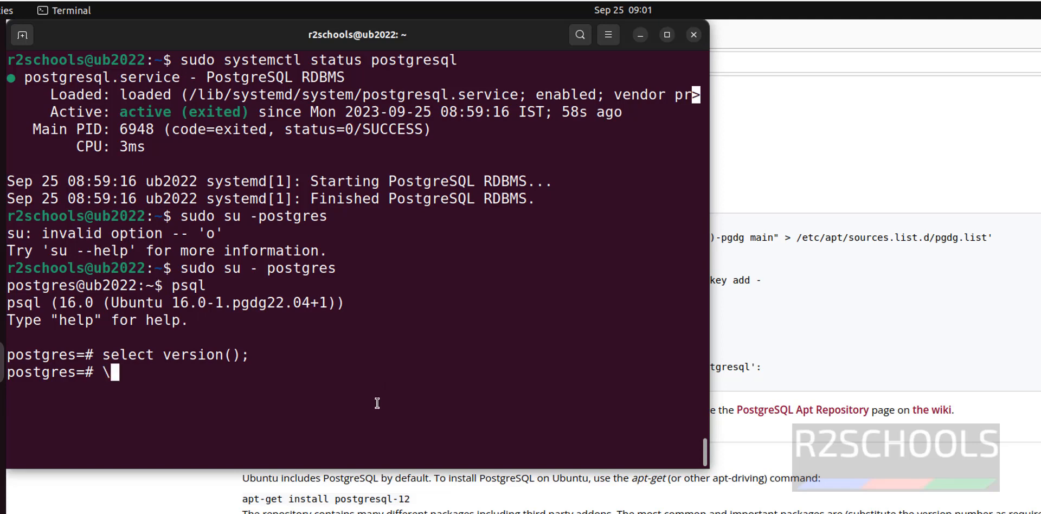
{"action": "key", "text": "Return"}
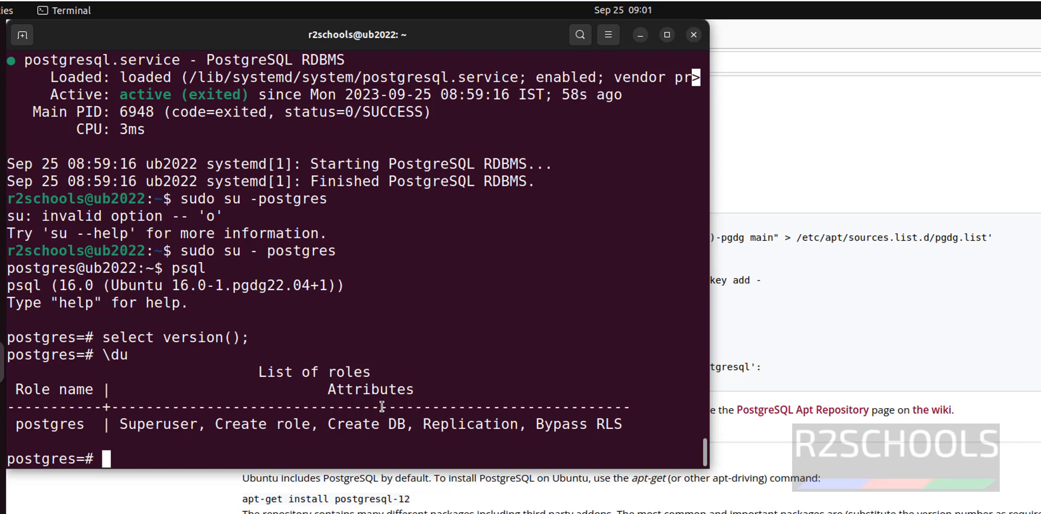
{"action": "type", "text": "alter user postgres with"}
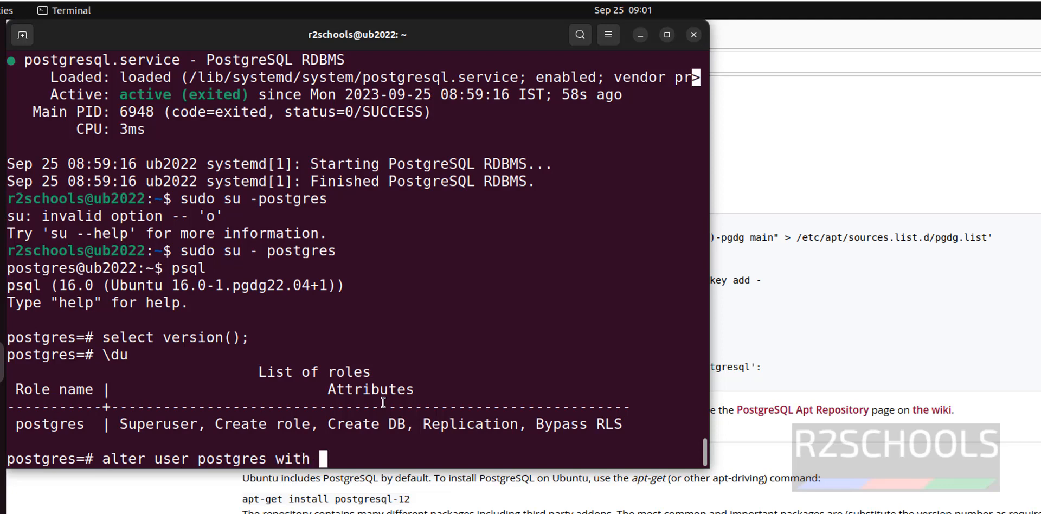
{"action": "type", "text": "password '"}
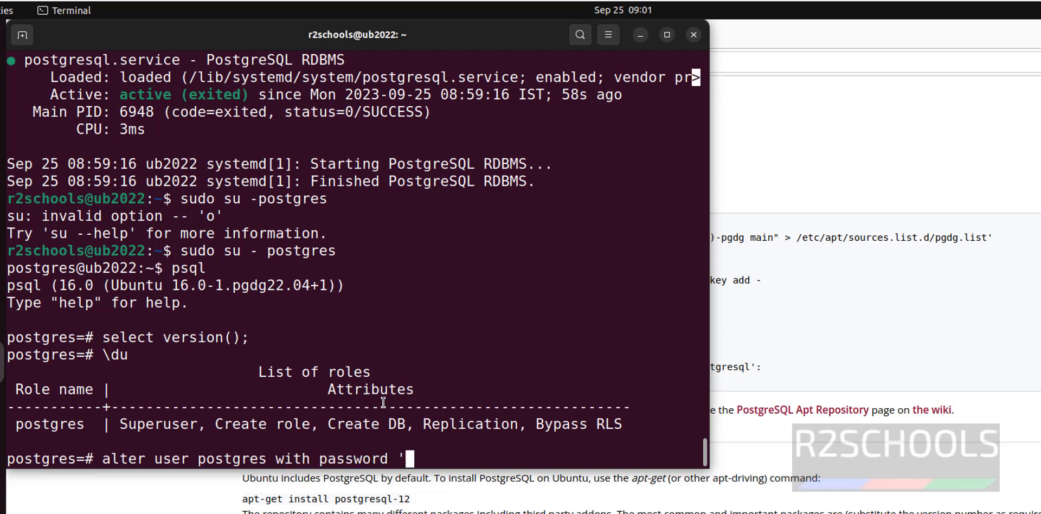
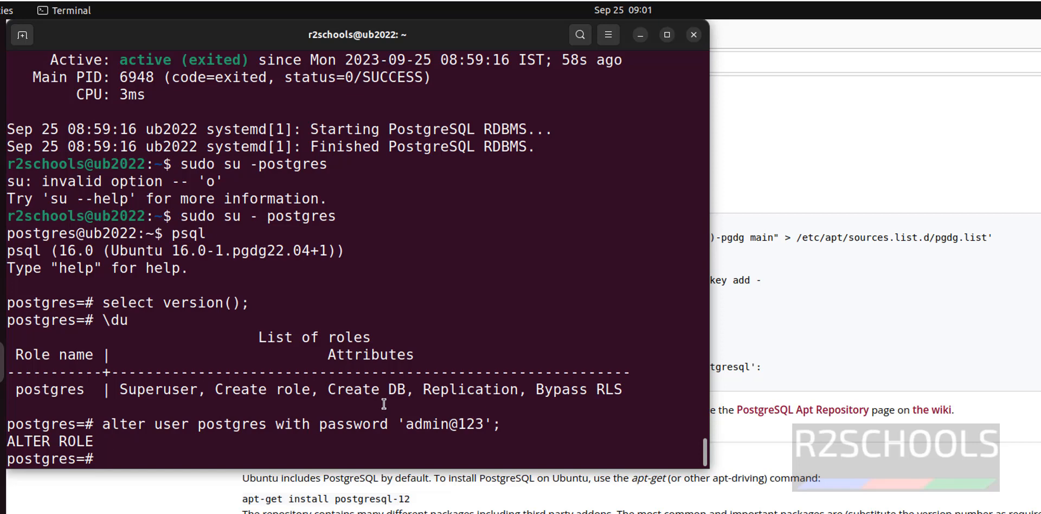
- Create user r2admin with a password and confirm it in the \du list
{"action": "type", "text": "create user r2"}
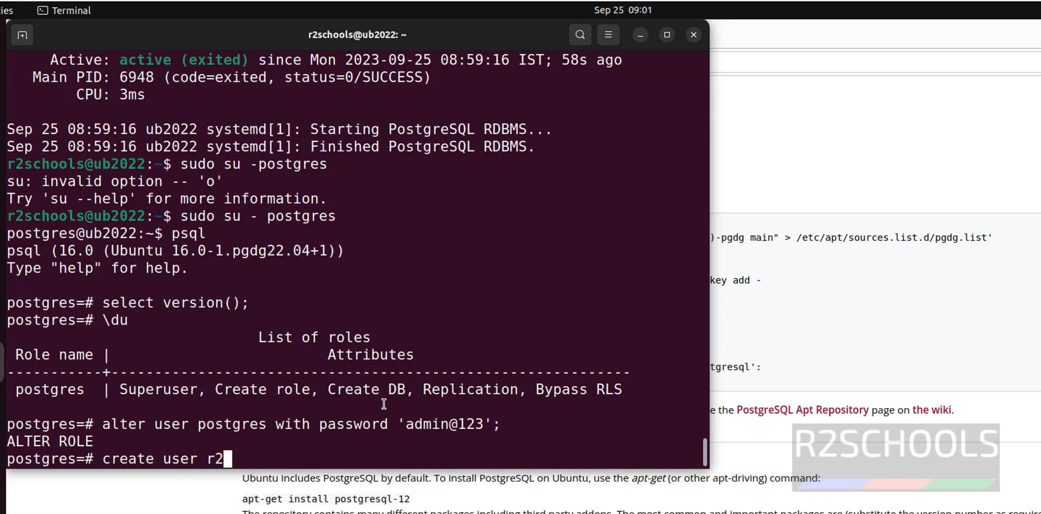
{"action": "type", "text": "admin w"}
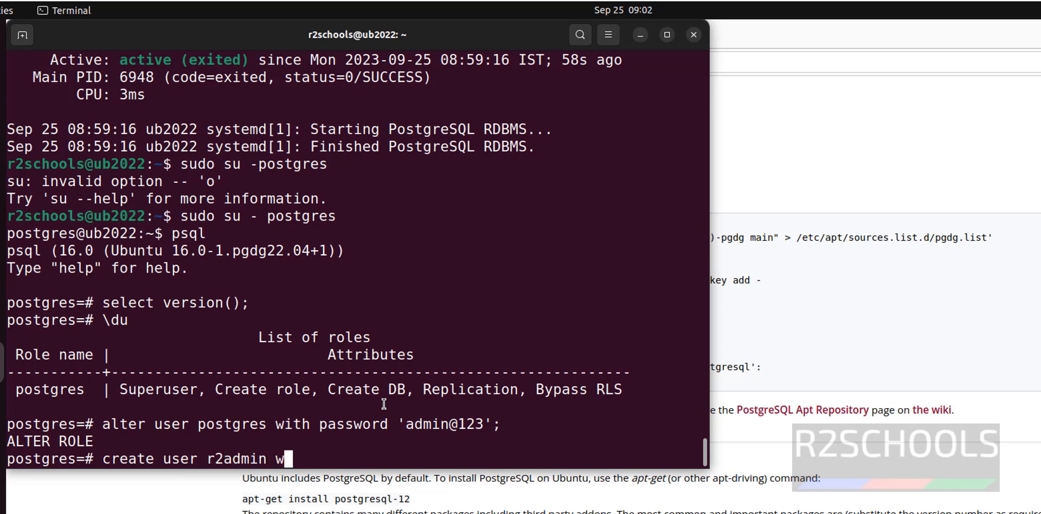
{"action": "type", "text": "ith password"}
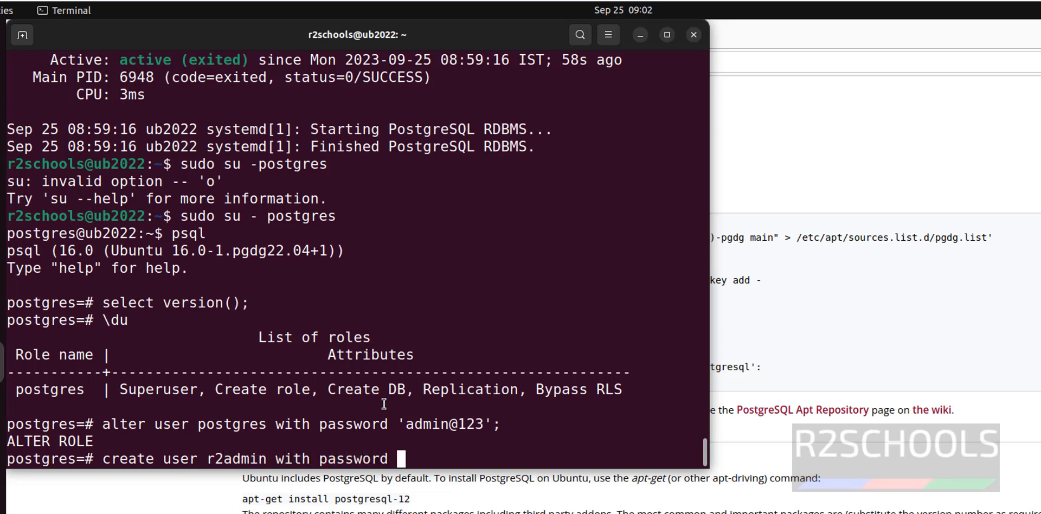
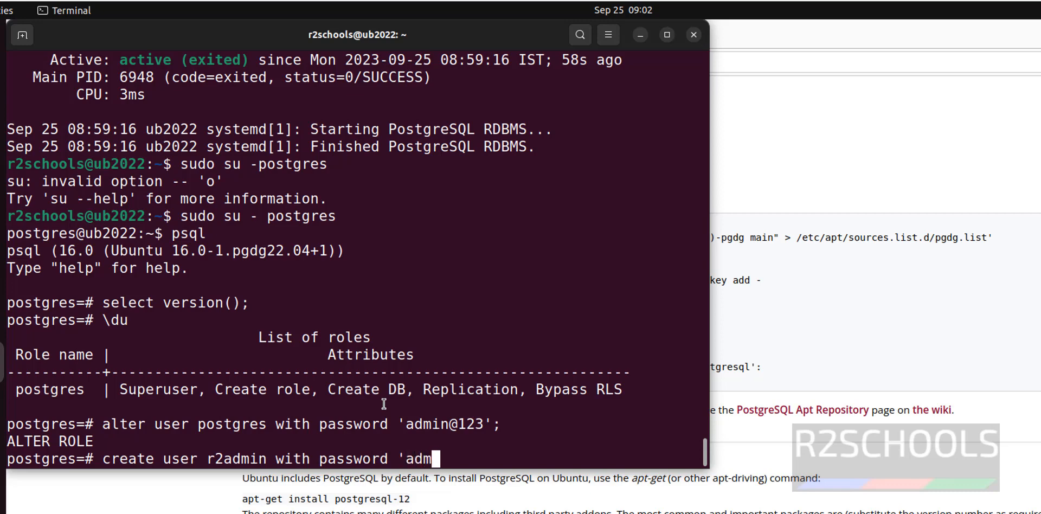
{"action": "key", "text": "Return"}
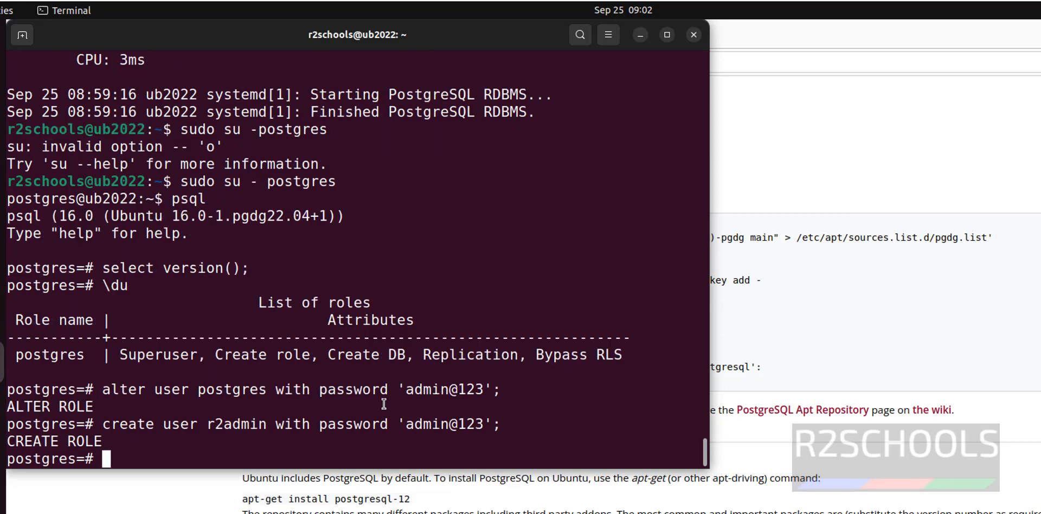
{"action": "type", "text": "\\"}
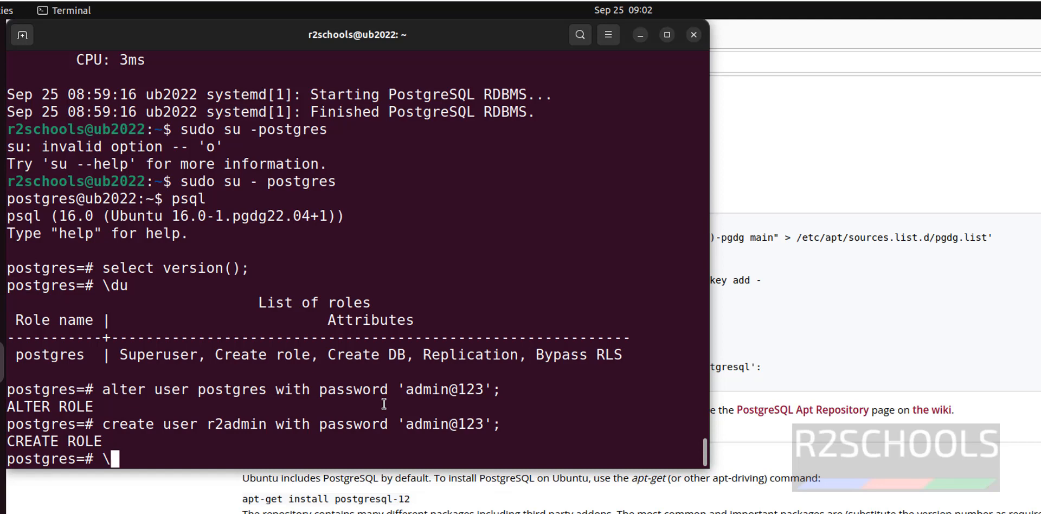
{"action": "key", "text": "Return"}
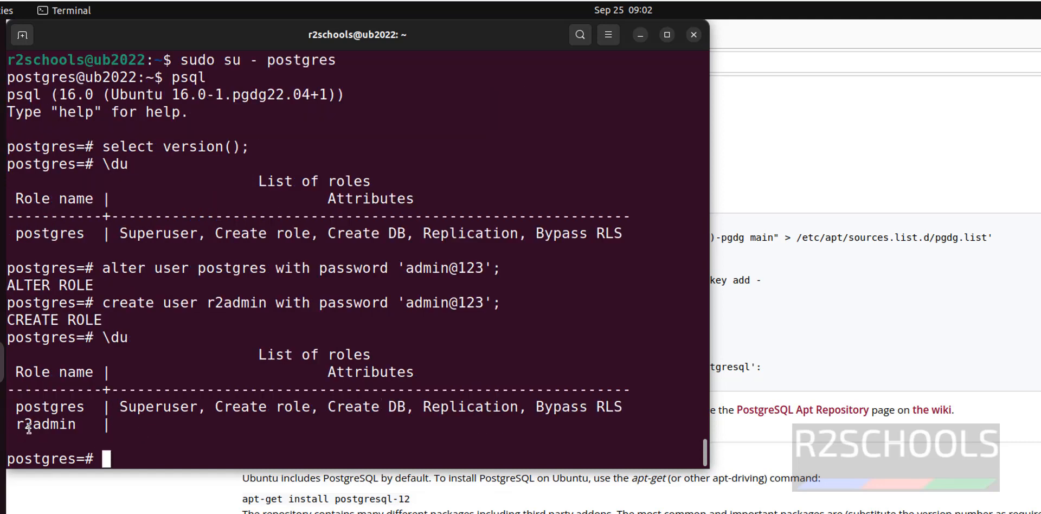
- Alter r2admin to NOLOGIN and list the roles
{"action": "double_click", "coordinate": [45, 425]}
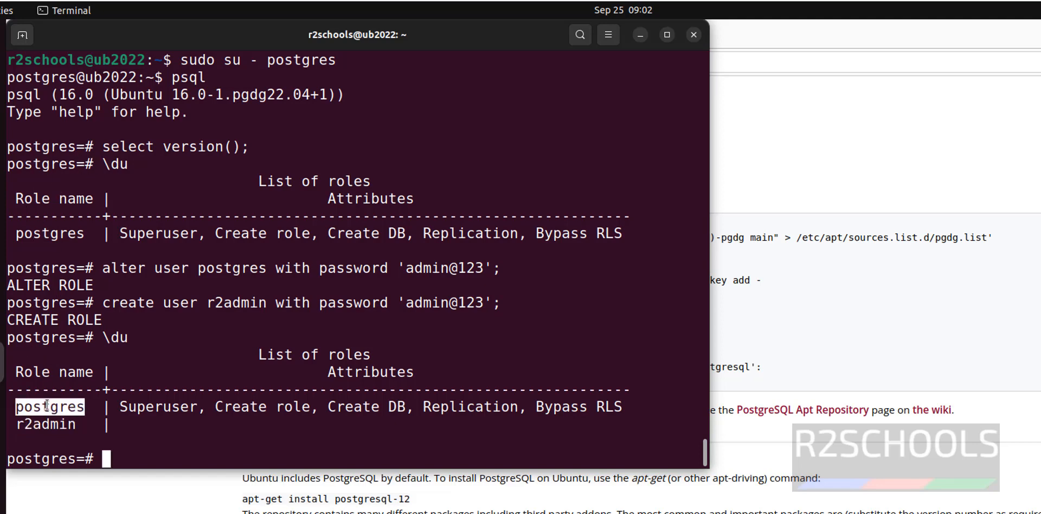
{"action": "mouse_move", "coordinate": [196, 335]}
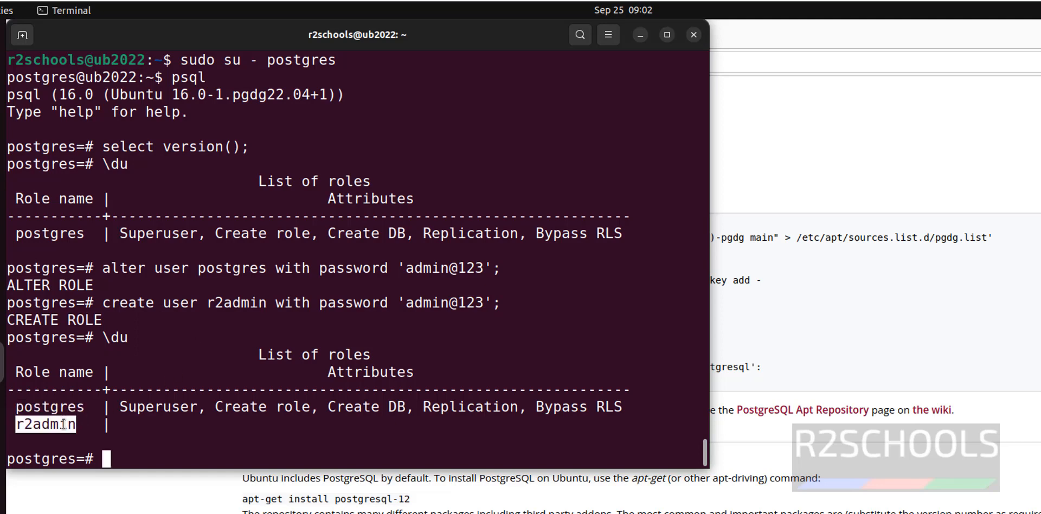
{"action": "type", "text": "alter use"}
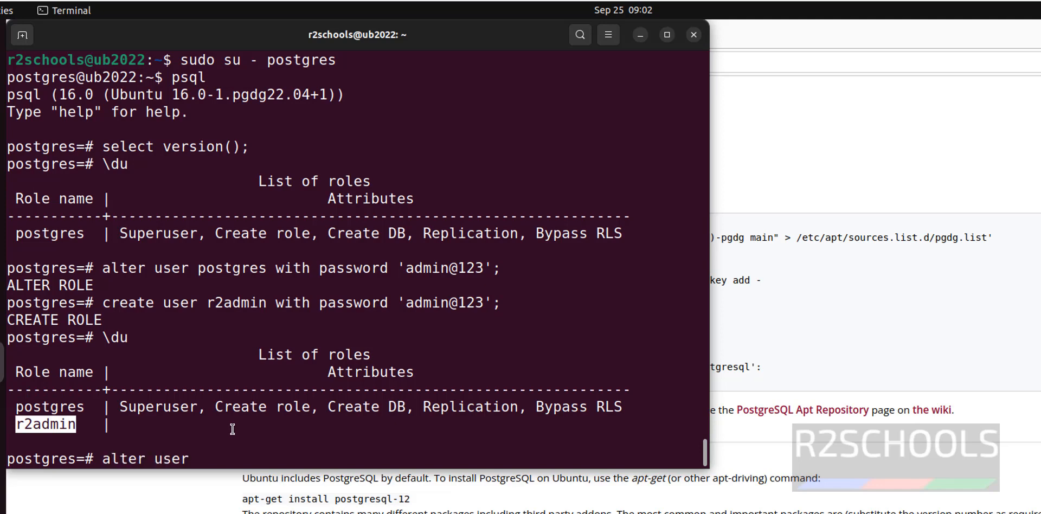
{"action": "type", "text": "r2admin"}
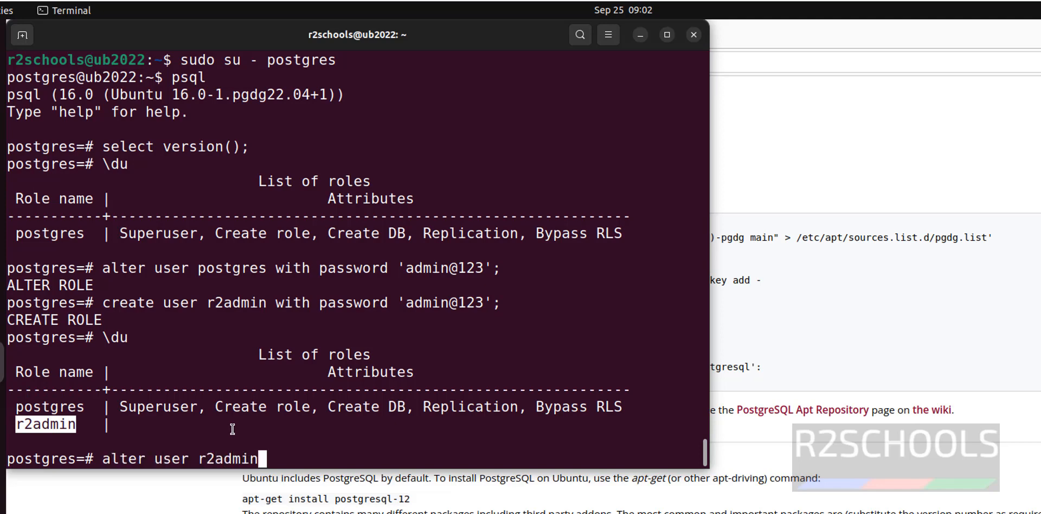
{"action": "type", "text": "nolo"}
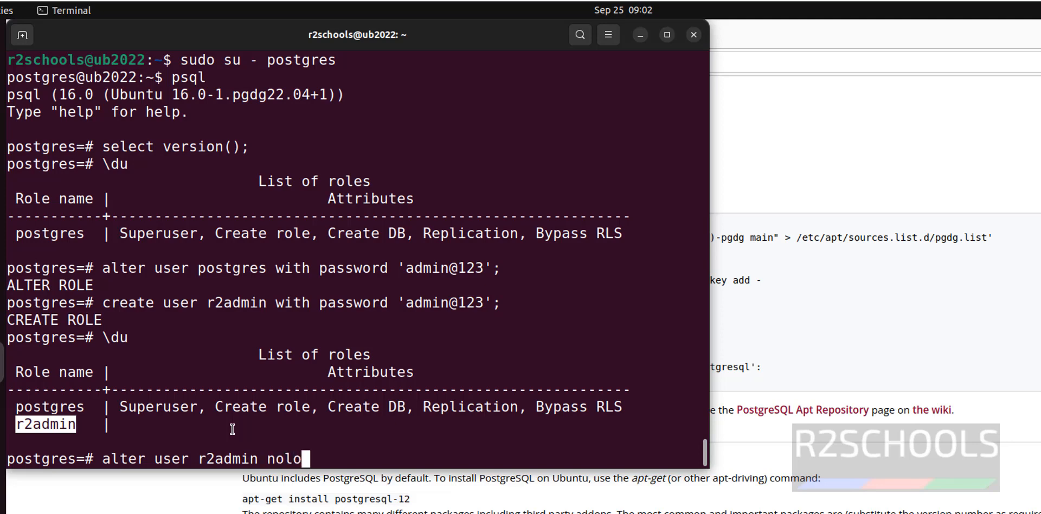
{"action": "type", "text": "gin;"}
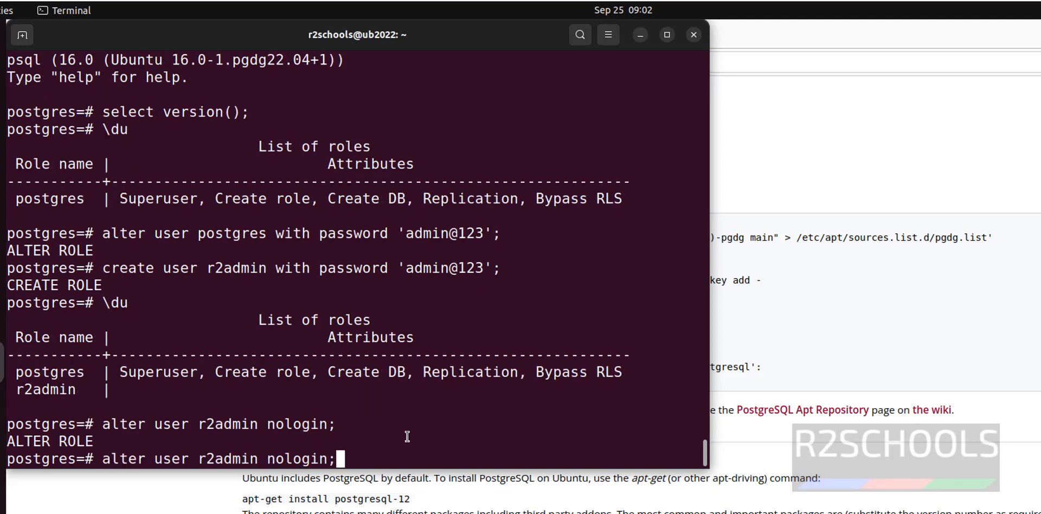
{"action": "key", "text": "Return"}
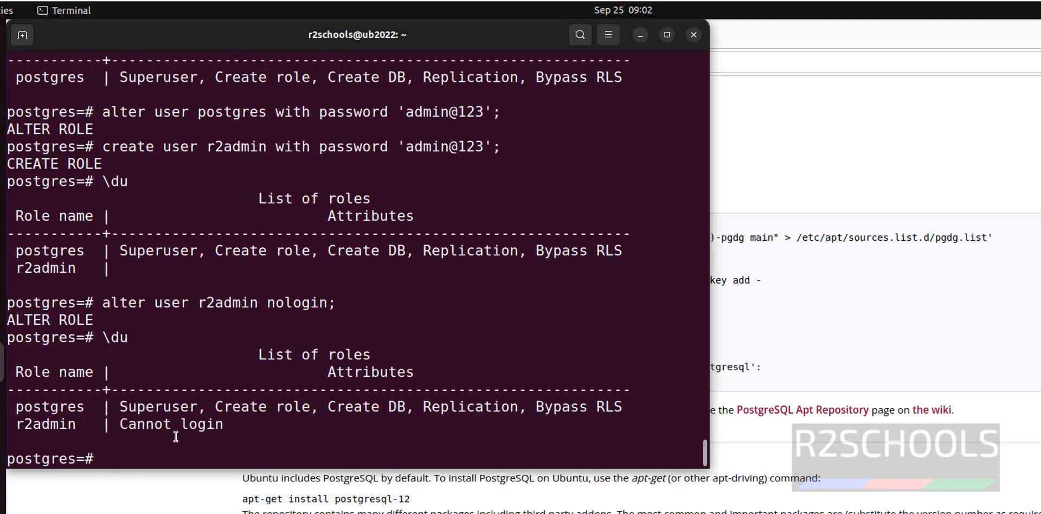
- Confirm r2admin shows 'Cannot login', then alter it back to LOGIN
{"action": "double_click", "coordinate": [171, 423]}
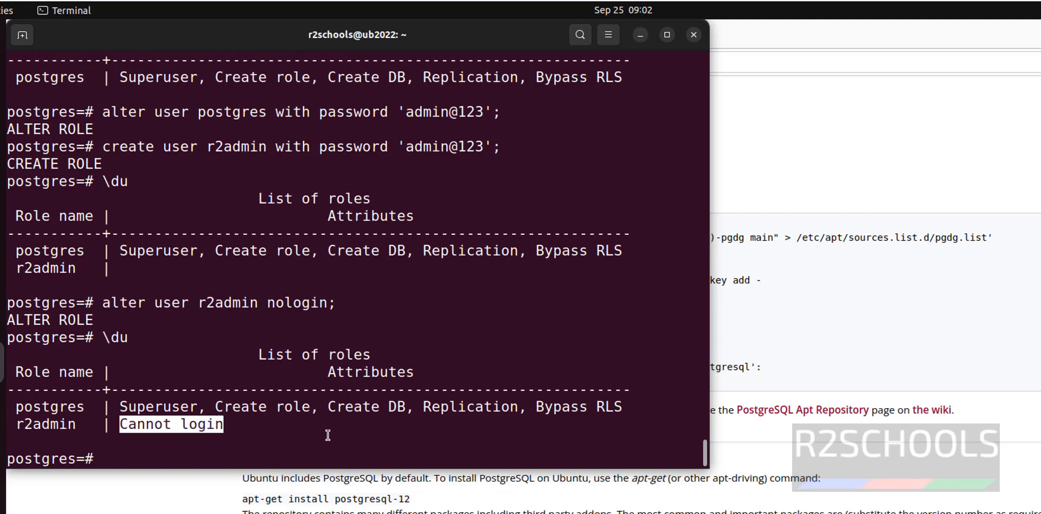
{"action": "type", "text": "alter use"}
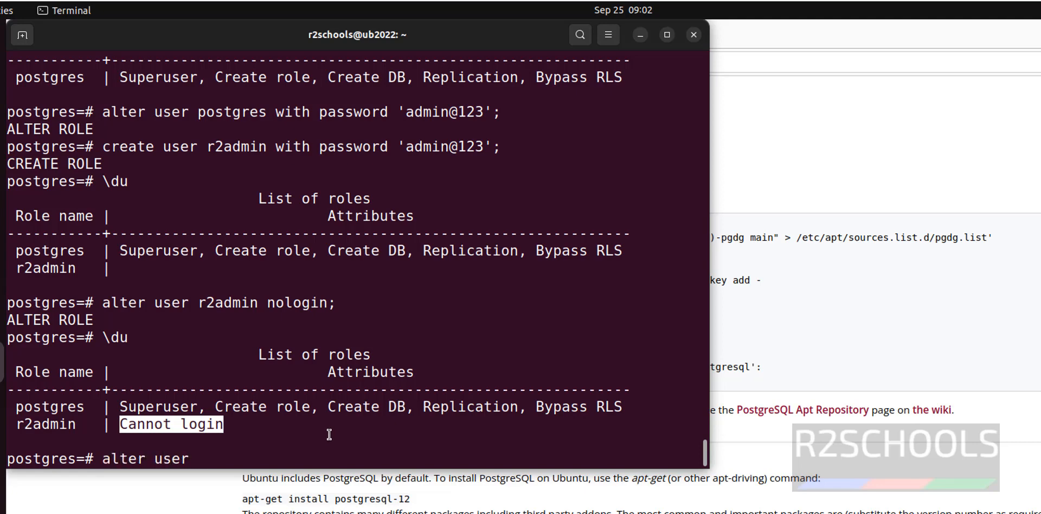
{"action": "type", "text": "r2admin login;"}
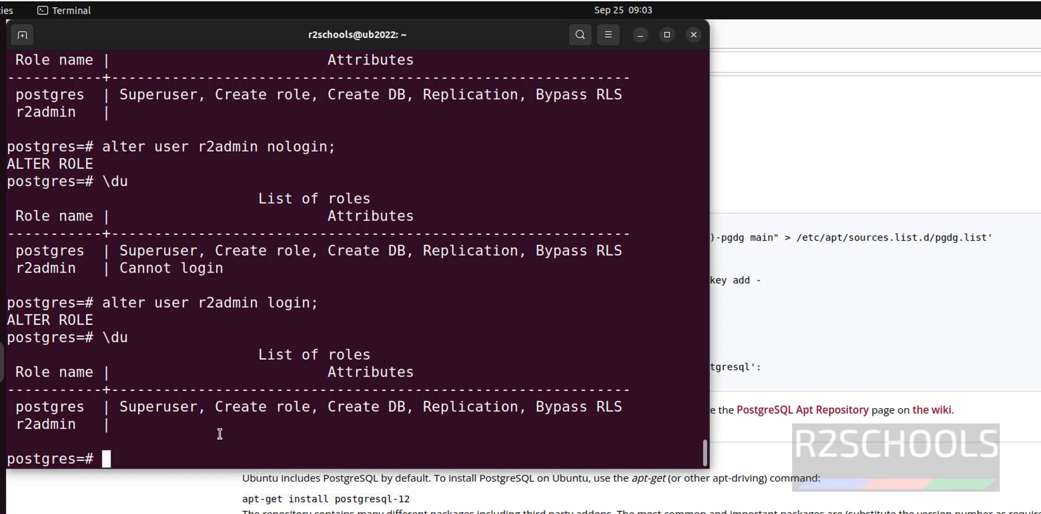
{"action": "mouse_move", "coordinate": [589, 434]}
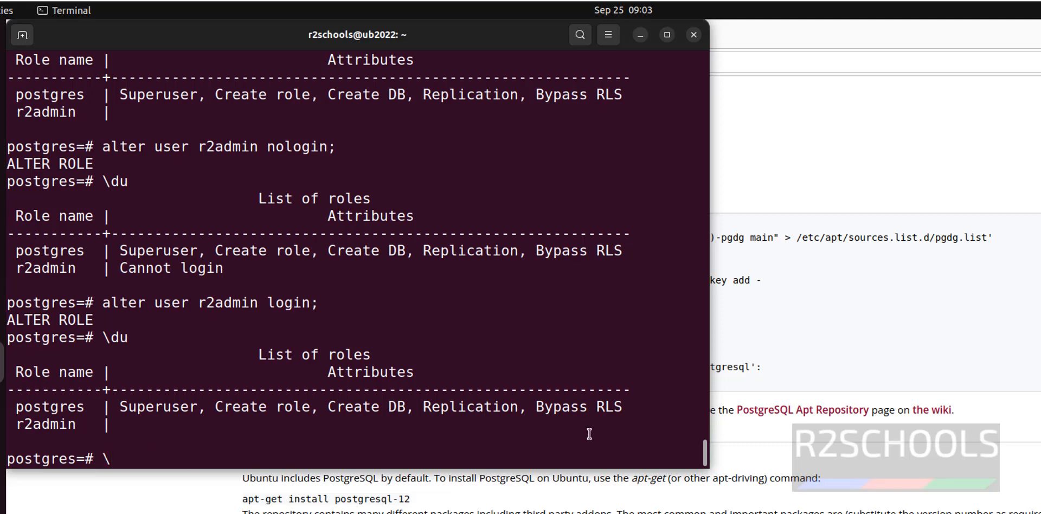
- Create database r2schools and verify it appears in the \l list
{"action": "type", "text": "l"}
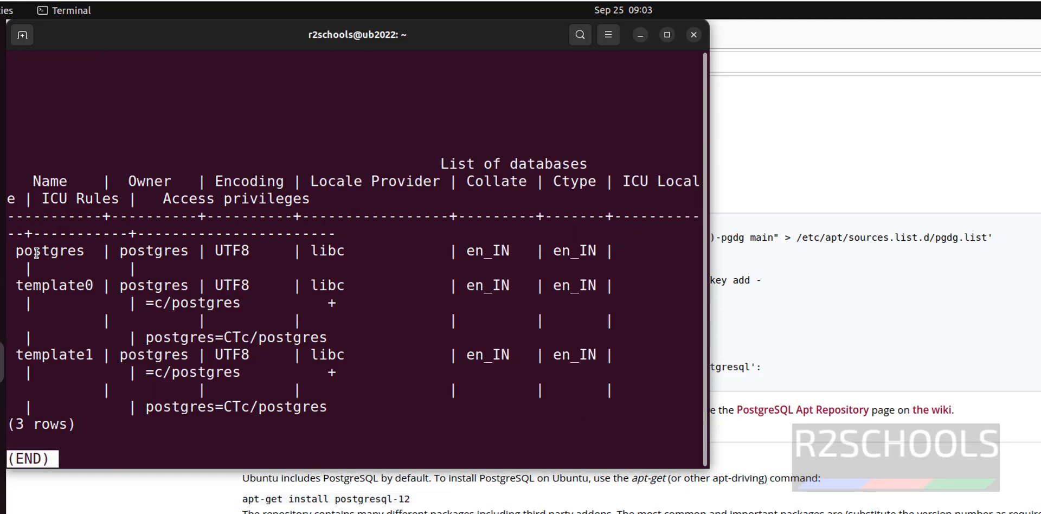
{"action": "double_click", "coordinate": [54, 285]}
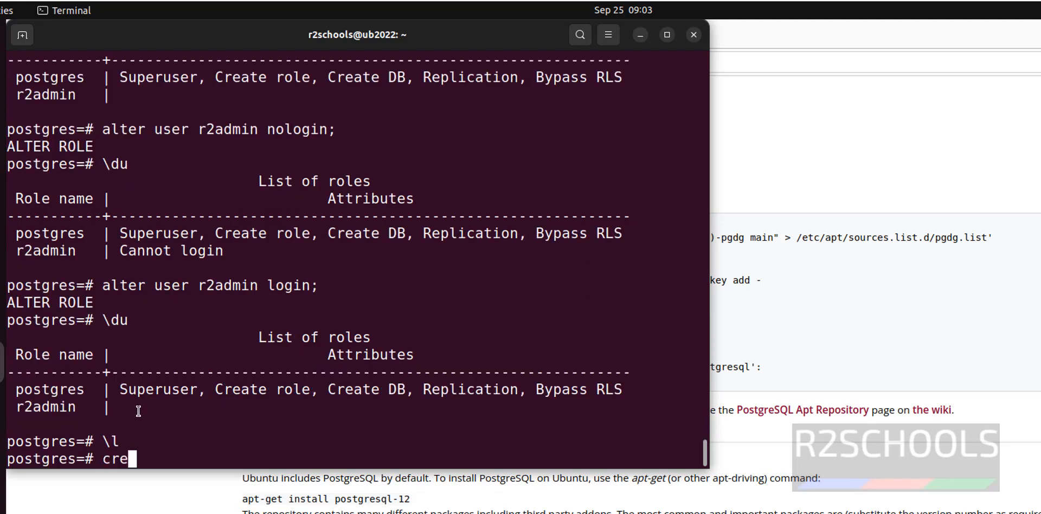
{"action": "type", "text": "ate database"}
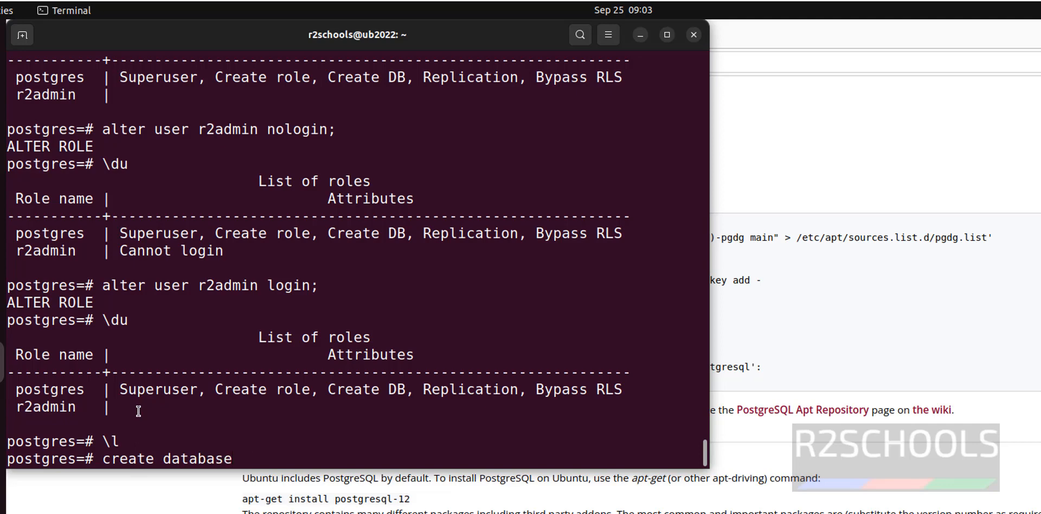
{"action": "type", "text": "r2schools"}
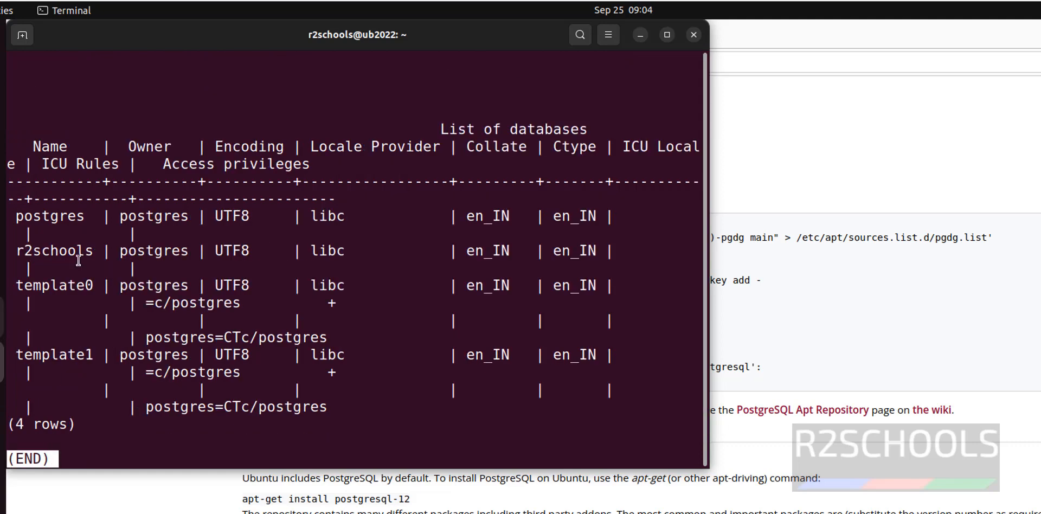
{"action": "double_click", "coordinate": [53, 251]}
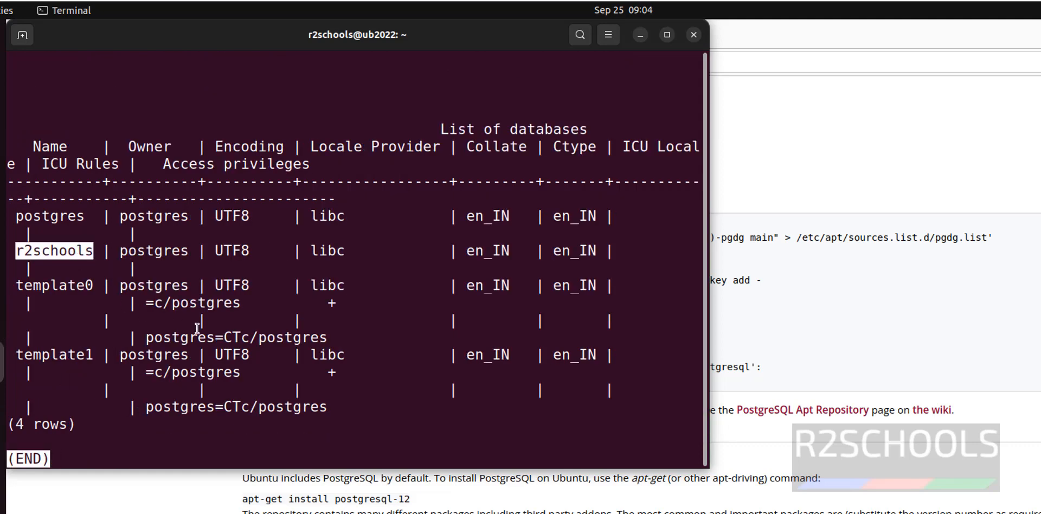
{"action": "key", "text": "q"}
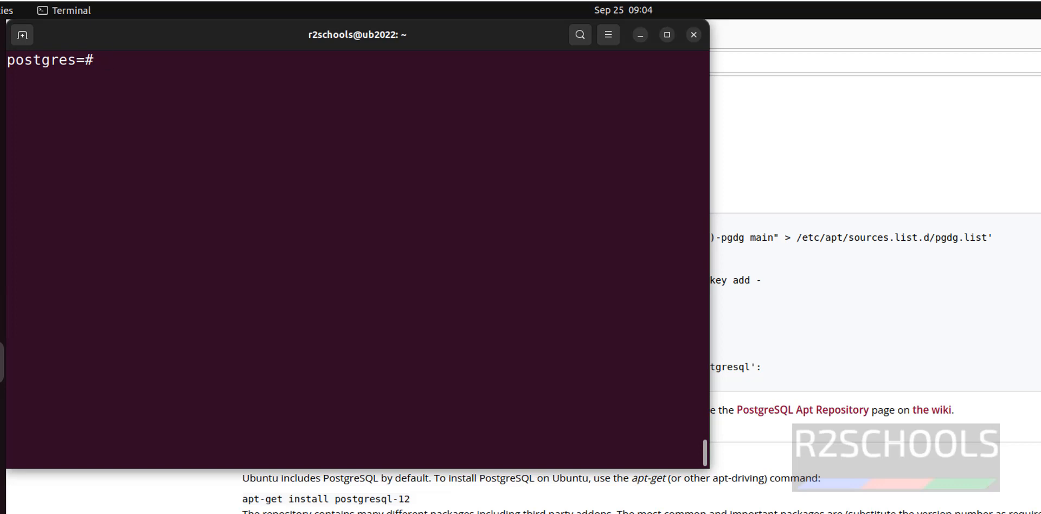
- Connect to r2schools, create students(sno int, sname varchar(30)), and list relations with \dt
{"action": "type", "text": "\\c r2schools"}
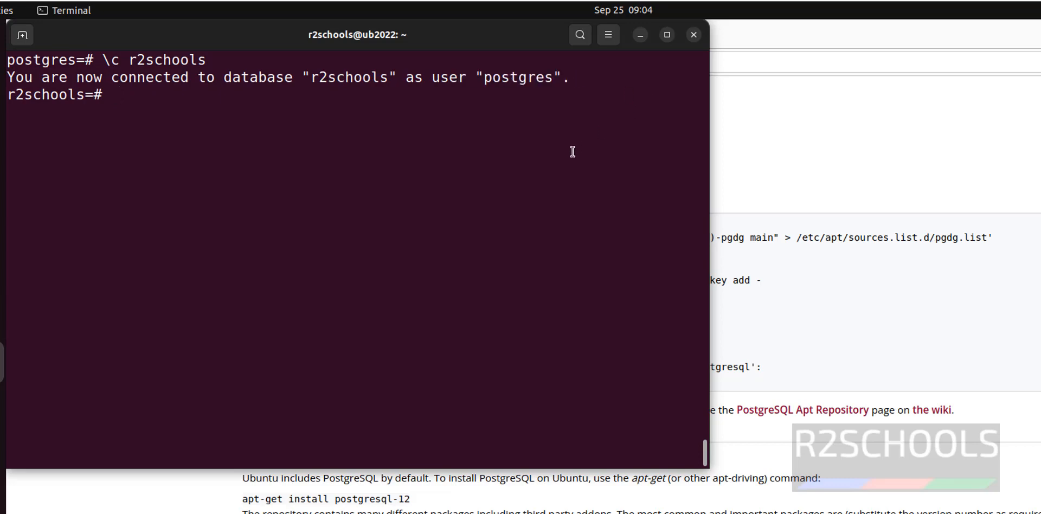
{"action": "type", "text": "create"}
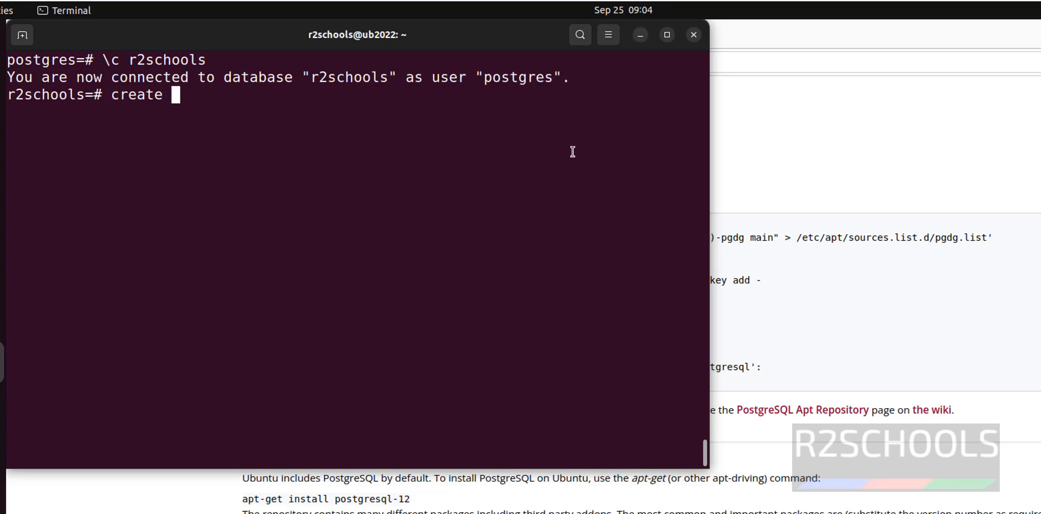
{"action": "type", "text": "table st"}
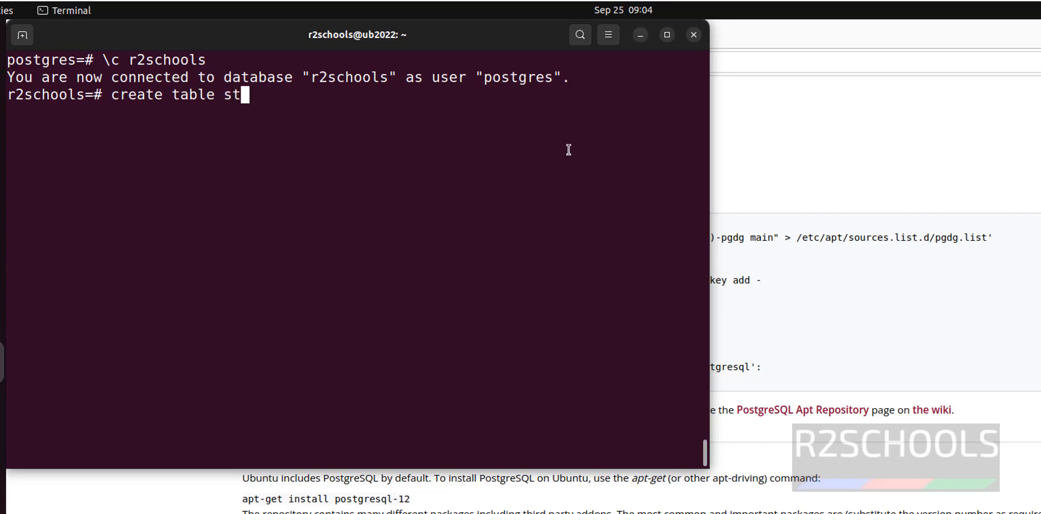
{"action": "type", "text": "udents(sno int"}
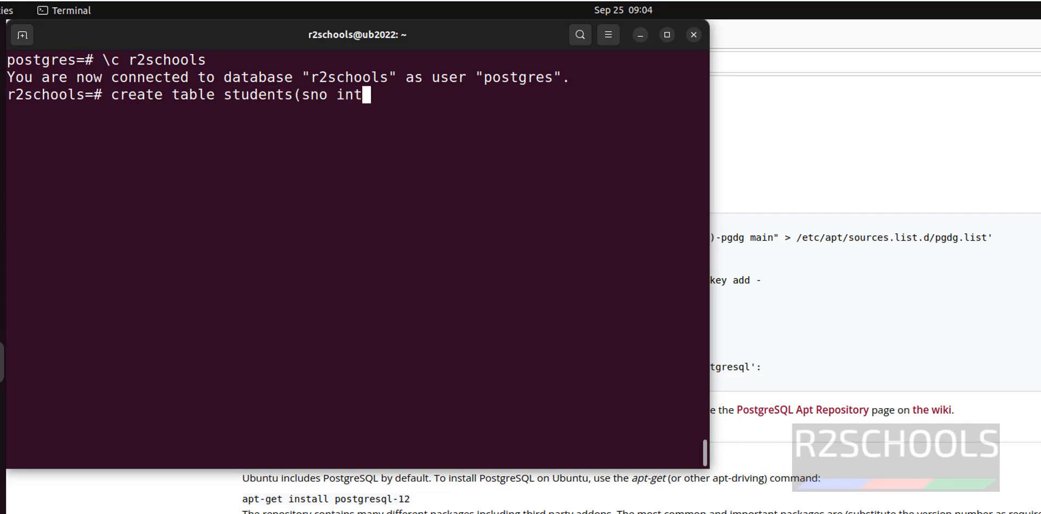
{"action": "type", "text": ", sn"}
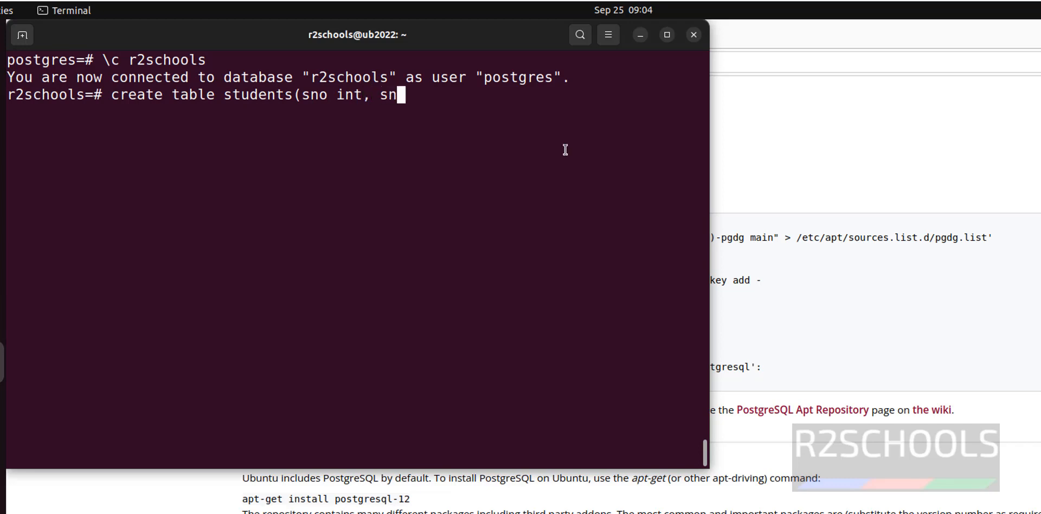
{"action": "type", "text": "ame varcha"}
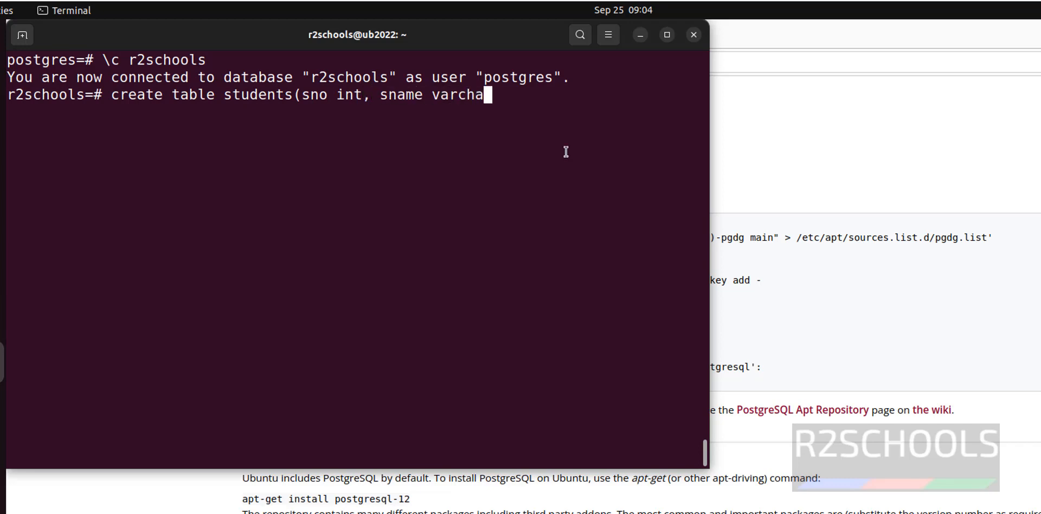
{"action": "type", "text": "r(30));"}
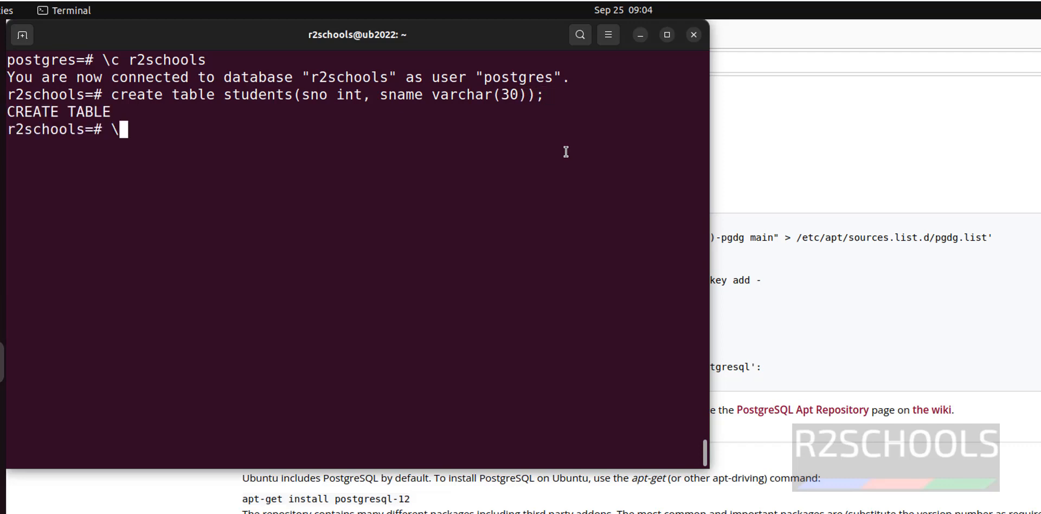
{"action": "type", "text": "dt"}
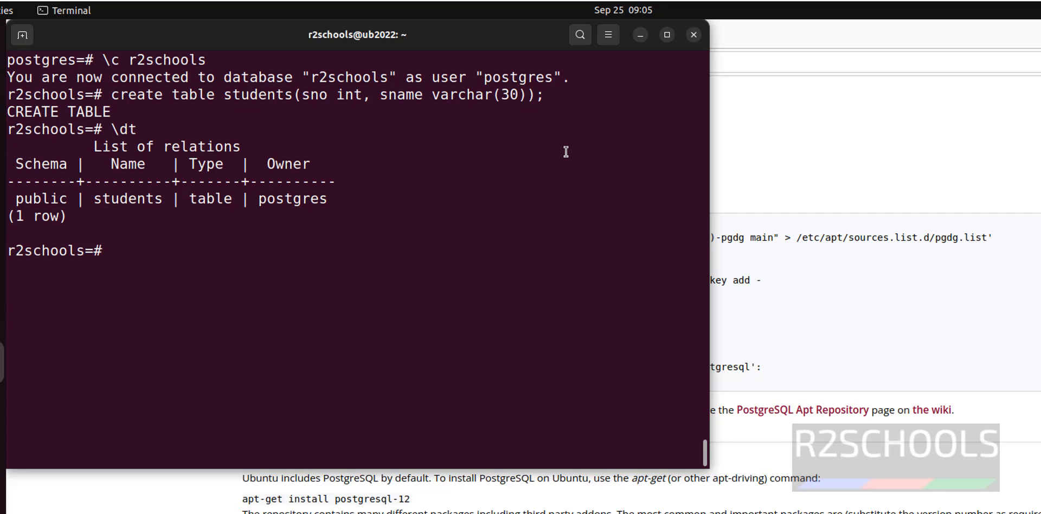
- In psql, show the config_file and hba_file locations
{"action": "type", "text": "show"}
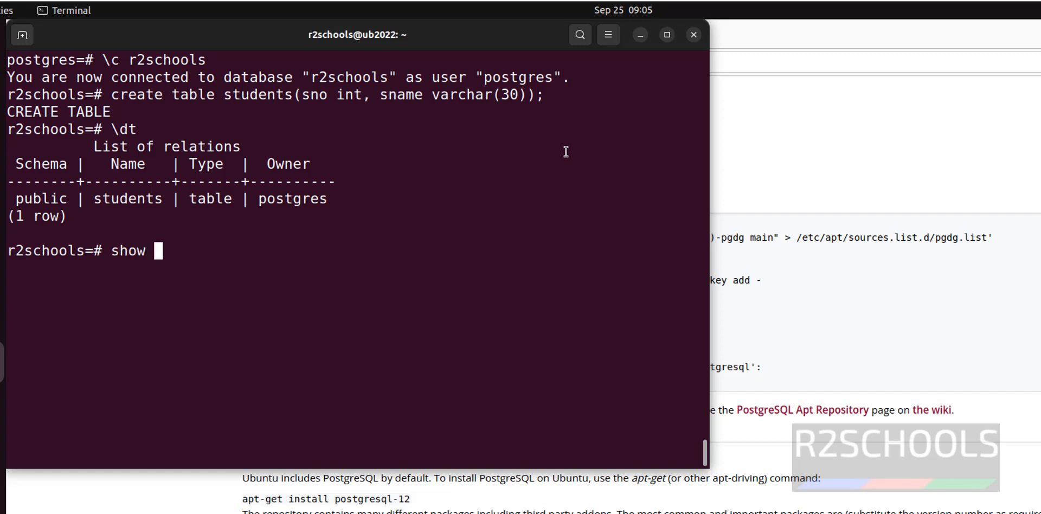
{"action": "type", "text": "config_f"}
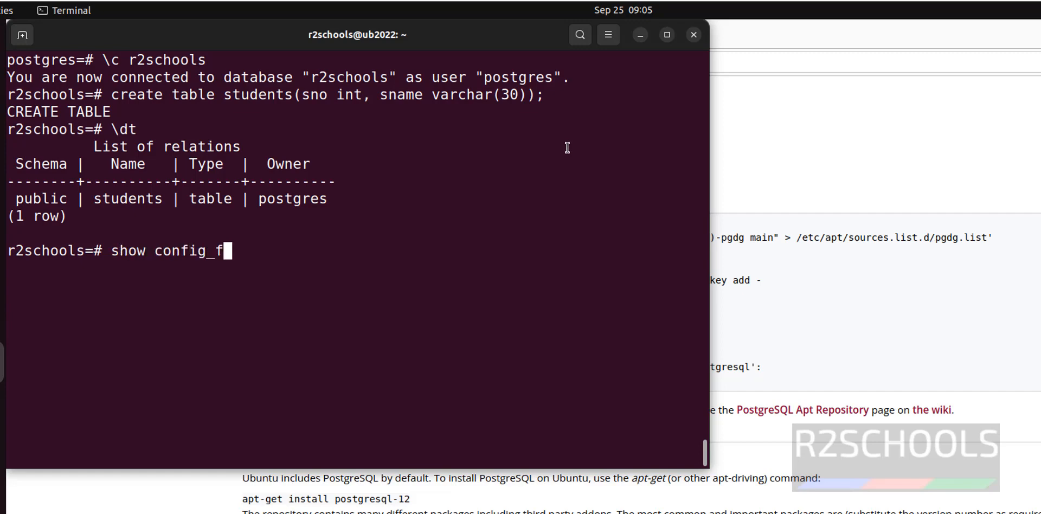
{"action": "key", "text": "Return"}
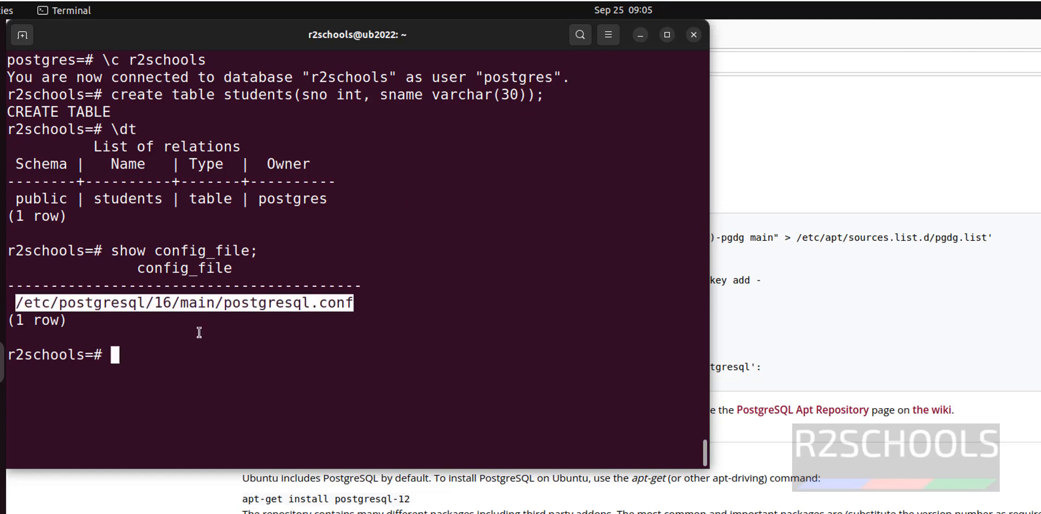
{"action": "mouse_move", "coordinate": [427, 259]}
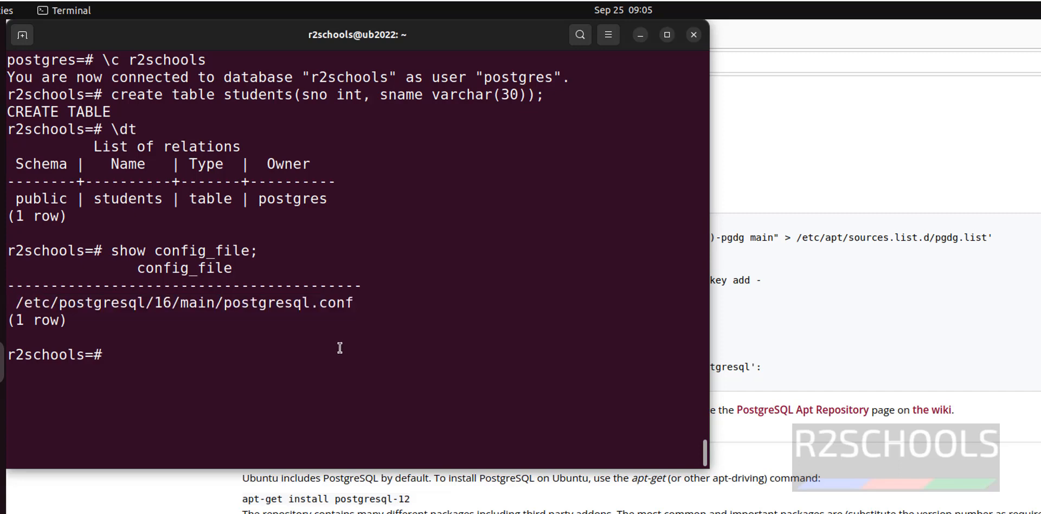
{"action": "type", "text": "show"}
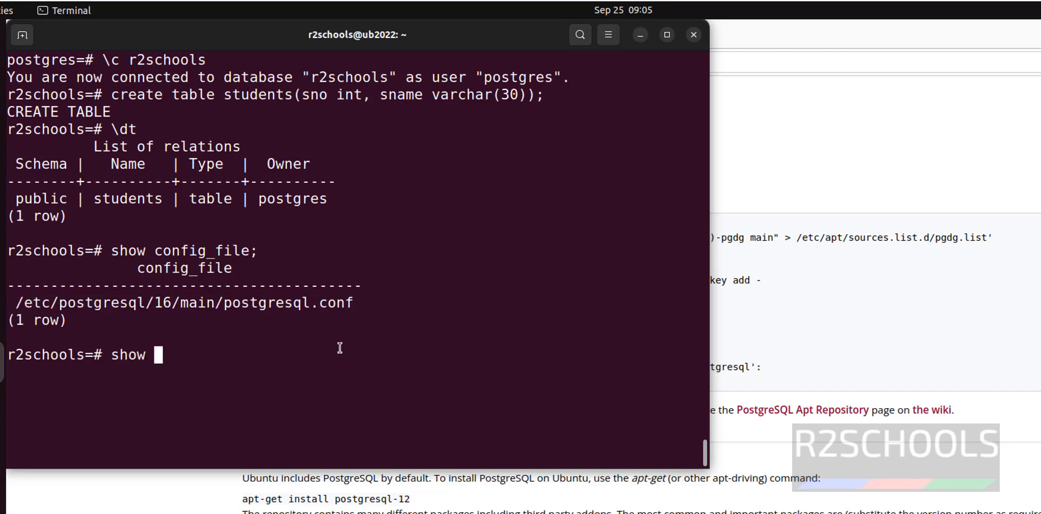
{"action": "type", "text": "hba"}
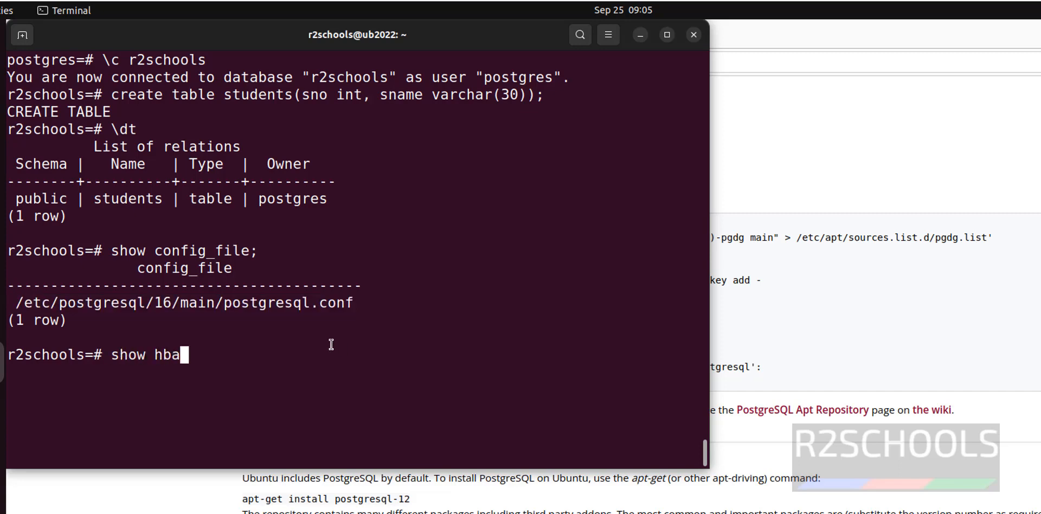
{"action": "type", "text": "_co"}
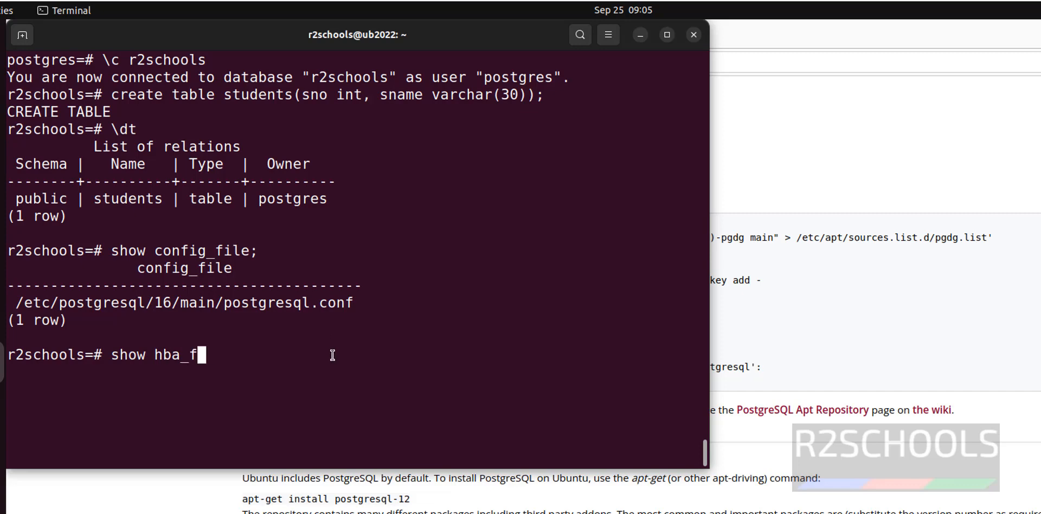
{"action": "type", "text": "ile;"}
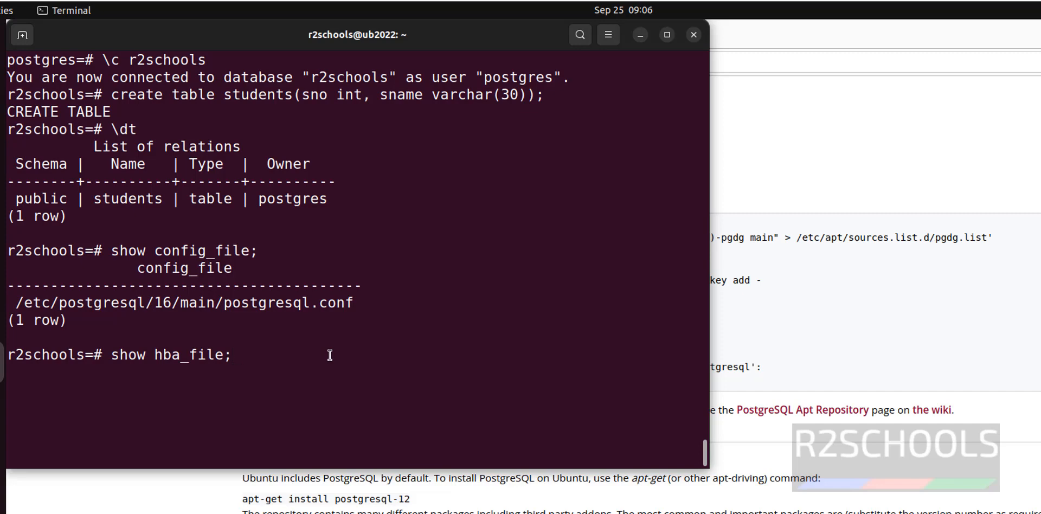
{"action": "key", "text": "Return"}
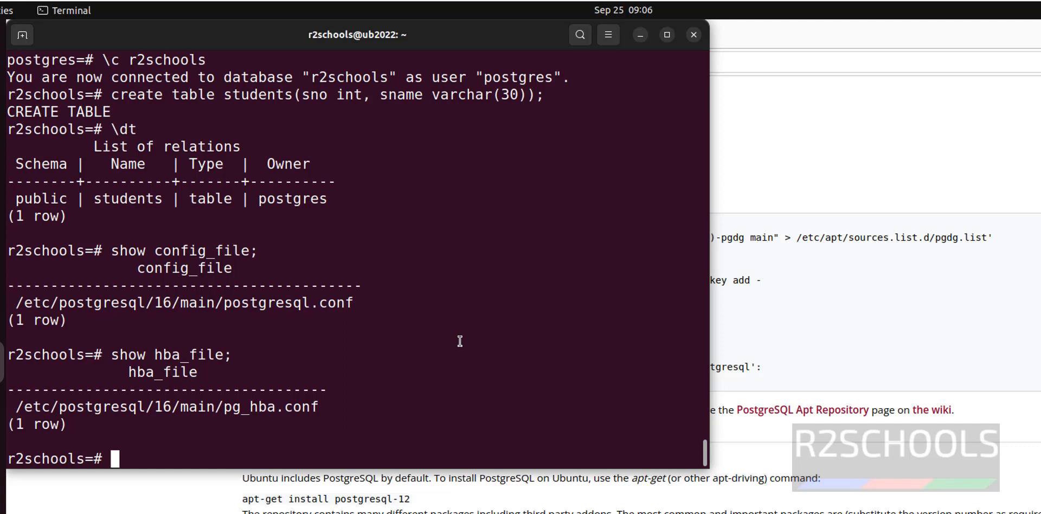
- Show the PostgreSQL data_directory location
{"action": "type", "text": "show data"}
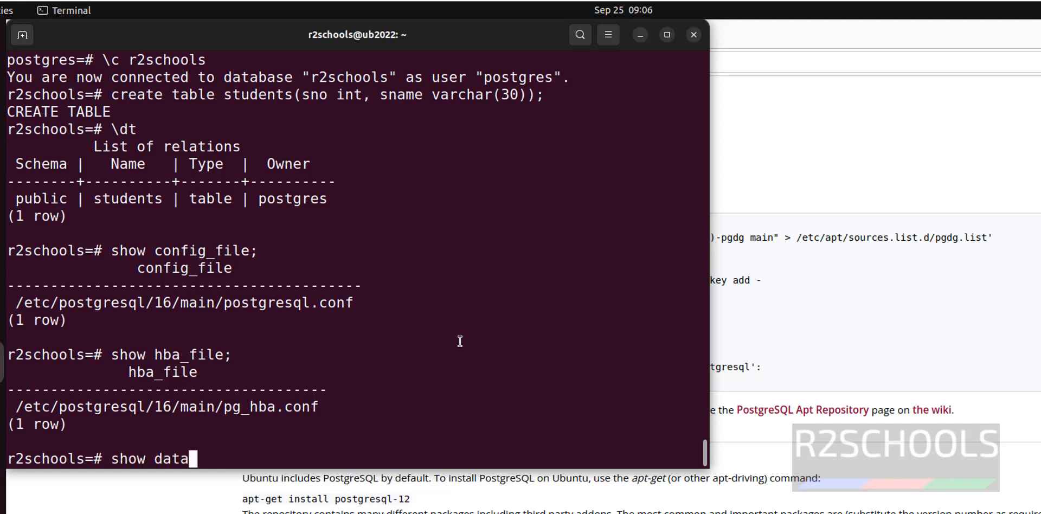
{"action": "type", "text": "_directory"}
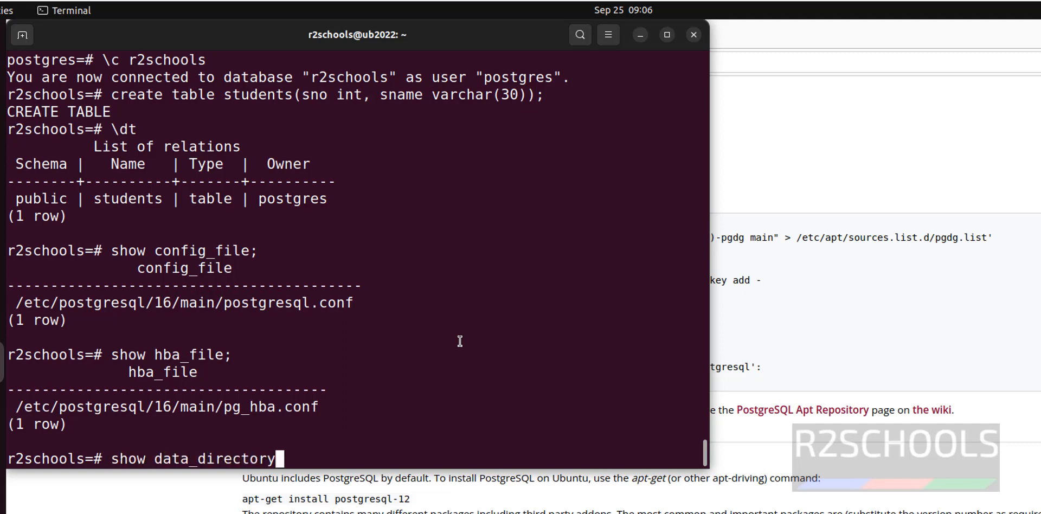
{"action": "key", "text": "Return"}
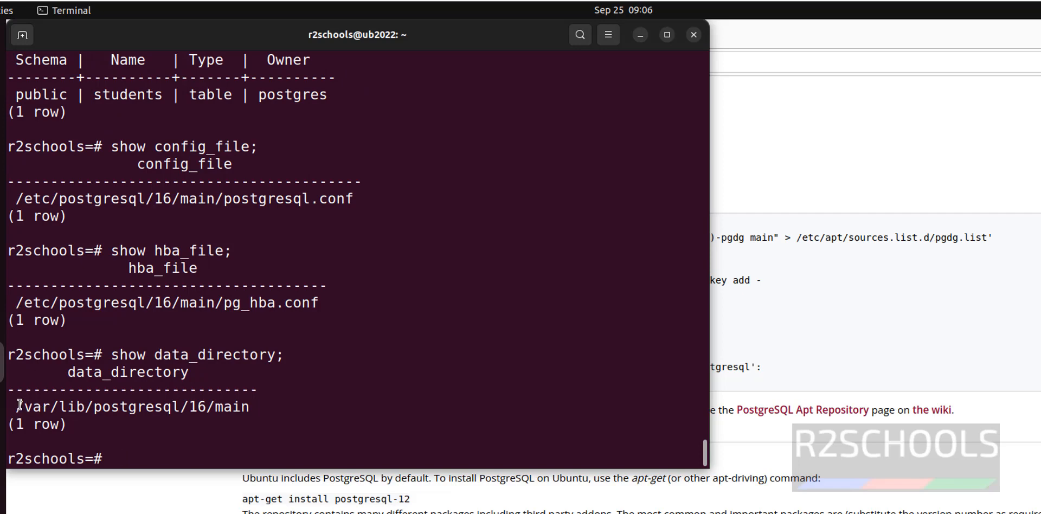
{"action": "double_click", "coordinate": [131, 406]}
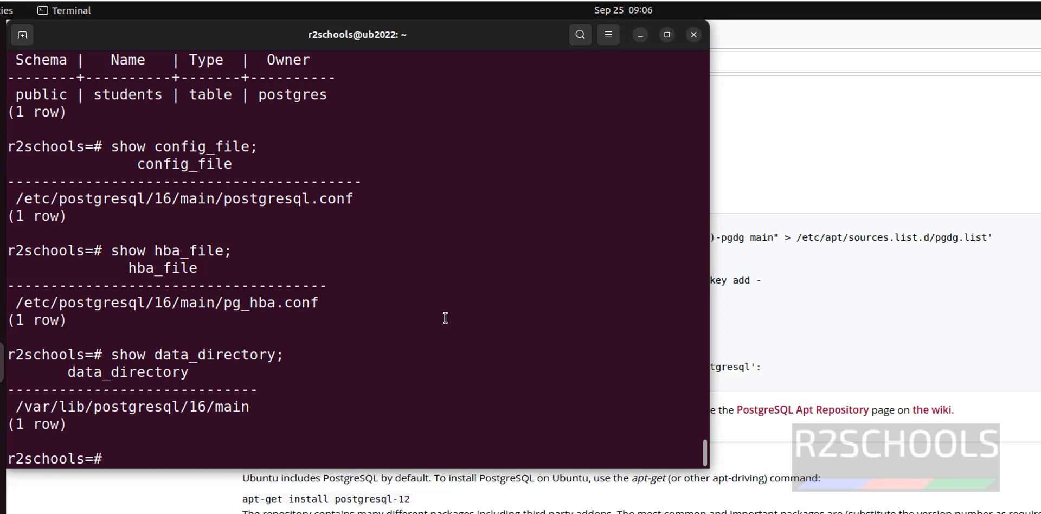
- Show log_directory, highlight the data directory path, then quit psql with \q
{"action": "type", "text": "show l"}
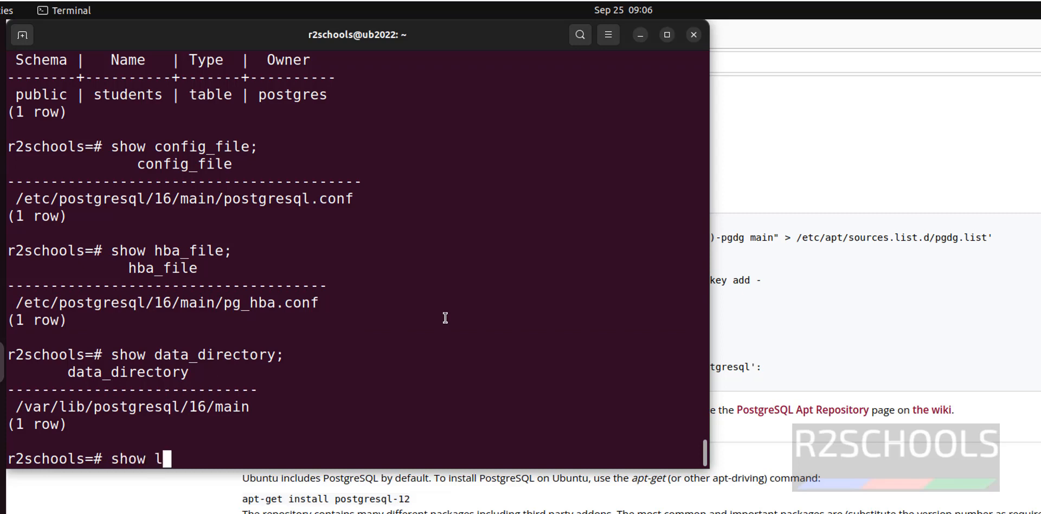
{"action": "type", "text": "og_directory;"}
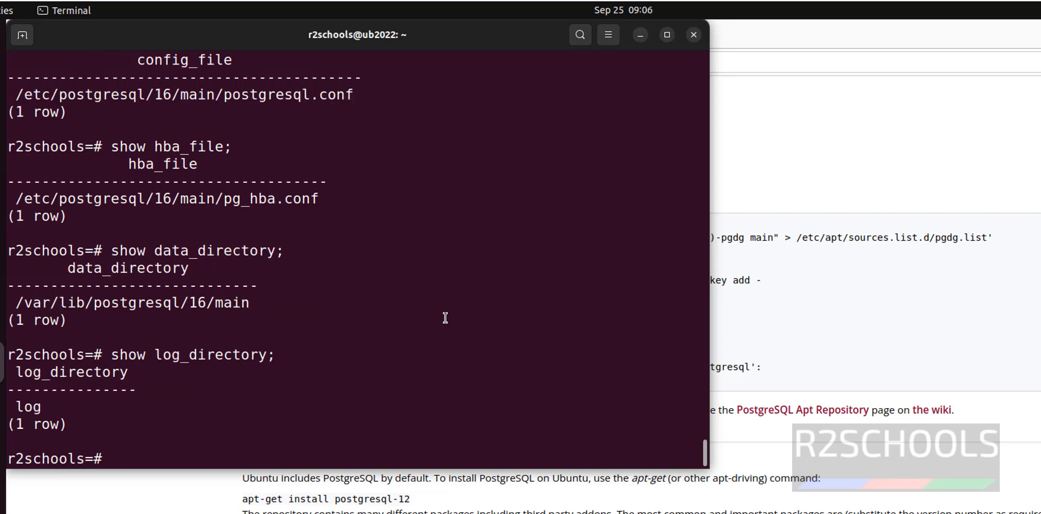
{"action": "double_click", "coordinate": [28, 406]}
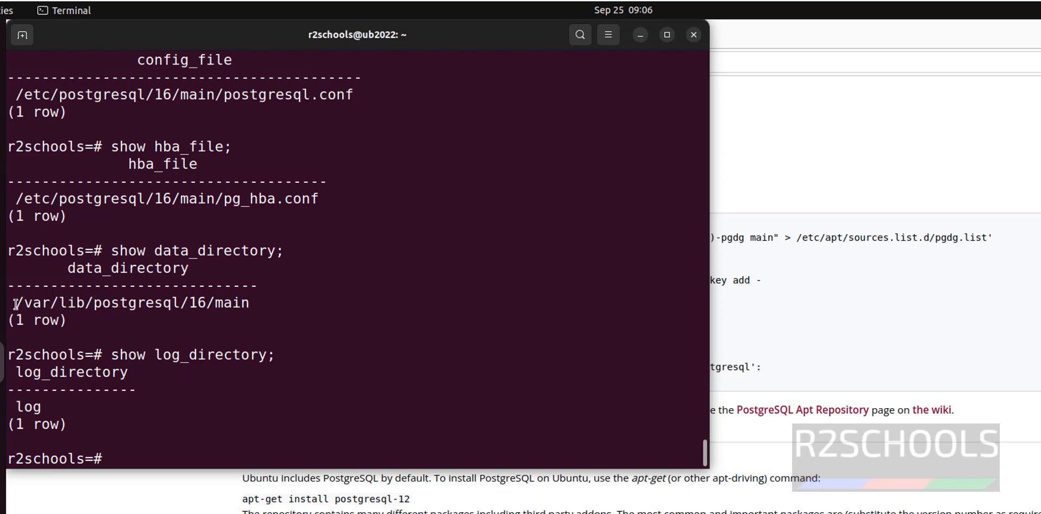
{"action": "double_click", "coordinate": [130, 303]}
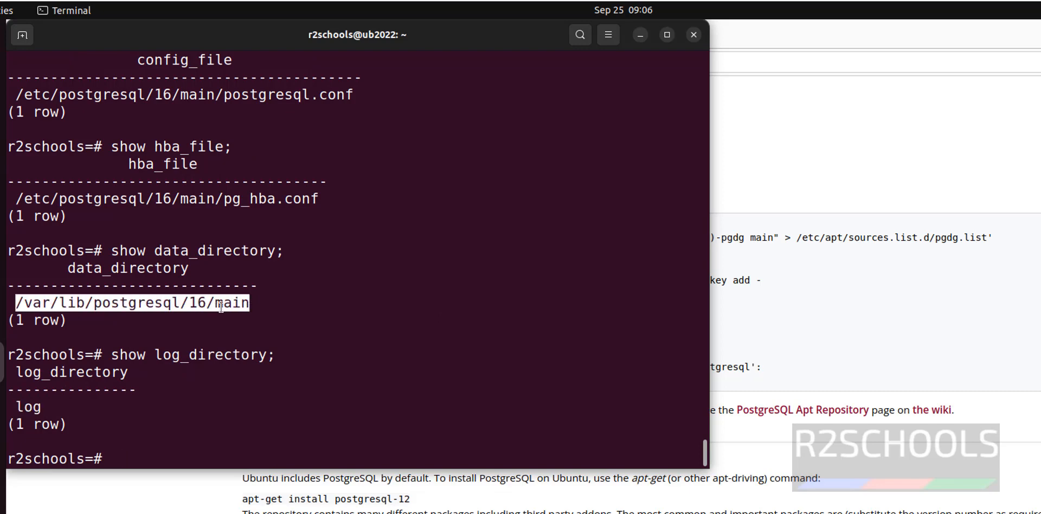
{"action": "mouse_move", "coordinate": [442, 315]}
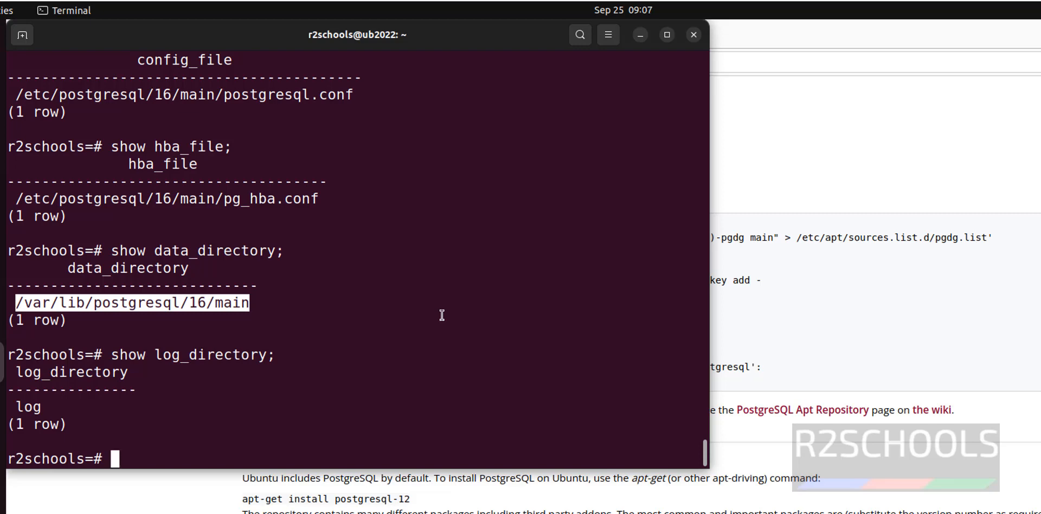
{"action": "type", "text": "\\q"}
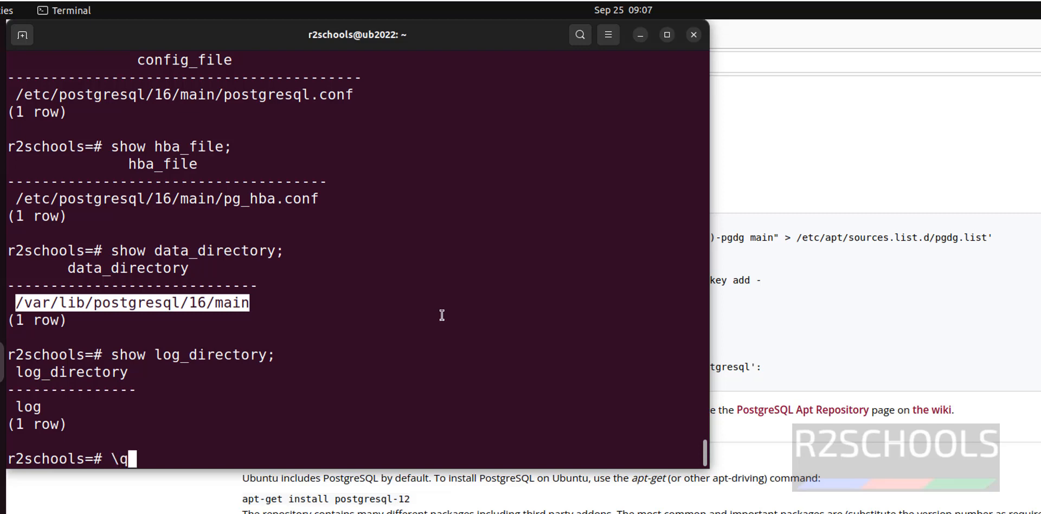
{"action": "key", "text": "Return"}
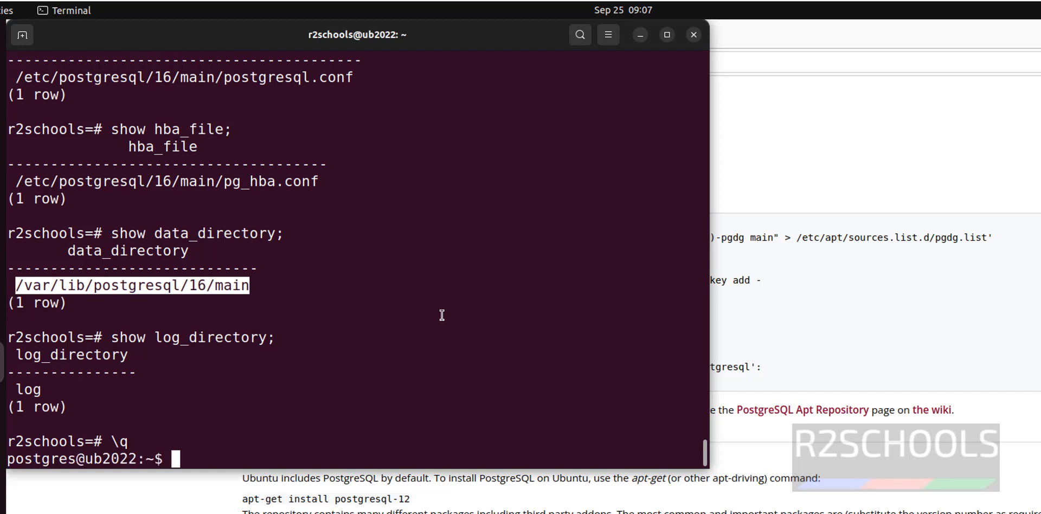
- Enter /var/lib/postgresql/16/main and list it, highlighting base and PG_VERSION
{"action": "type", "text": "cd /var/lib/postgresql/16/main"}
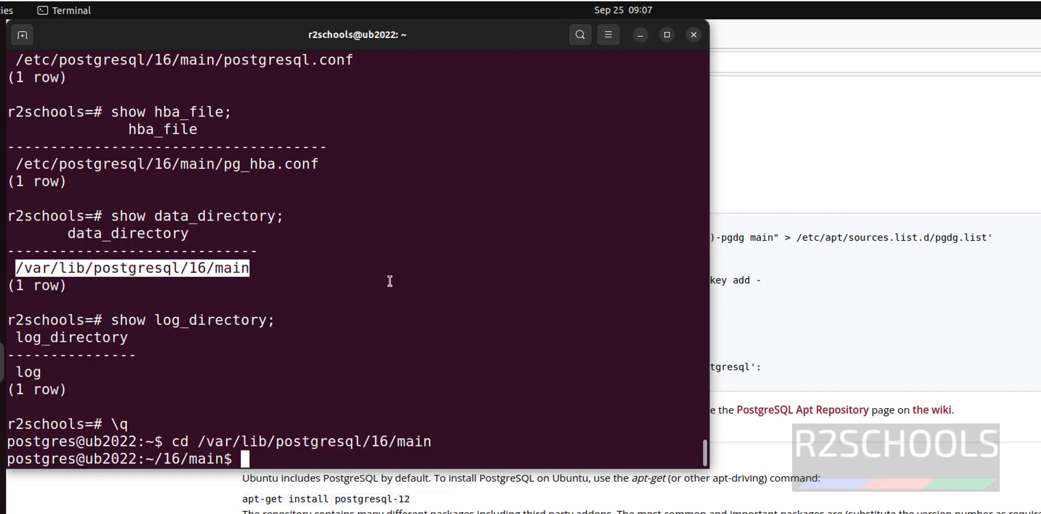
{"action": "type", "text": "ls"}
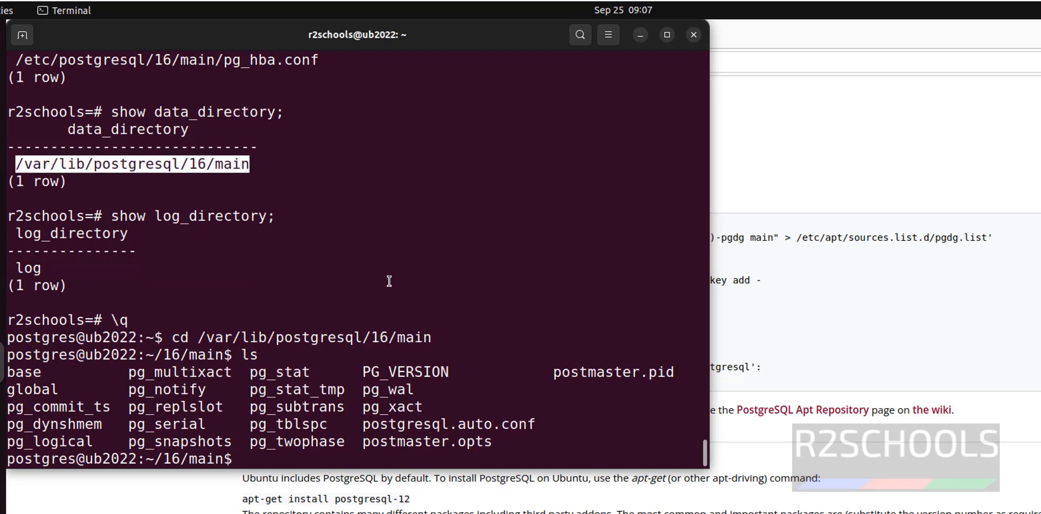
{"action": "double_click", "coordinate": [23, 372]}
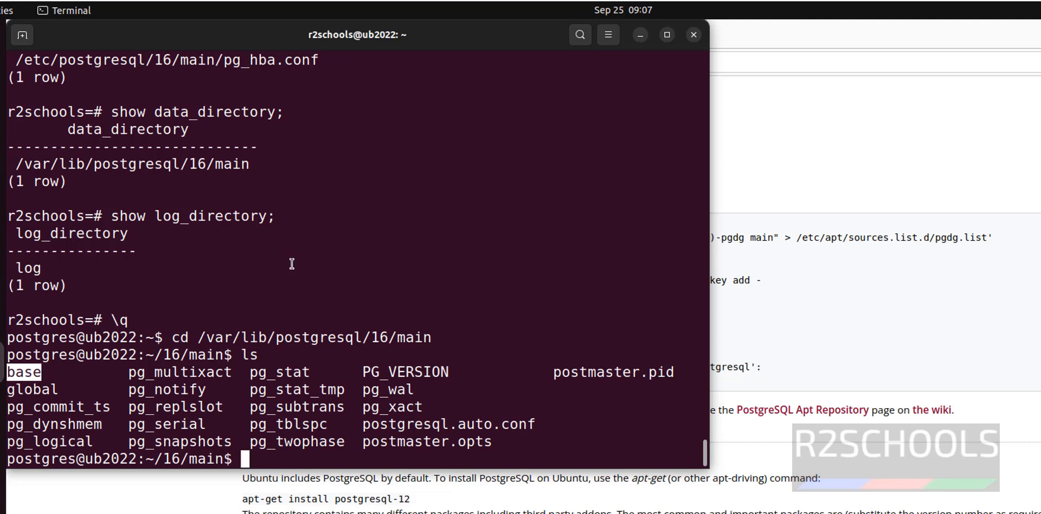
{"action": "double_click", "coordinate": [404, 372]}
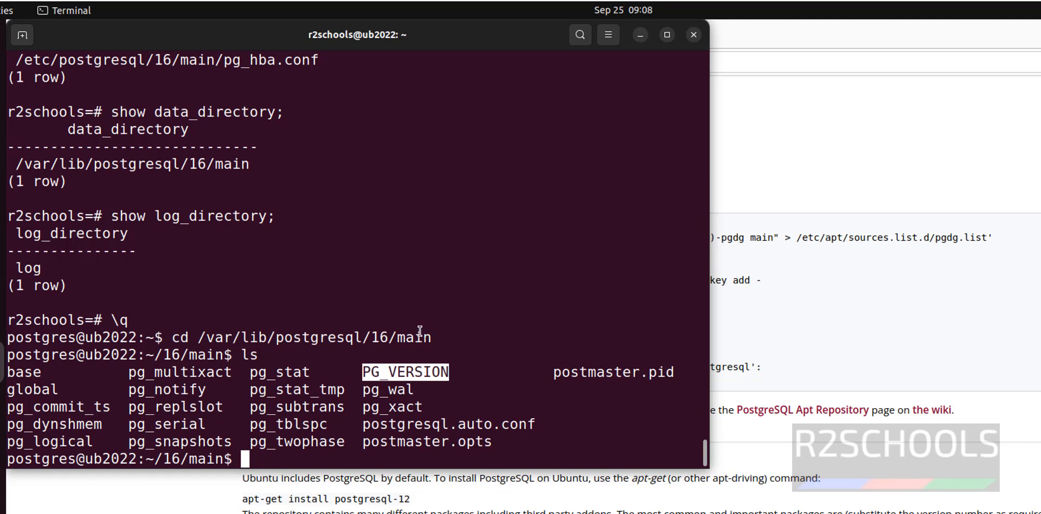
- Display PG_VERSION, which reads 16, and highlight postmaster.pid
{"action": "type", "text": "more"}
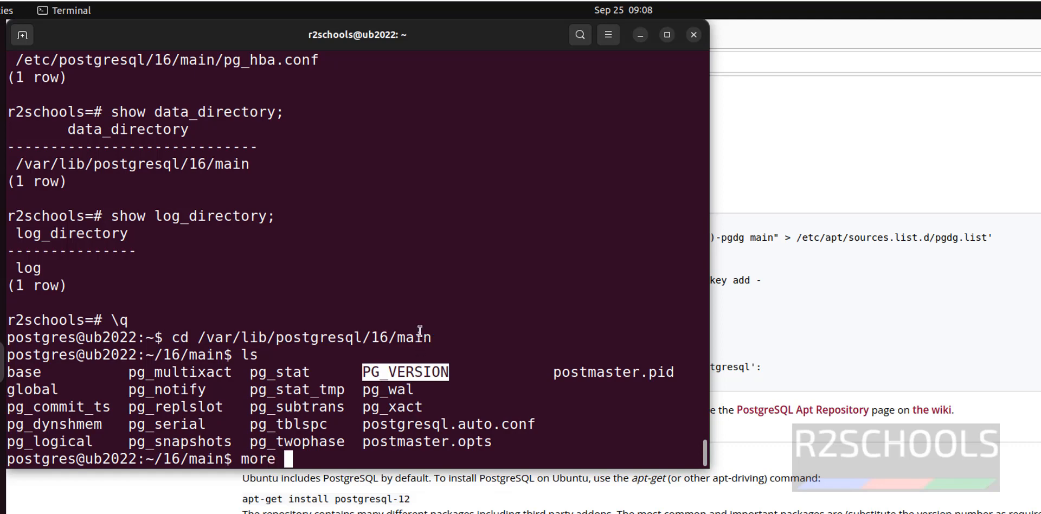
{"action": "type", "text": "PG_VERSION"}
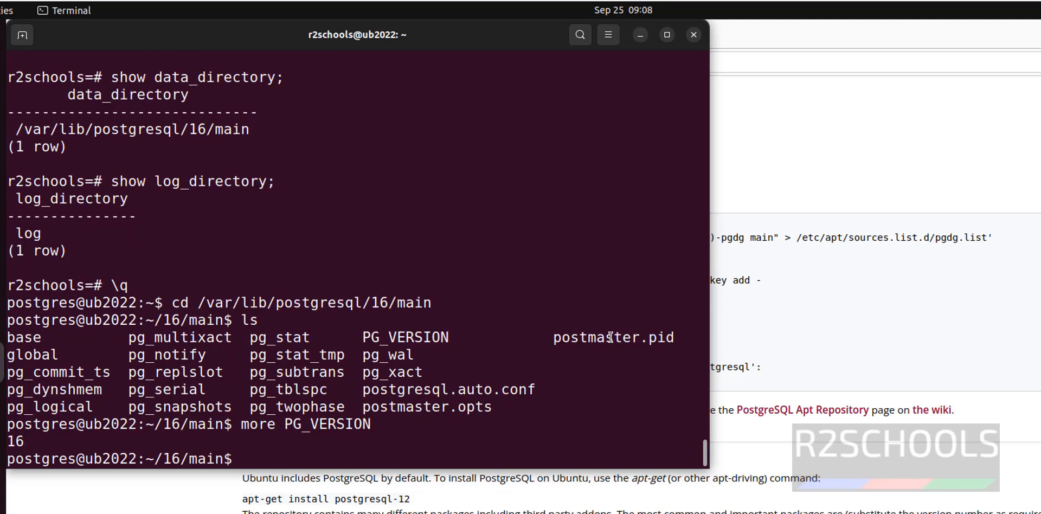
{"action": "double_click", "coordinate": [613, 337]}
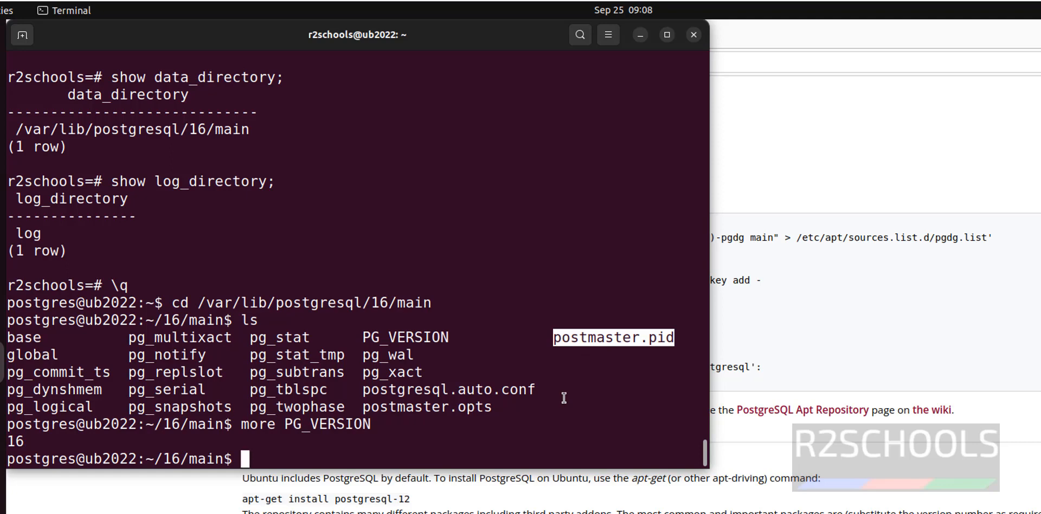
{"action": "mouse_move", "coordinate": [594, 356]}
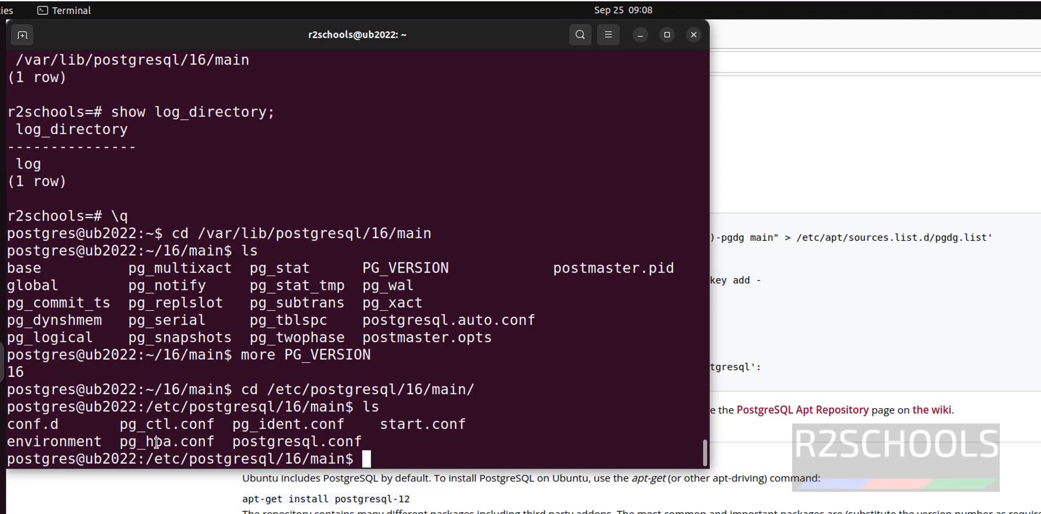
- Highlight pg_ident.conf in the /etc/postgresql/16/main listing
{"action": "double_click", "coordinate": [163, 441]}
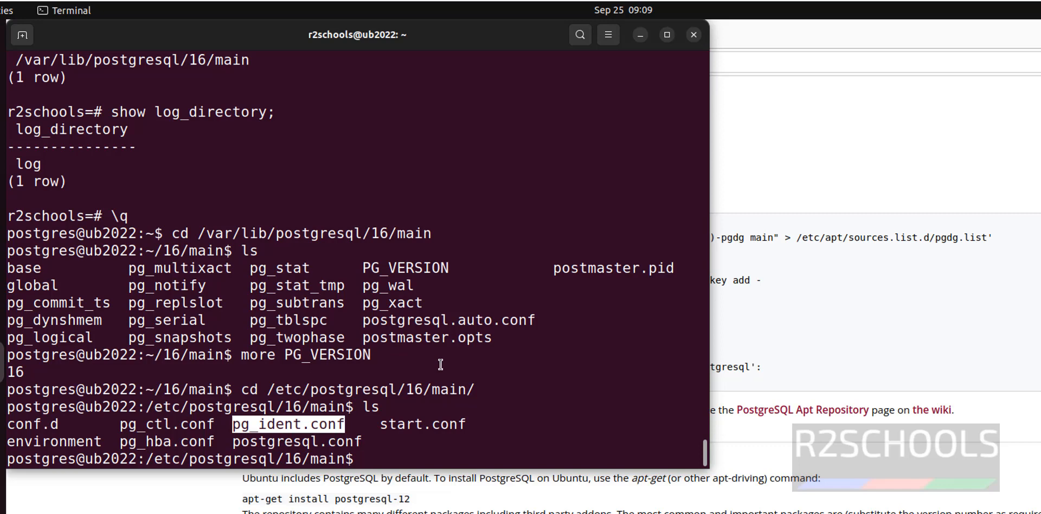
- Exit the postgres user and check the postgresql service status with systemctl
{"action": "type", "text": "exit"}
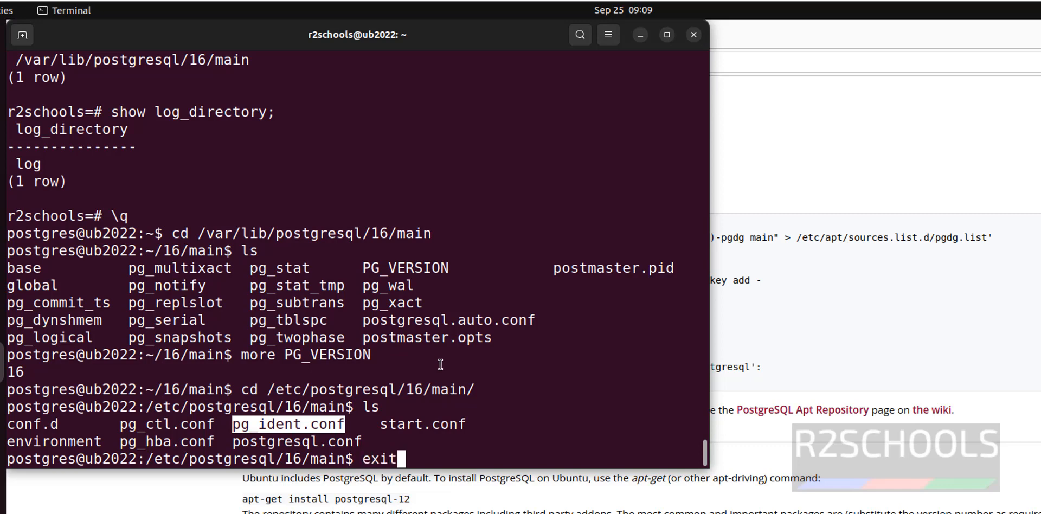
{"action": "key", "text": "Return"}
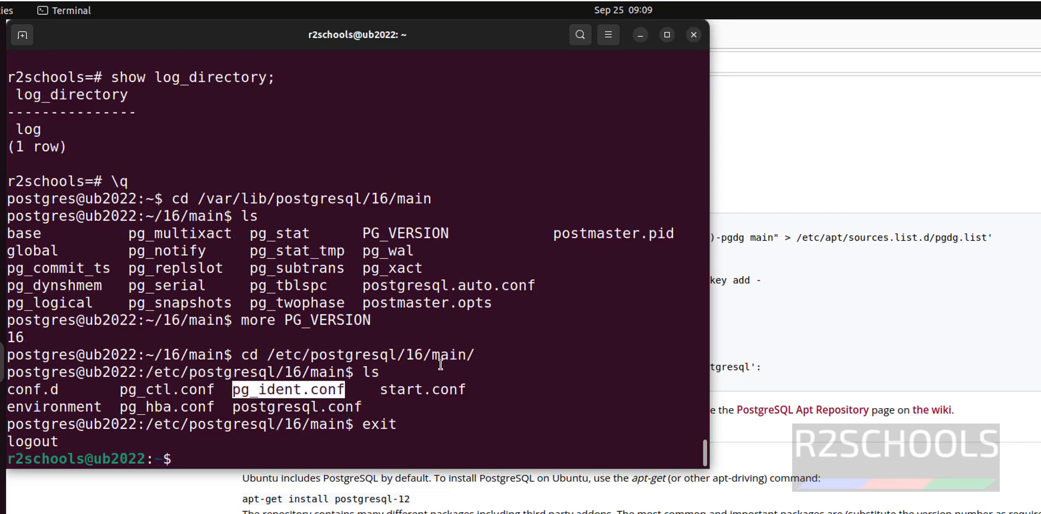
{"action": "type", "text": "sudo systemc"}
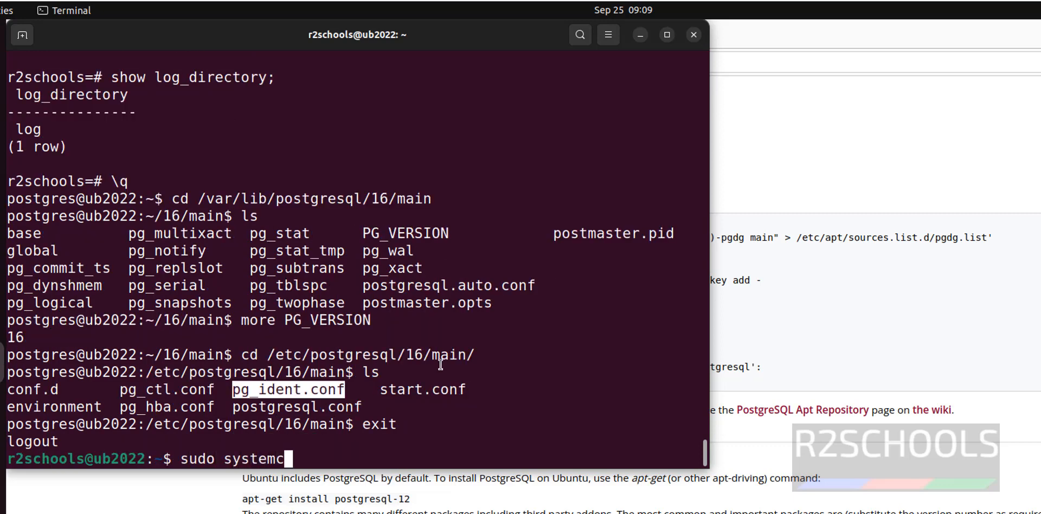
{"action": "type", "text": "tl s"}
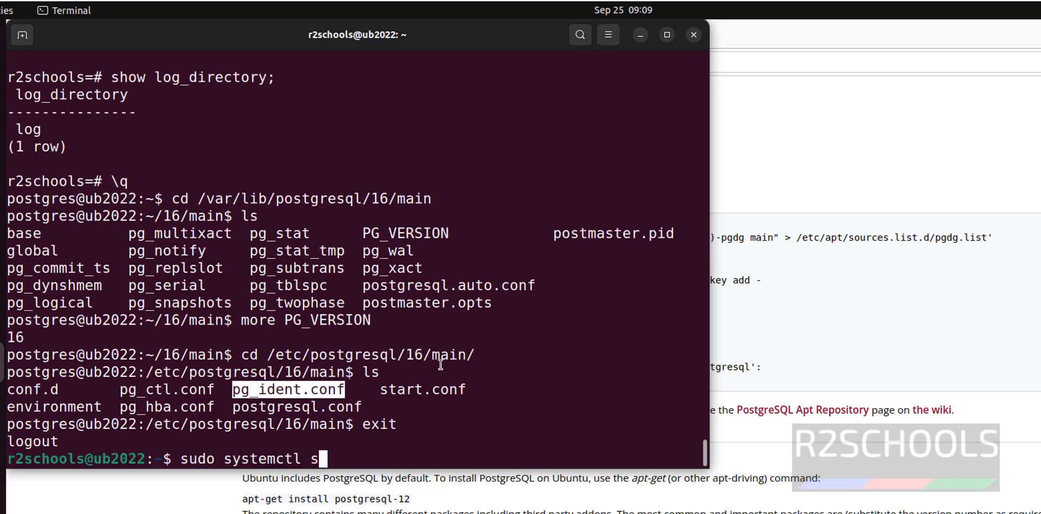
{"action": "type", "text": "tatus"}
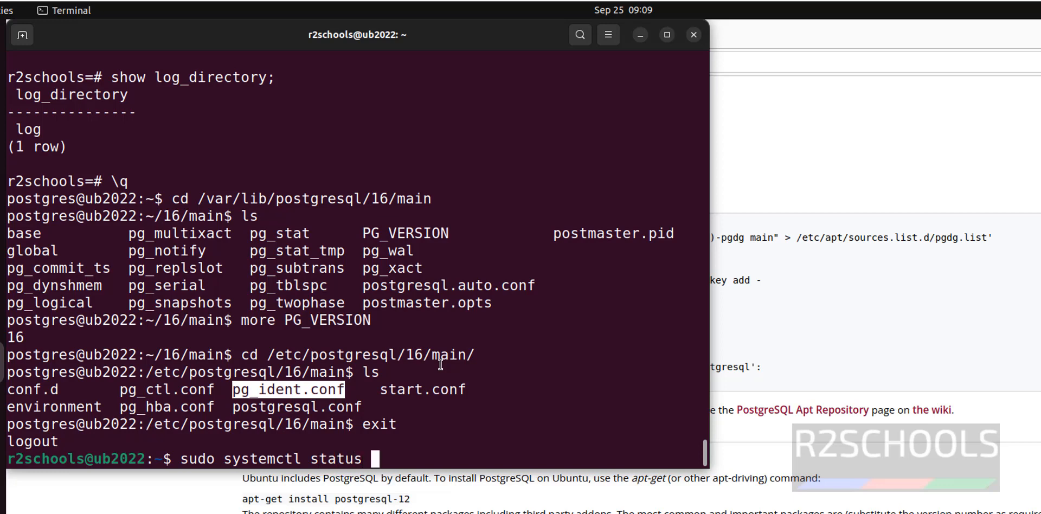
{"action": "type", "text": "postgresql"}
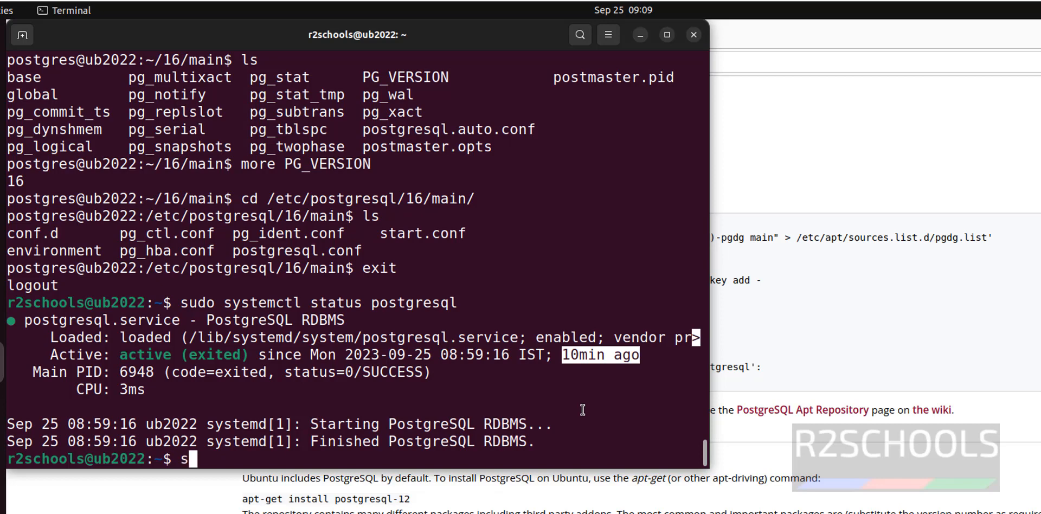
- Stop the postgresql service and confirm its status is inactive (dead)
{"action": "type", "text": "udo systemct sto"}
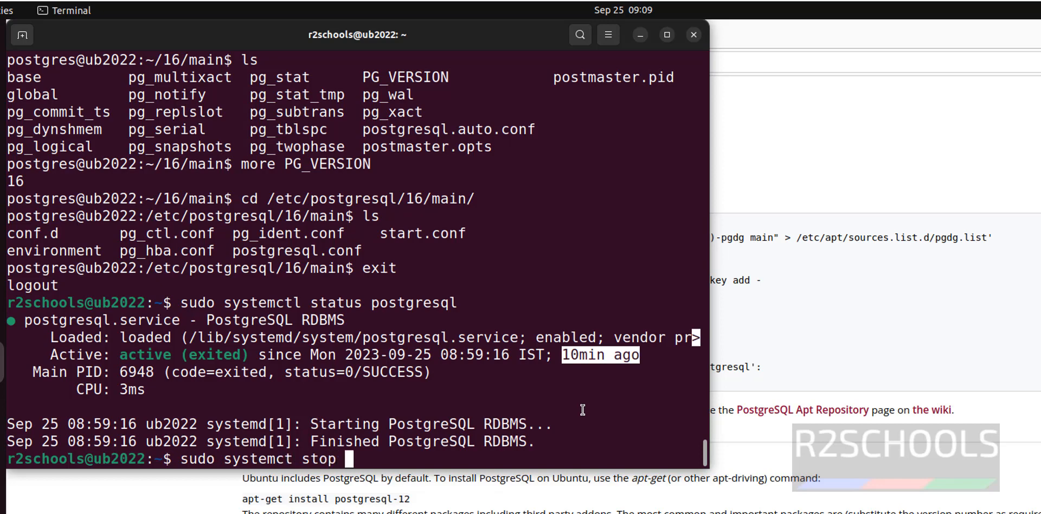
{"action": "type", "text": "postgresql"}
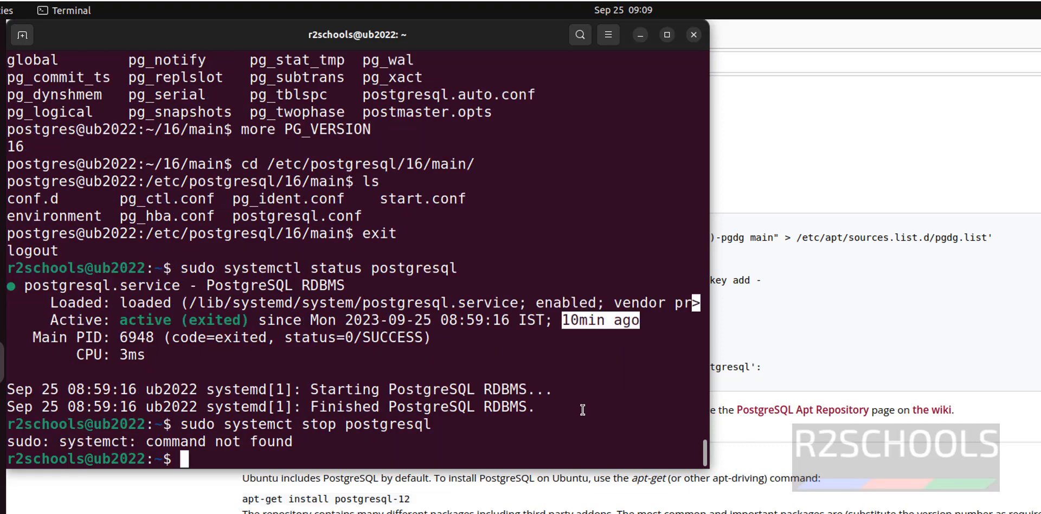
{"action": "type", "text": "sudo systemct stop postgresql"}
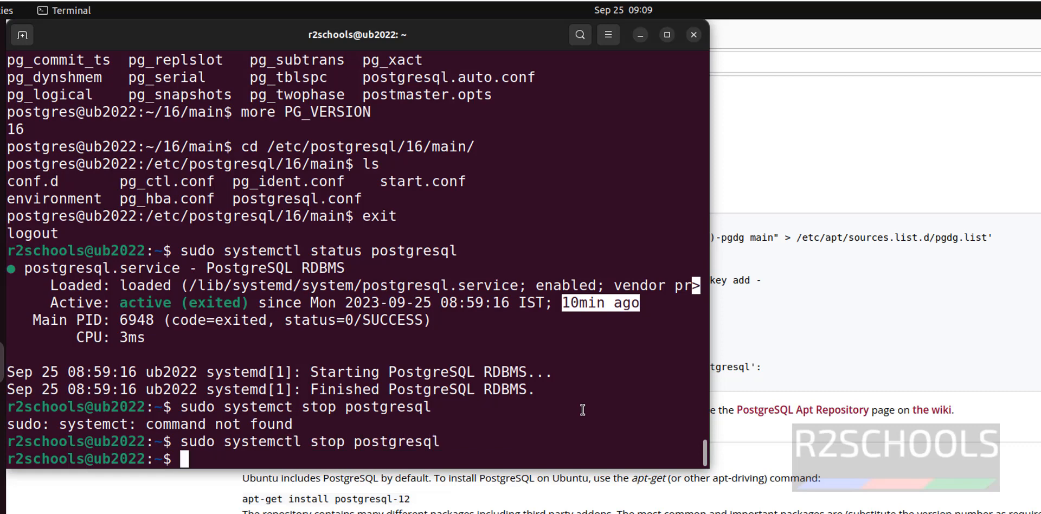
{"action": "type", "text": "sudo"}
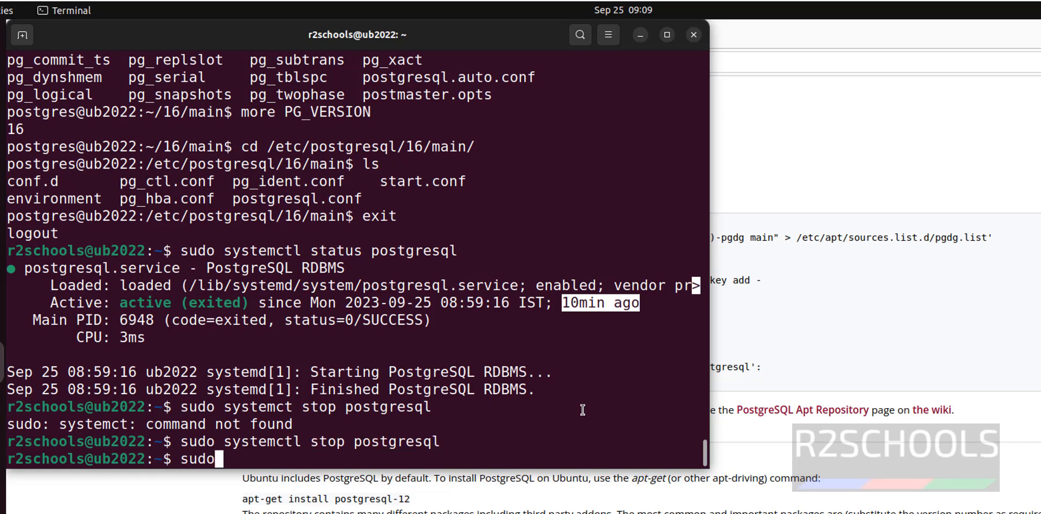
{"action": "type", "text": "systemctl"}
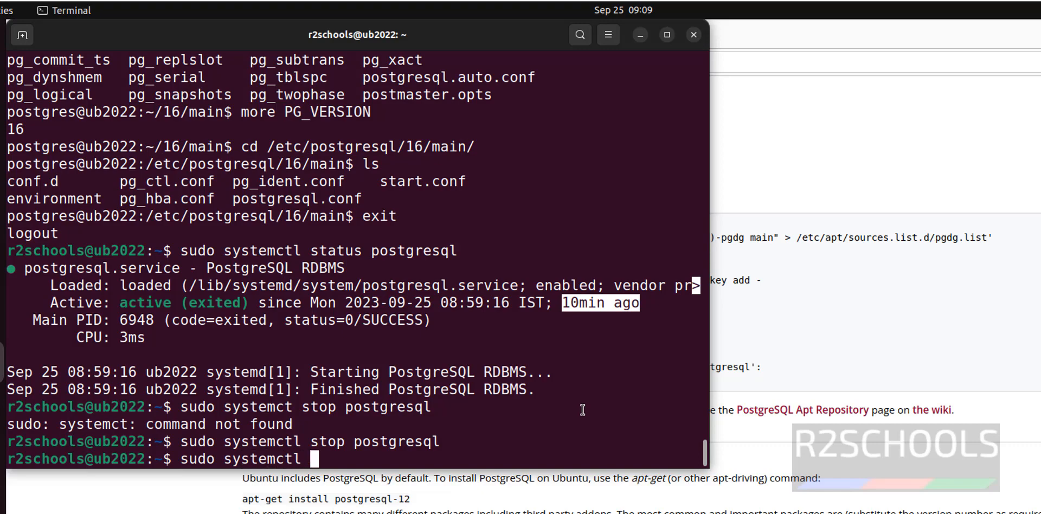
{"action": "type", "text": "status pos"}
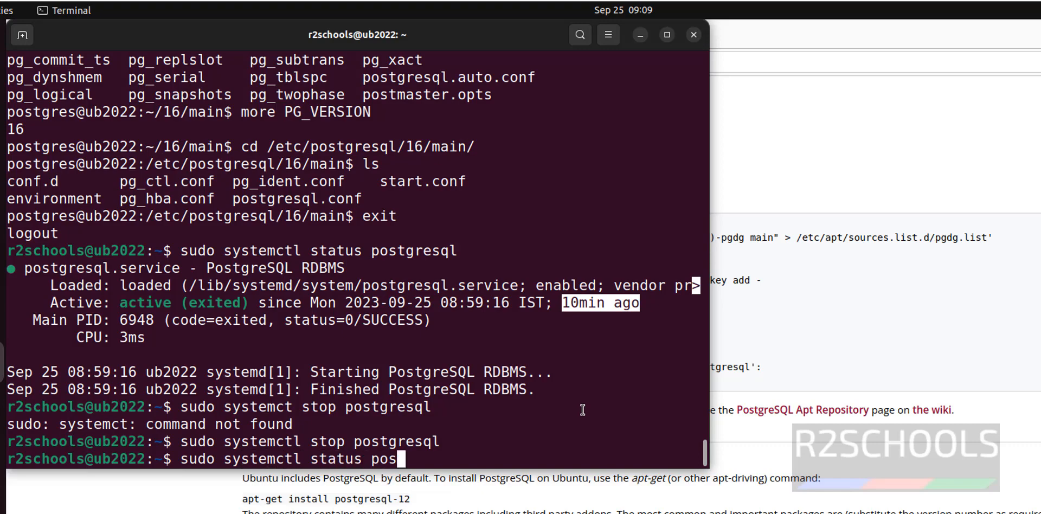
{"action": "key", "text": "Return"}
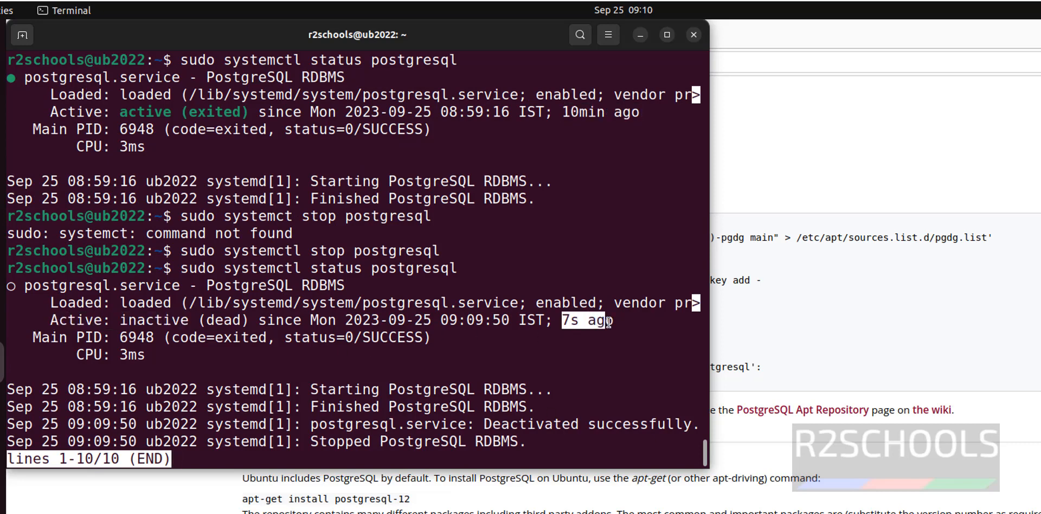
{"action": "key", "text": "q"}
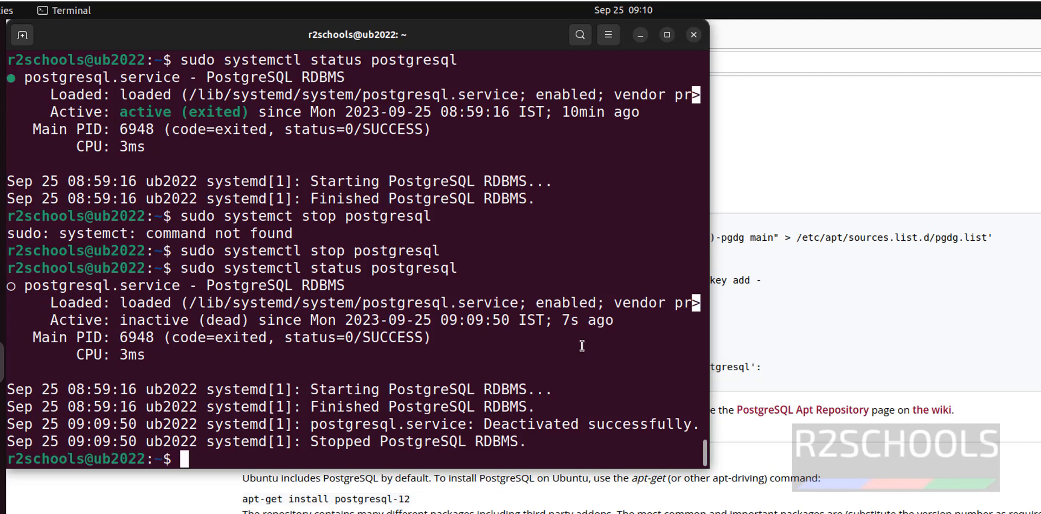
- Start the postgresql service and check its status
{"action": "type", "text": "sudo systemctl status postgresql"}
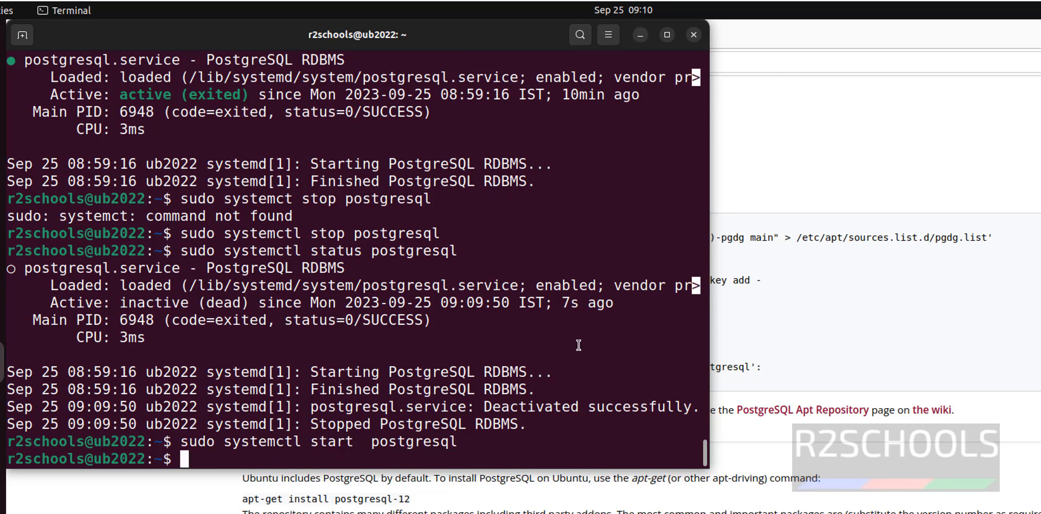
{"action": "type", "text": "sud"}
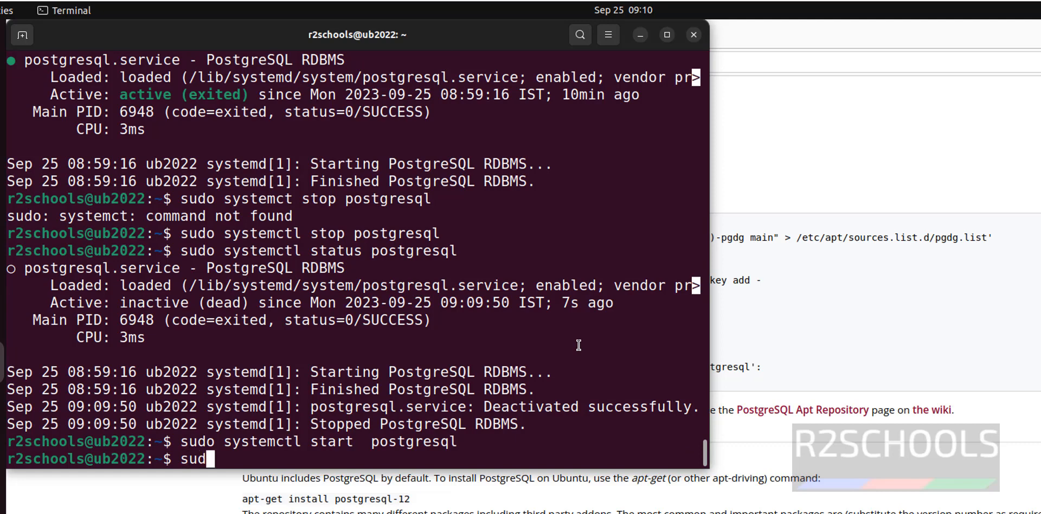
{"action": "type", "text": "systemctl"}
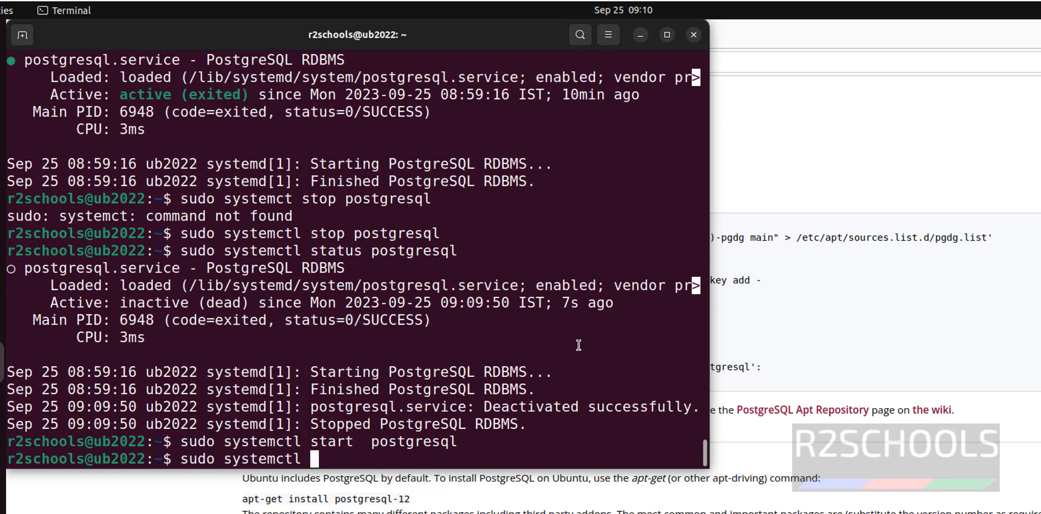
{"action": "type", "text": "status postgresql"}
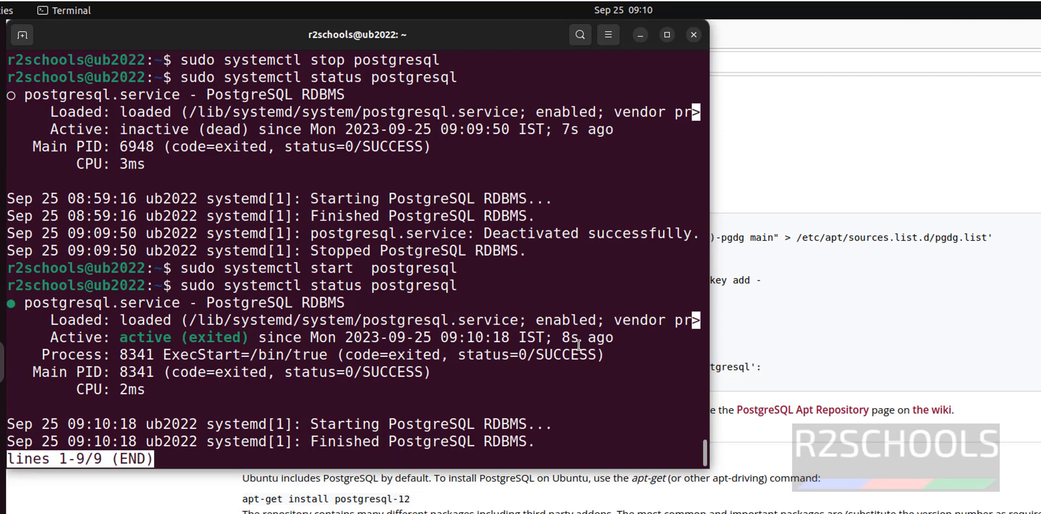
{"action": "key", "text": "q"}
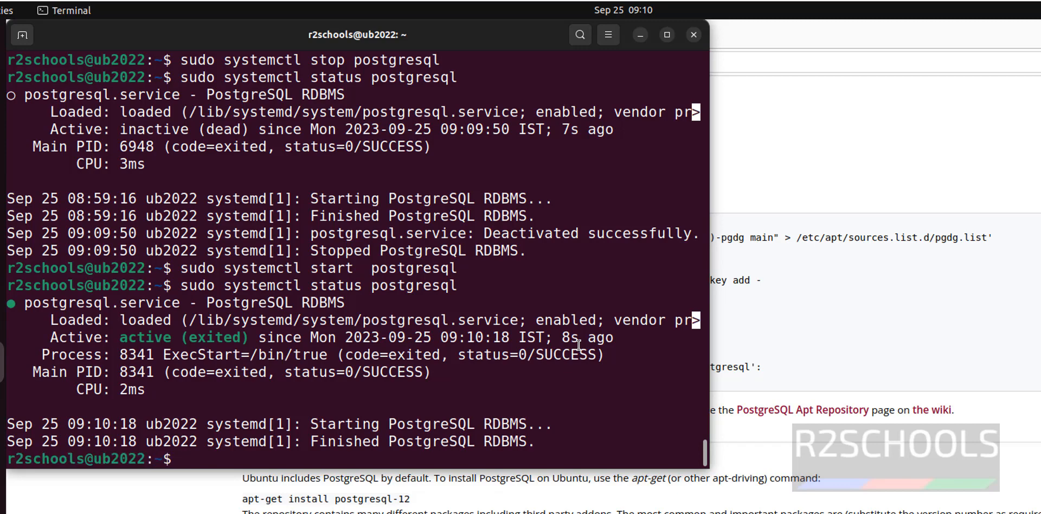
- Restart postgresql with systemctl and confirm it shows active (exited)
{"action": "type", "text": "sudo systemctl"}
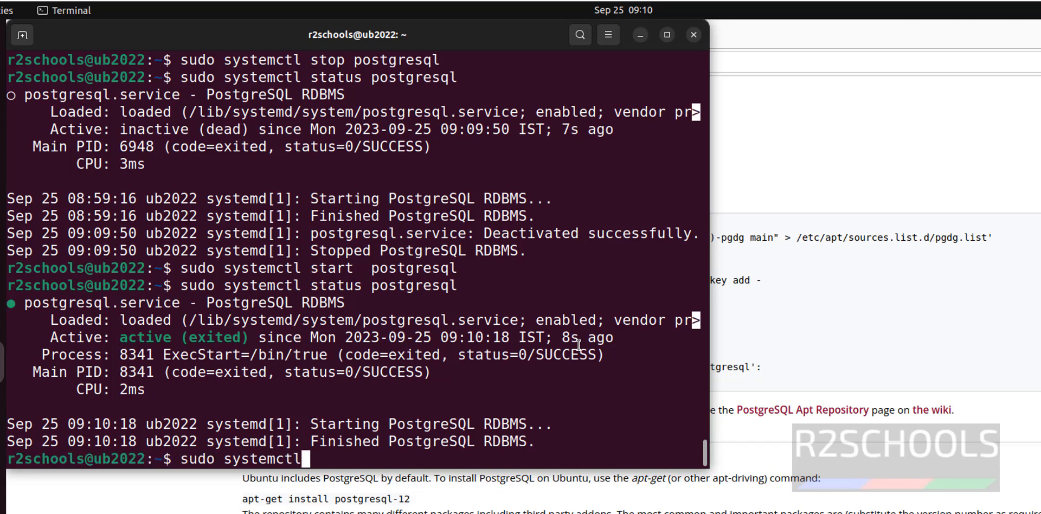
{"action": "type", "text": "restart post"}
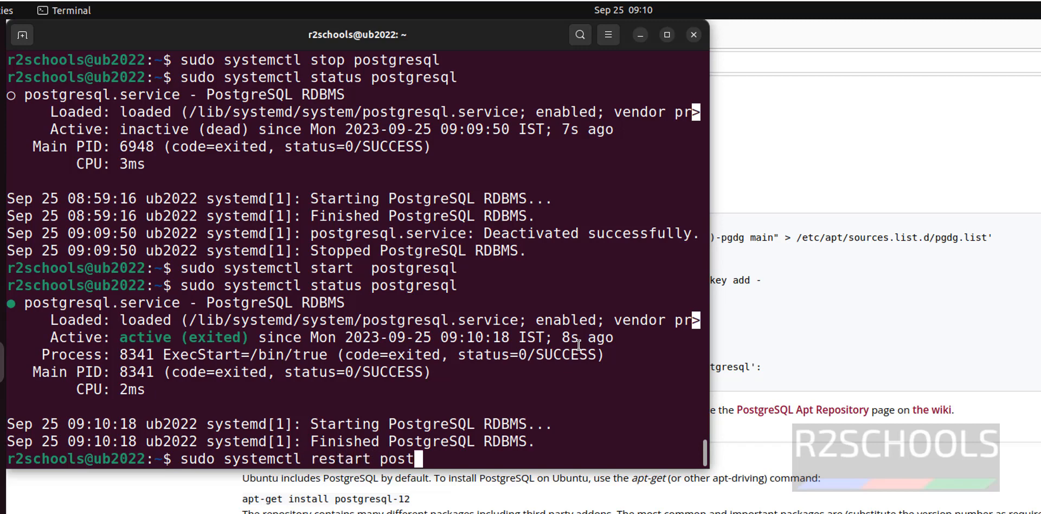
{"action": "type", "text": "gresql"}
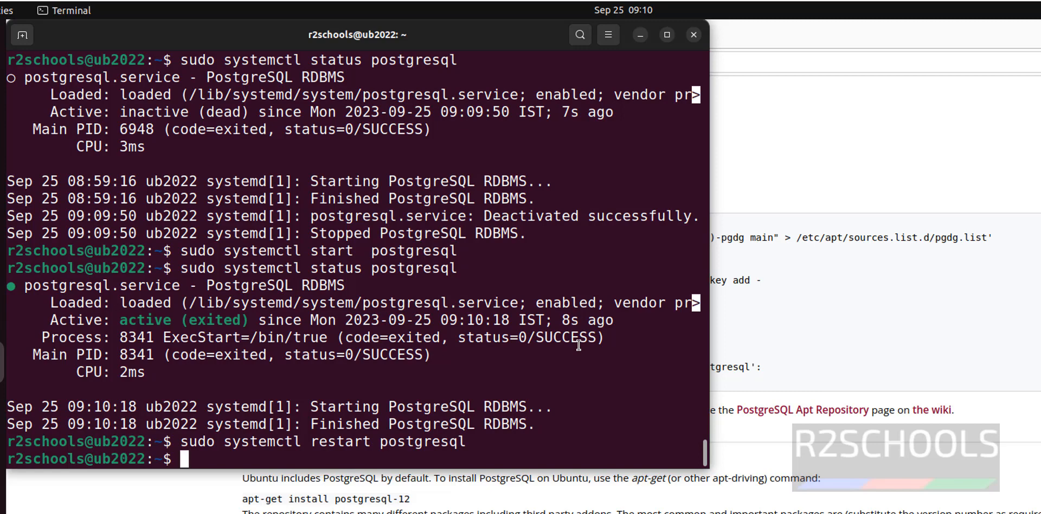
{"action": "type", "text": "sudo"}
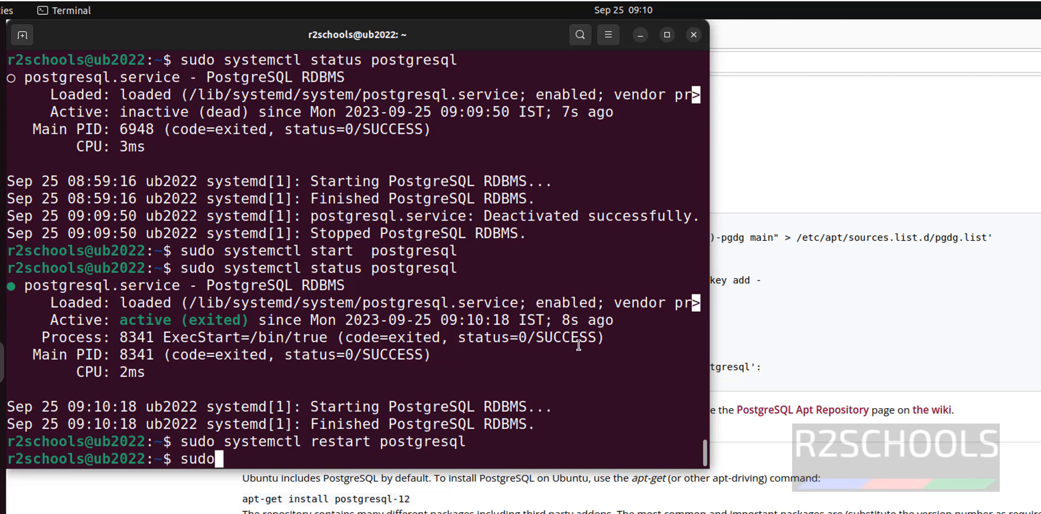
{"action": "type", "text": "systemctl status postgresql"}
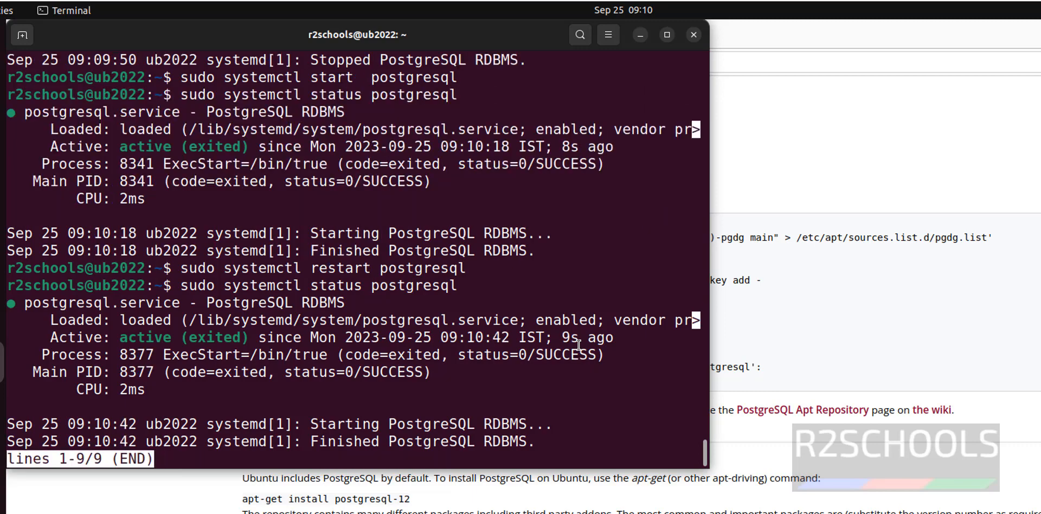
{"action": "key", "text": "q"}
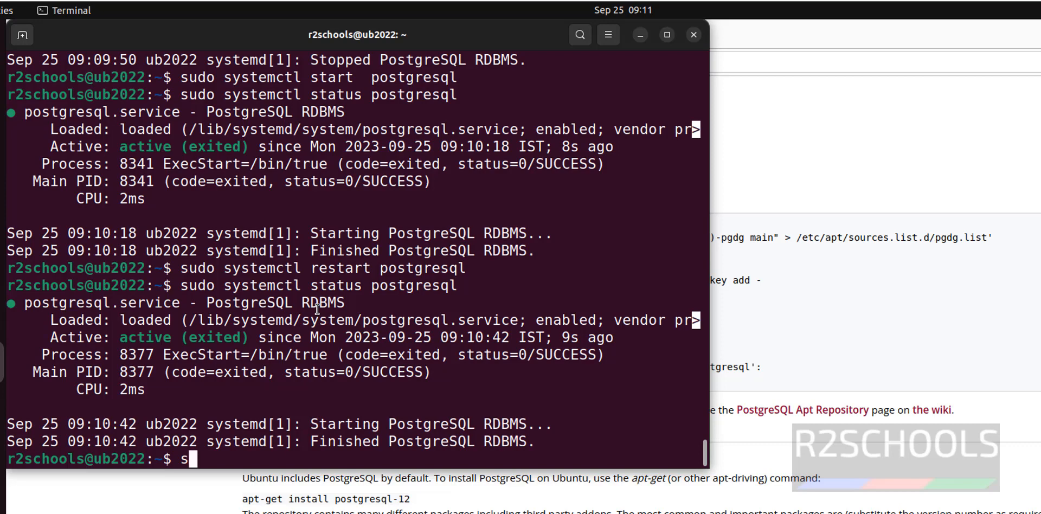
- Check the postgresql status using sudo service postgresql status
{"action": "key", "text": "BackSpace"}
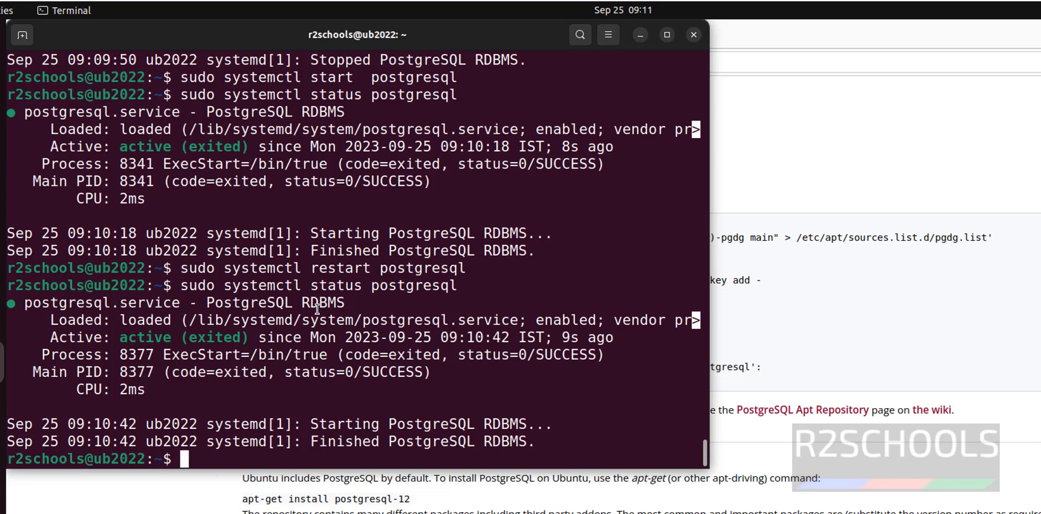
{"action": "type", "text": "sudo service postgresql status"}
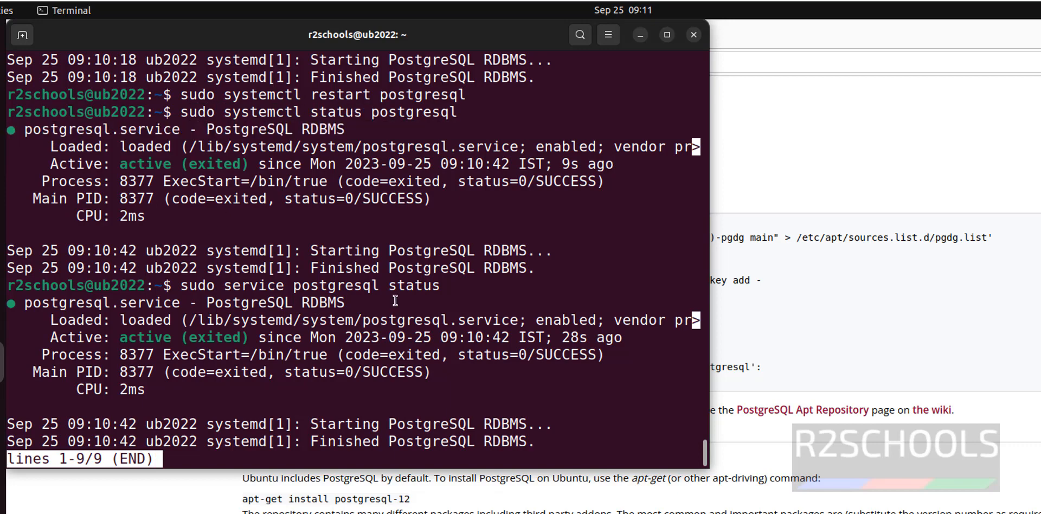
{"action": "key", "text": "q"}
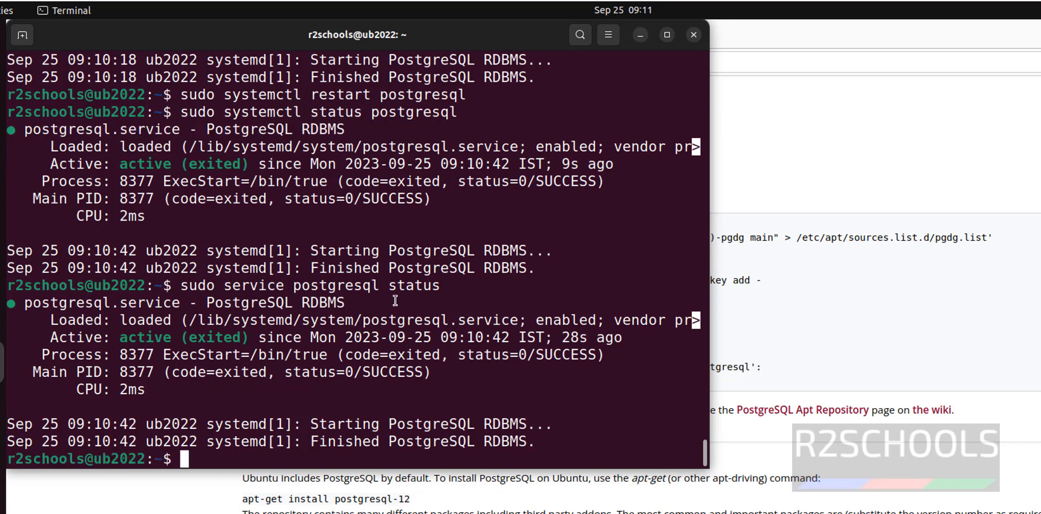
- Restart postgresql via the service command and confirm active since 09:11:30
{"action": "type", "text": "sudo service pos"}
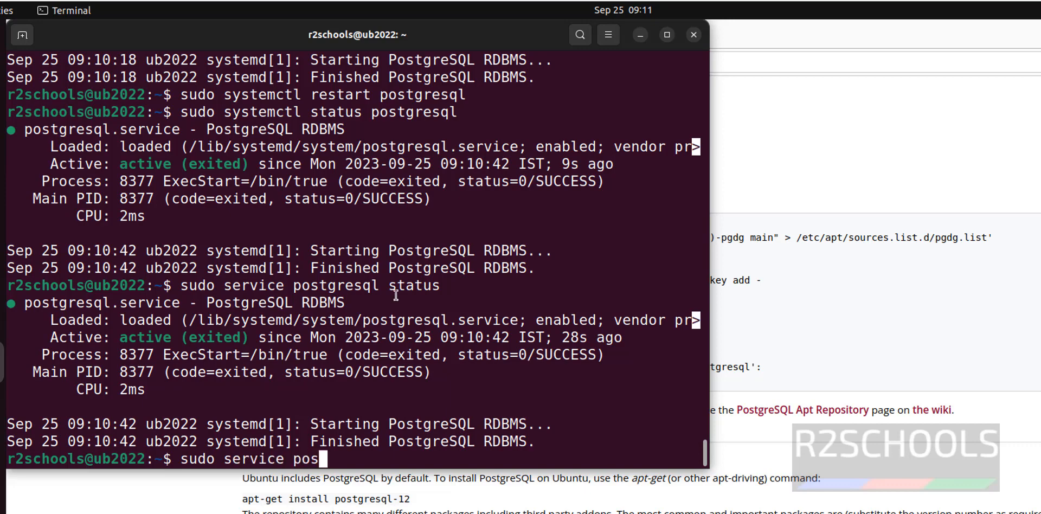
{"action": "type", "text": "tgresql restart"}
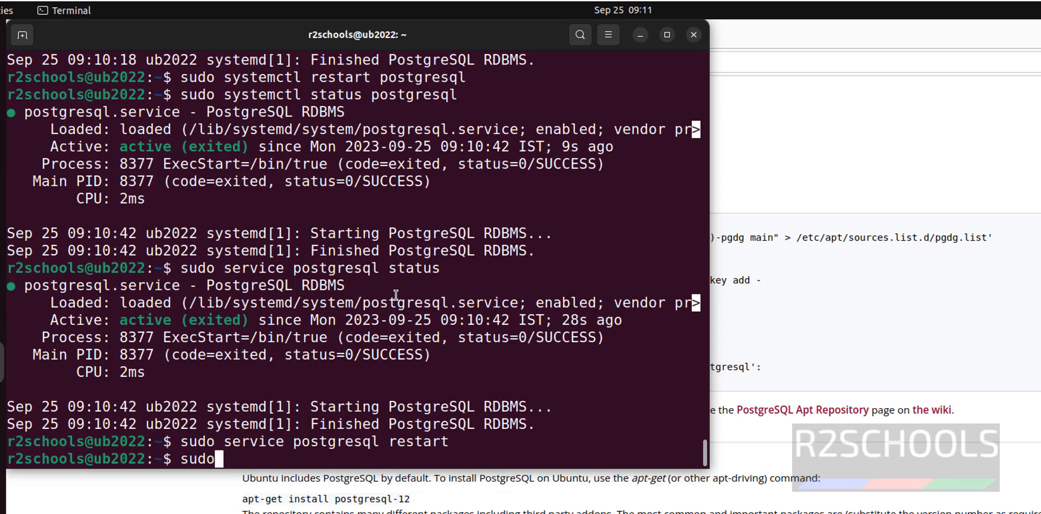
{"action": "type", "text": "service postgresq"}
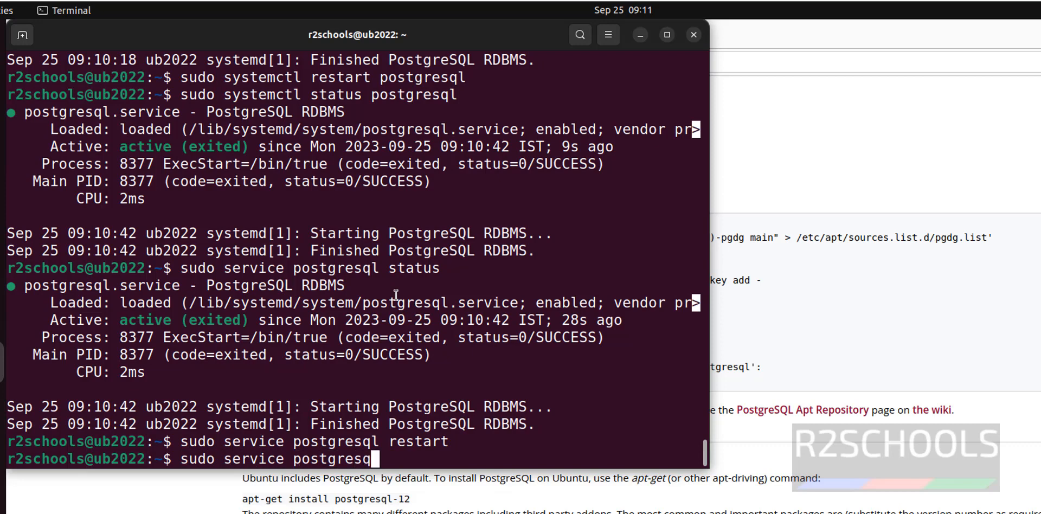
{"action": "type", "text": "status"}
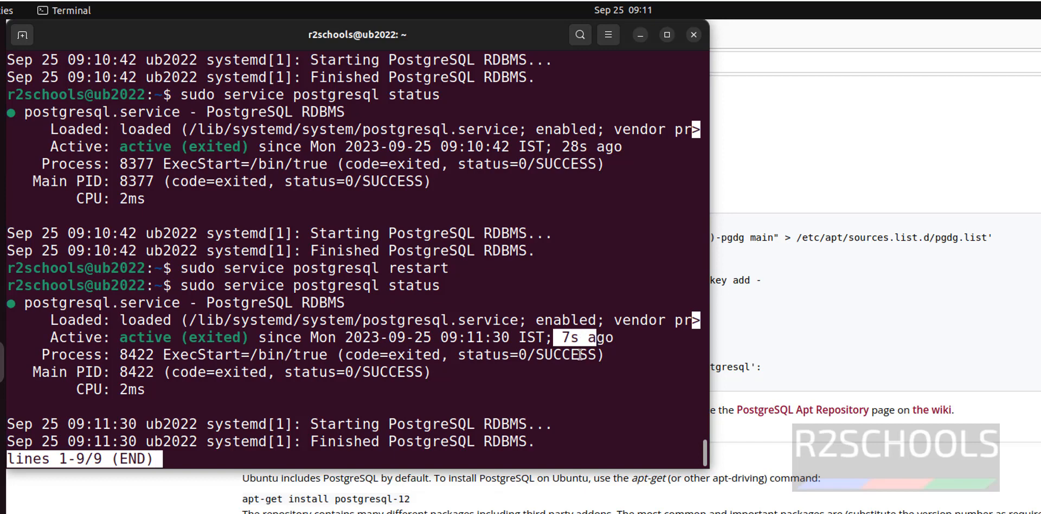
{"action": "key", "text": "q"}
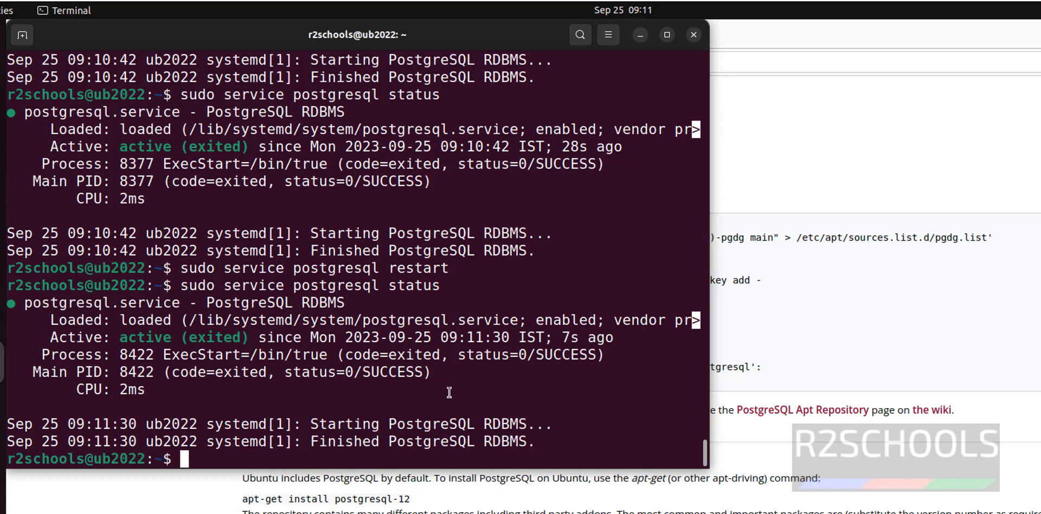
{"action": "type", "text": "ps"}
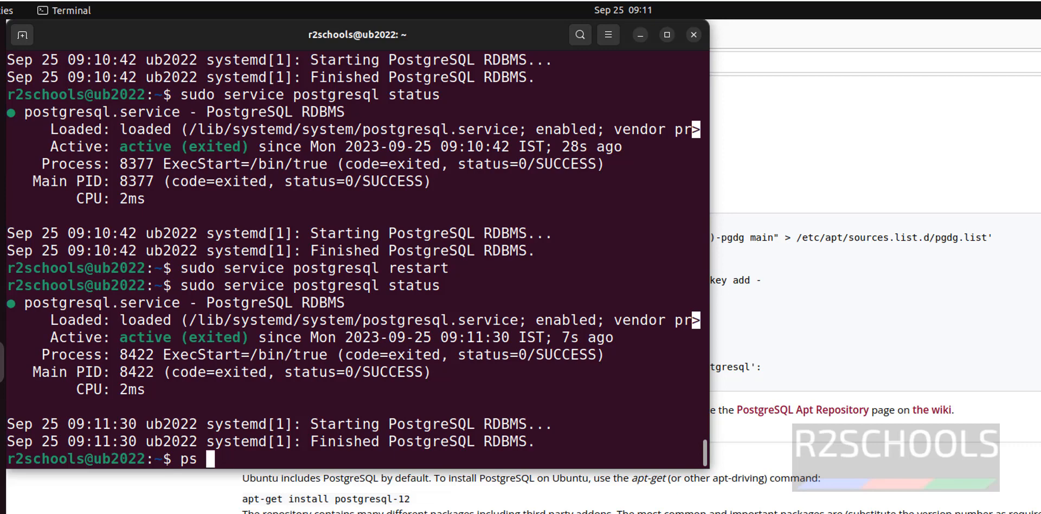
- Correct ps -ef | postgres to ps -ef | grep postgres, listing checkpointer, writer and walwriter
{"action": "type", "text": "-ea"}
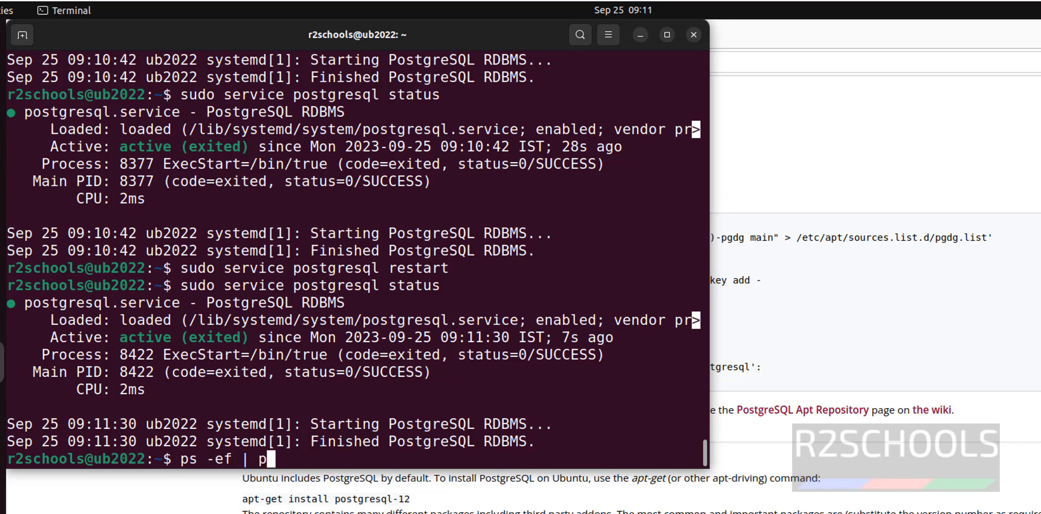
{"action": "type", "text": "ostgres"}
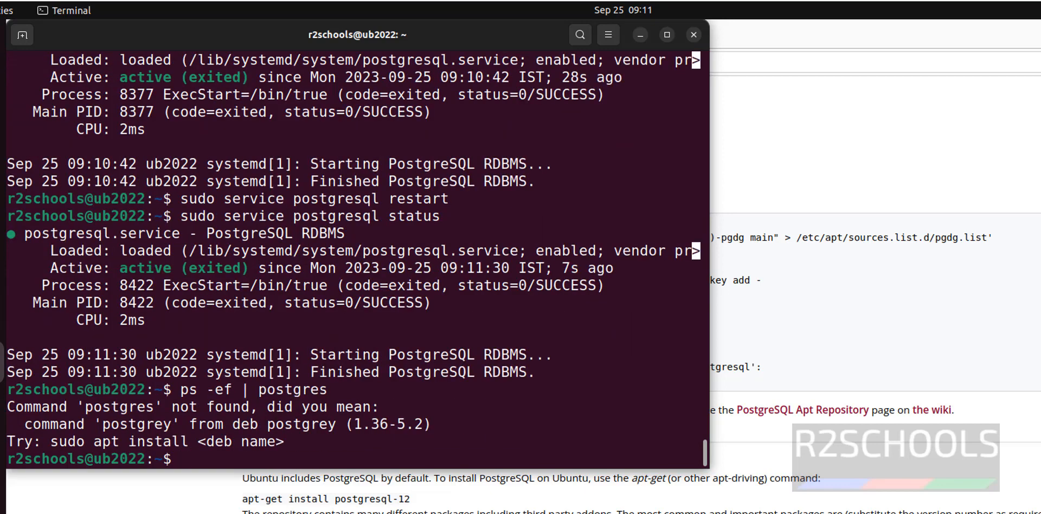
{"action": "type", "text": "ps -ef | postgres"}
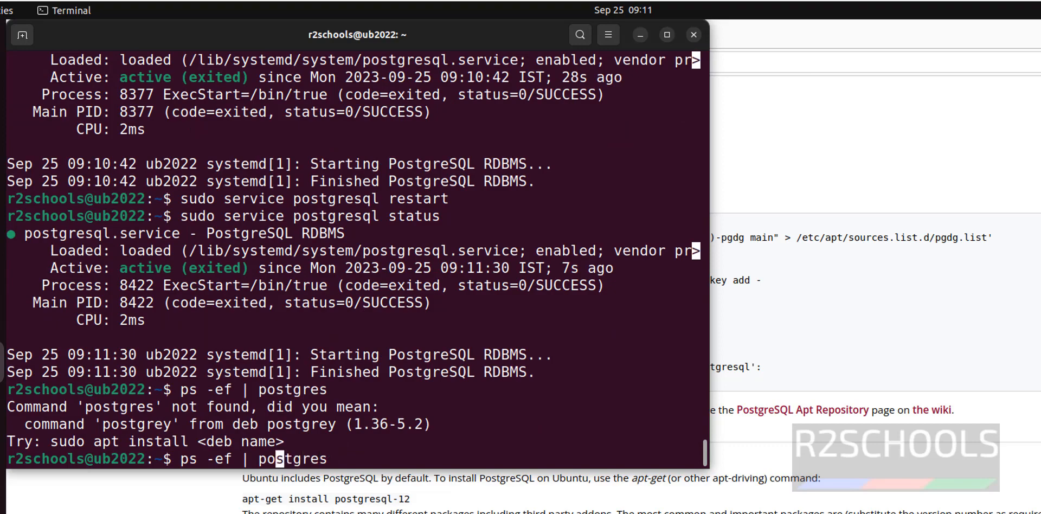
{"action": "type", "text": "grep postgres"}
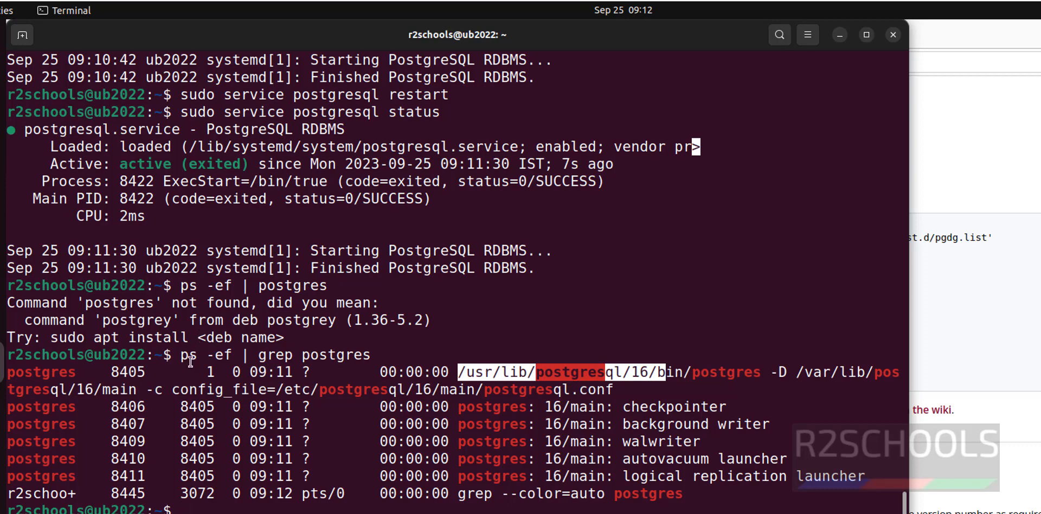
{"action": "mouse_move", "coordinate": [792, 373]}
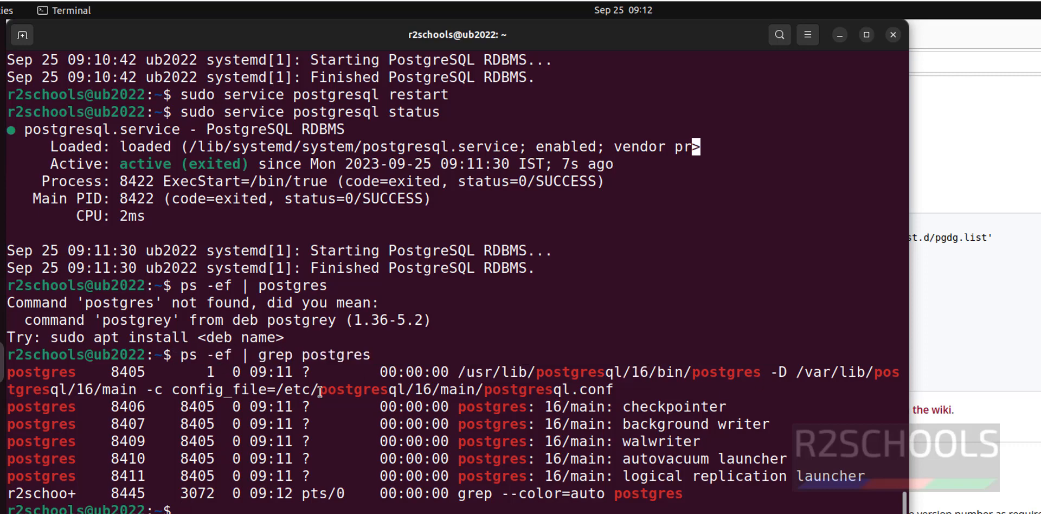
{"action": "mouse_move", "coordinate": [370, 376]}
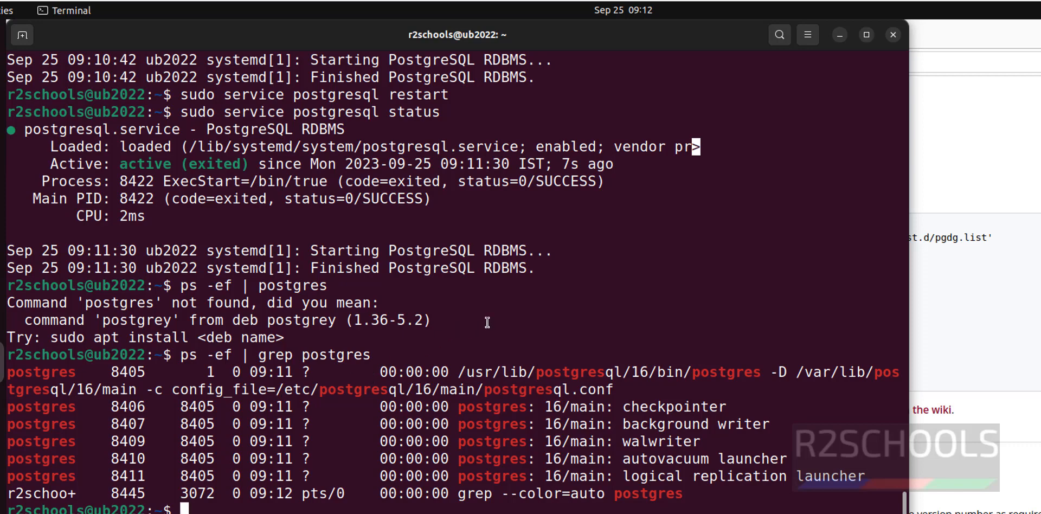
{"action": "mouse_move", "coordinate": [571, 271]}
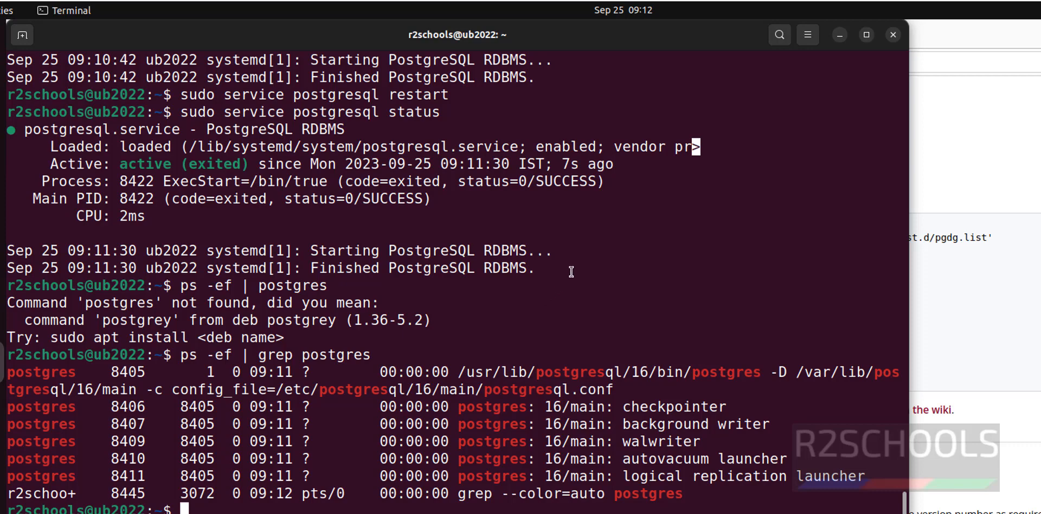